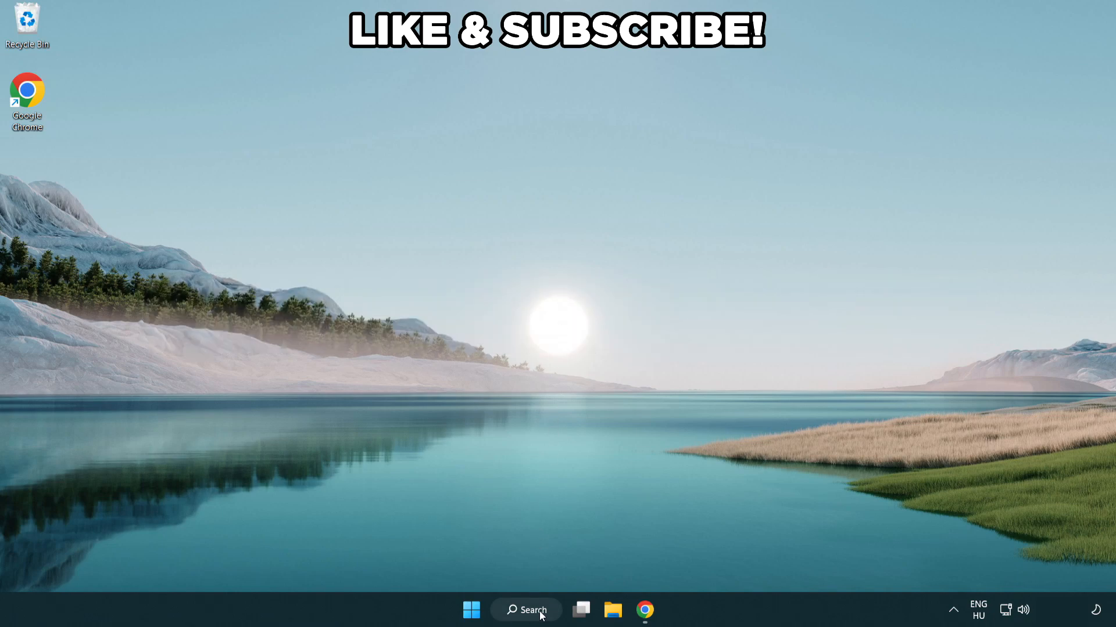
Search Windows for "edit power plan" to find the Control Panel item
click(525, 610)
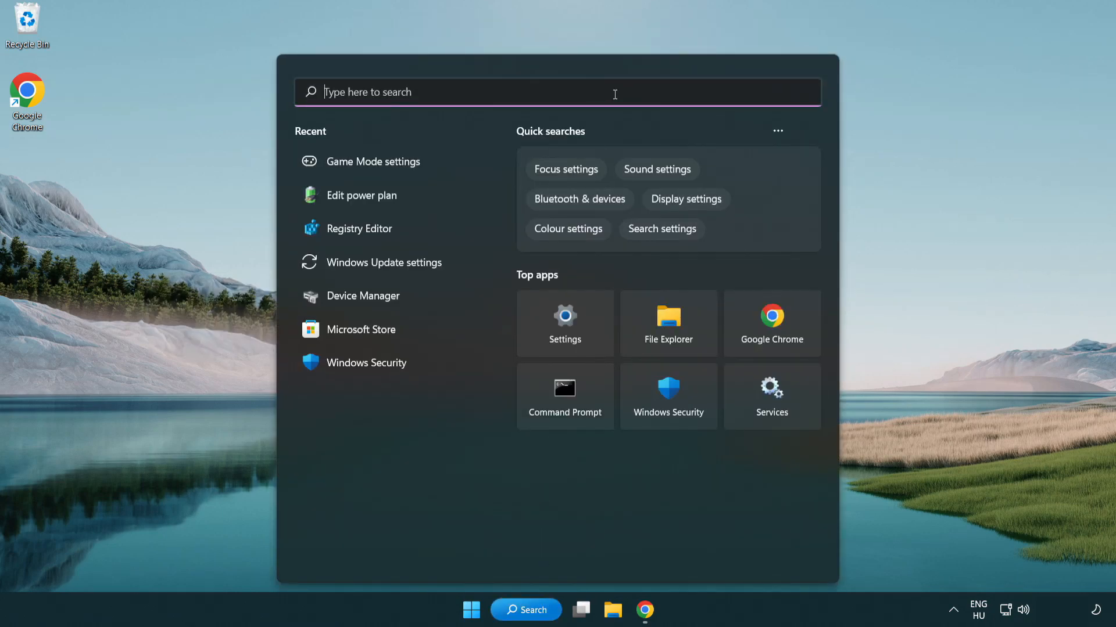
text(edit power)
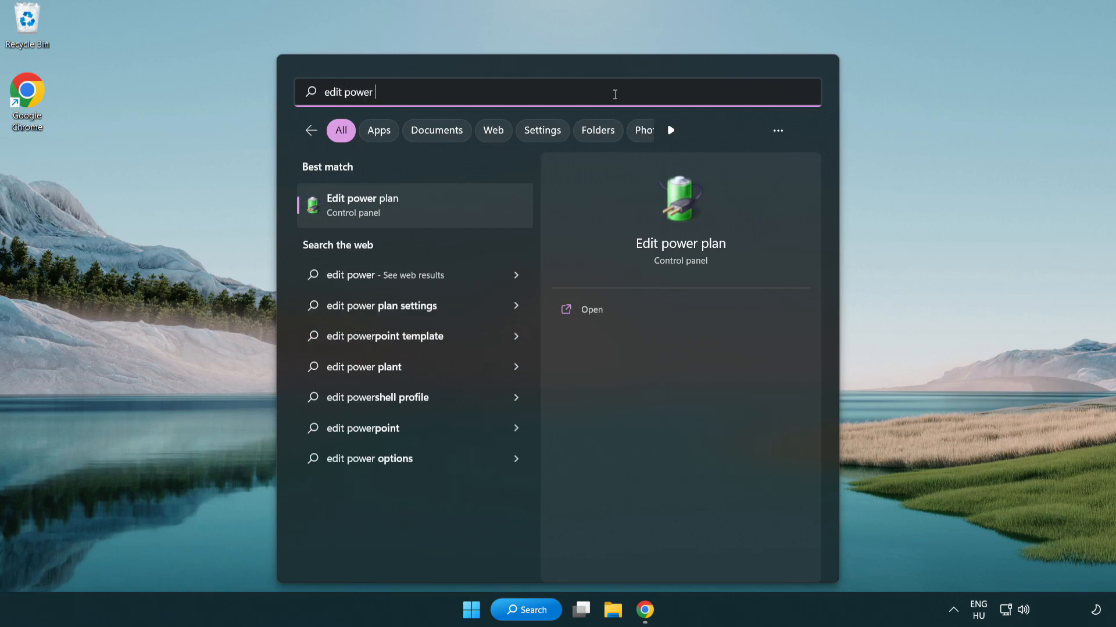
text(plan)
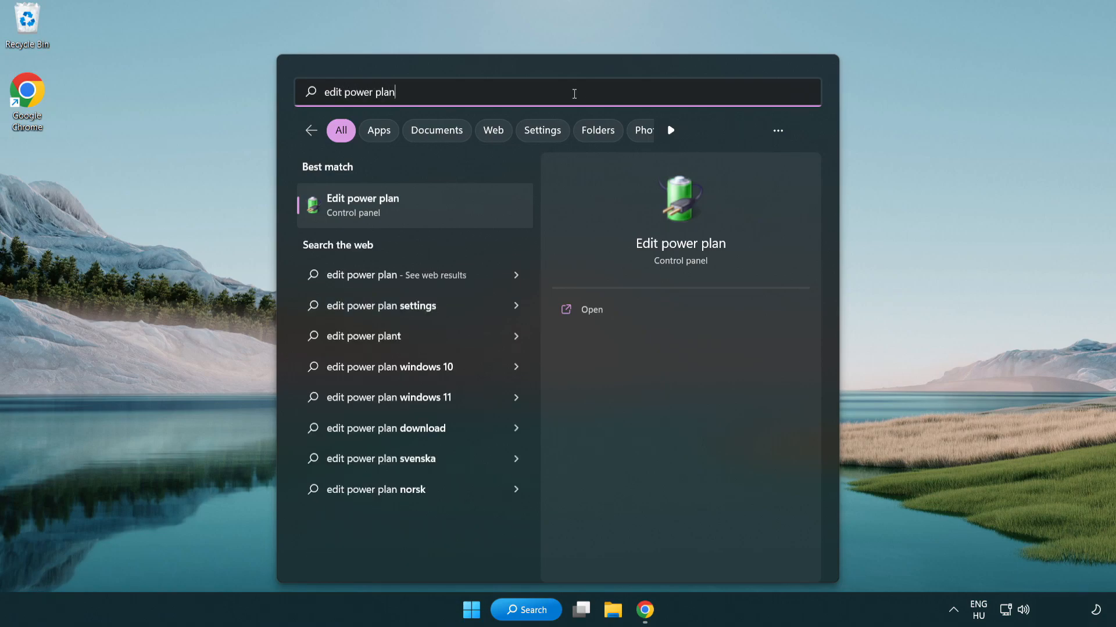
mouse_move(419, 212)
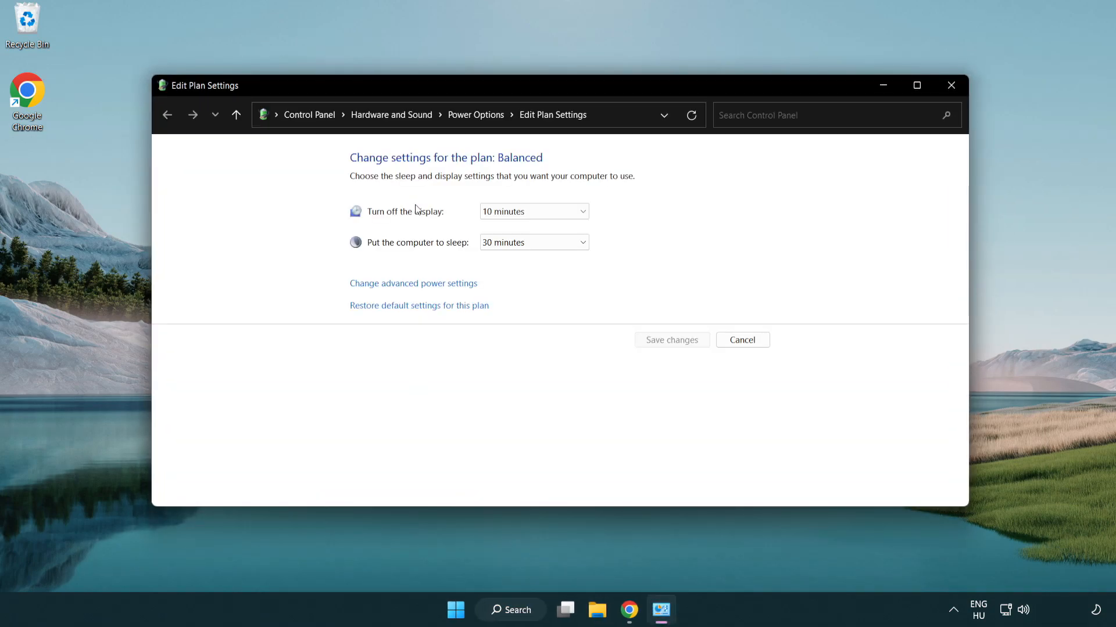
mouse_move(475, 115)
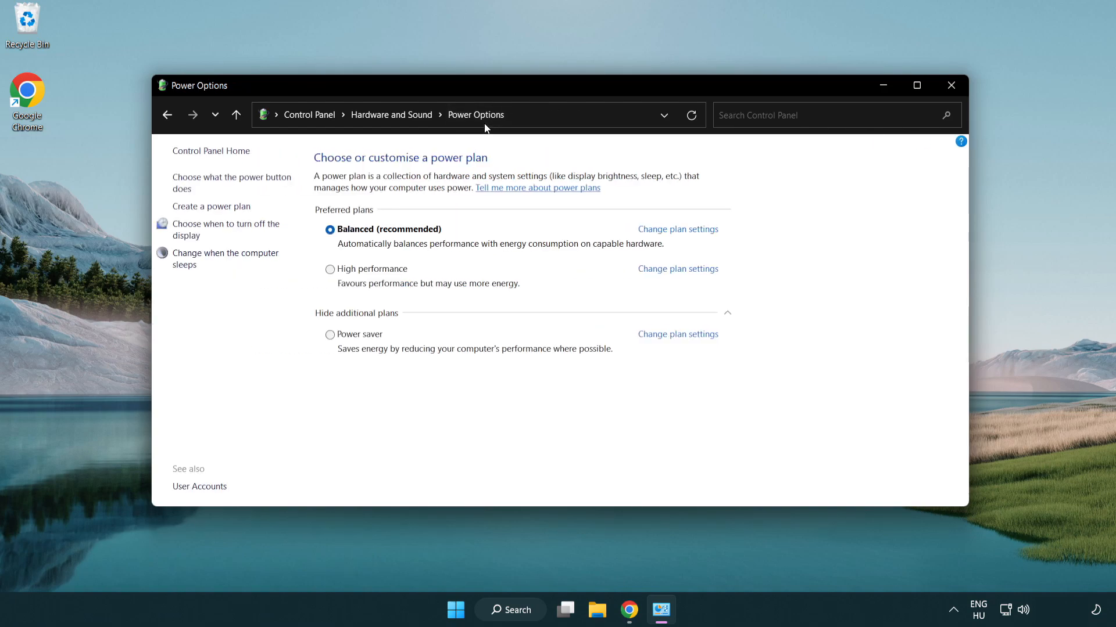
mouse_move(379, 277)
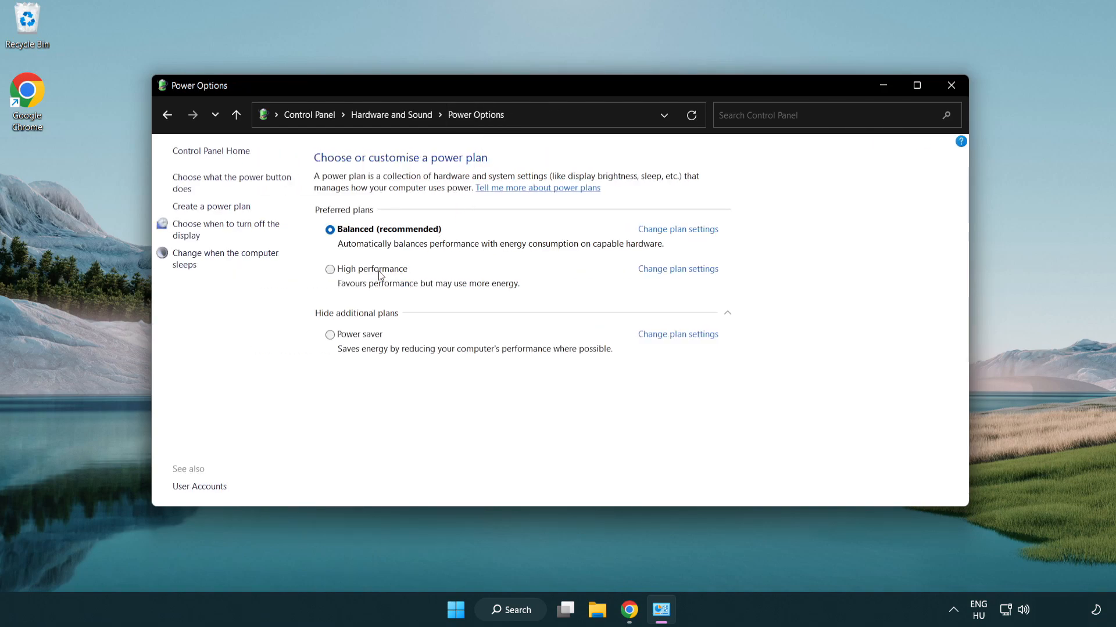
mouse_move(344, 272)
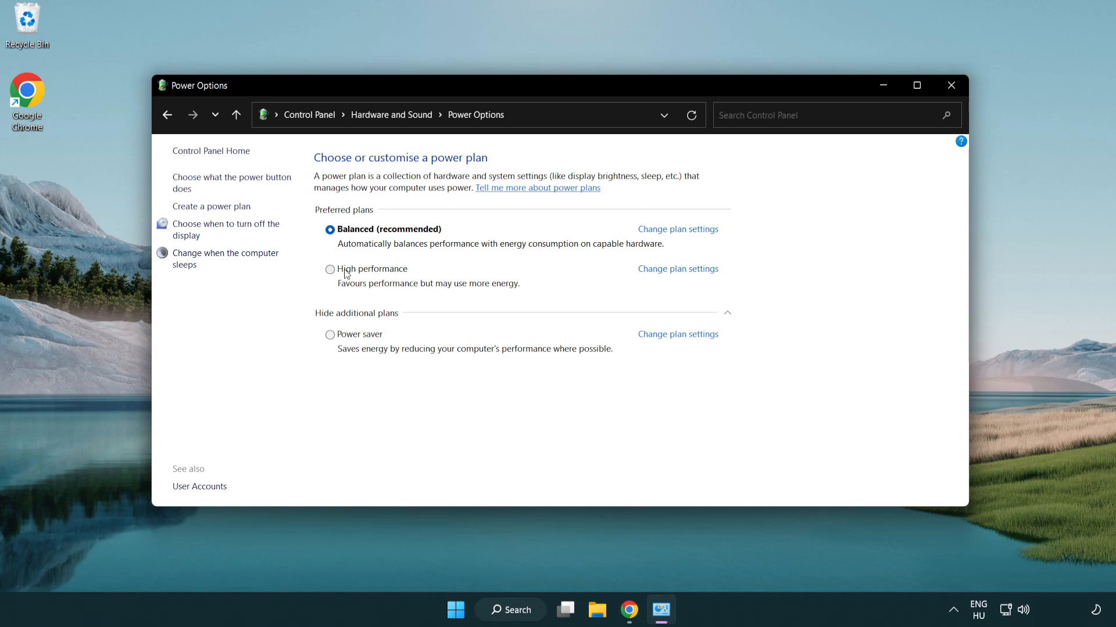
Select High performance as the active power plan and close Power Options
click(329, 268)
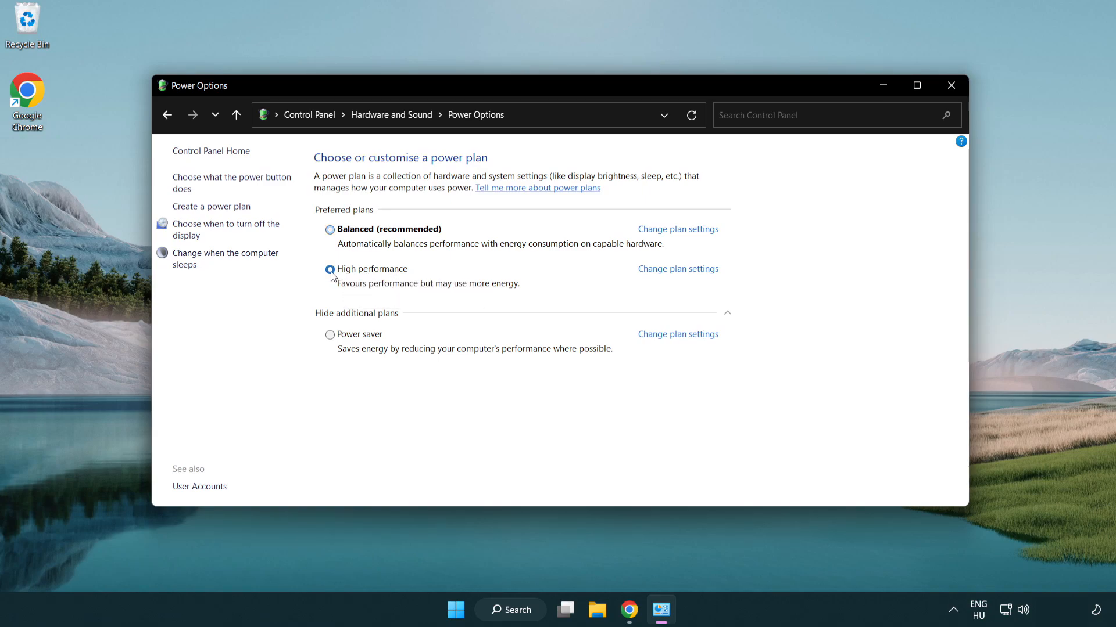
click(329, 268)
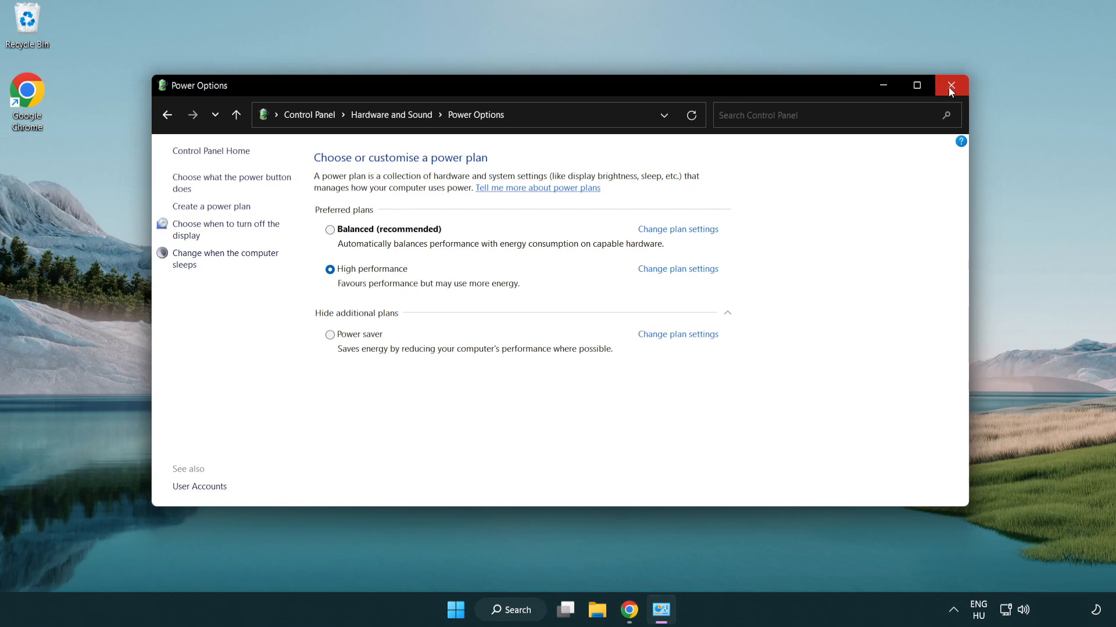
click(951, 85)
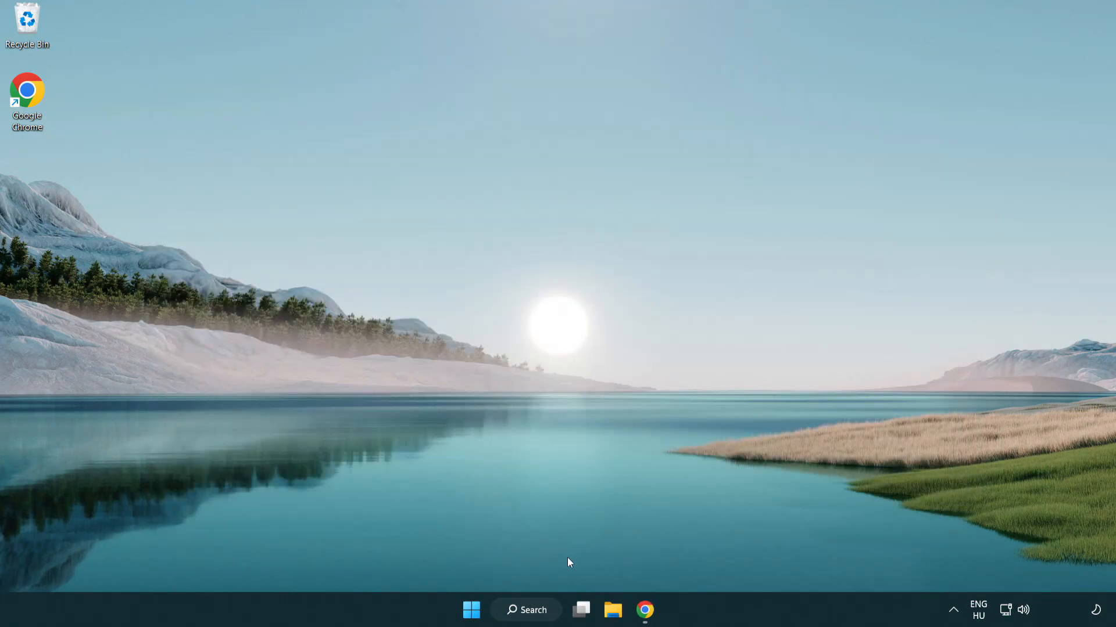
Search Windows for "device manager" and launch it
click(526, 610)
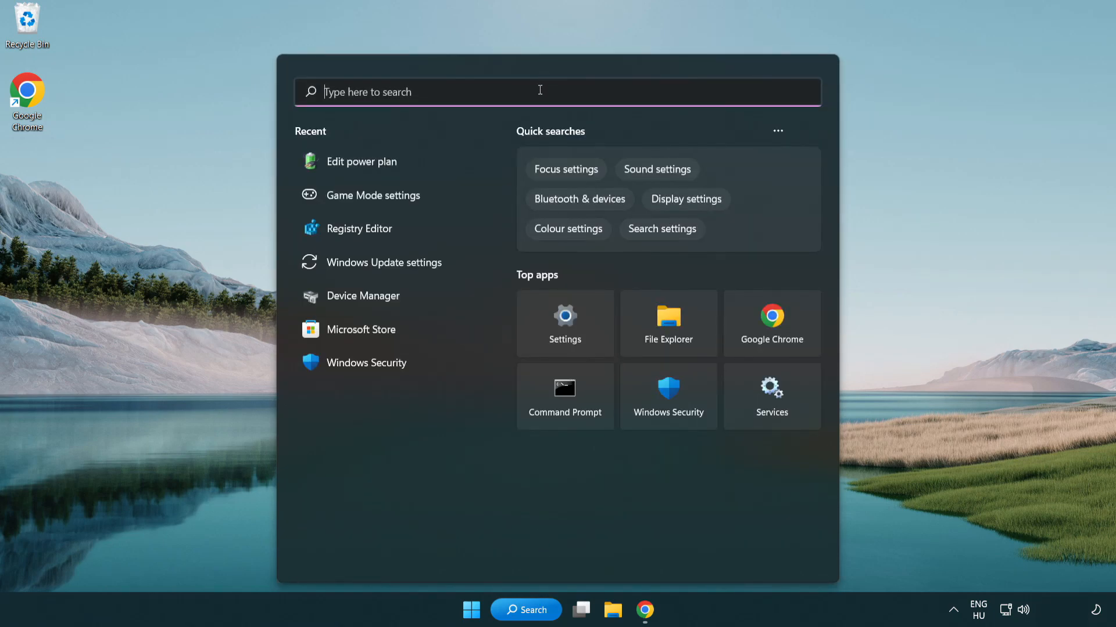
text(device manager)
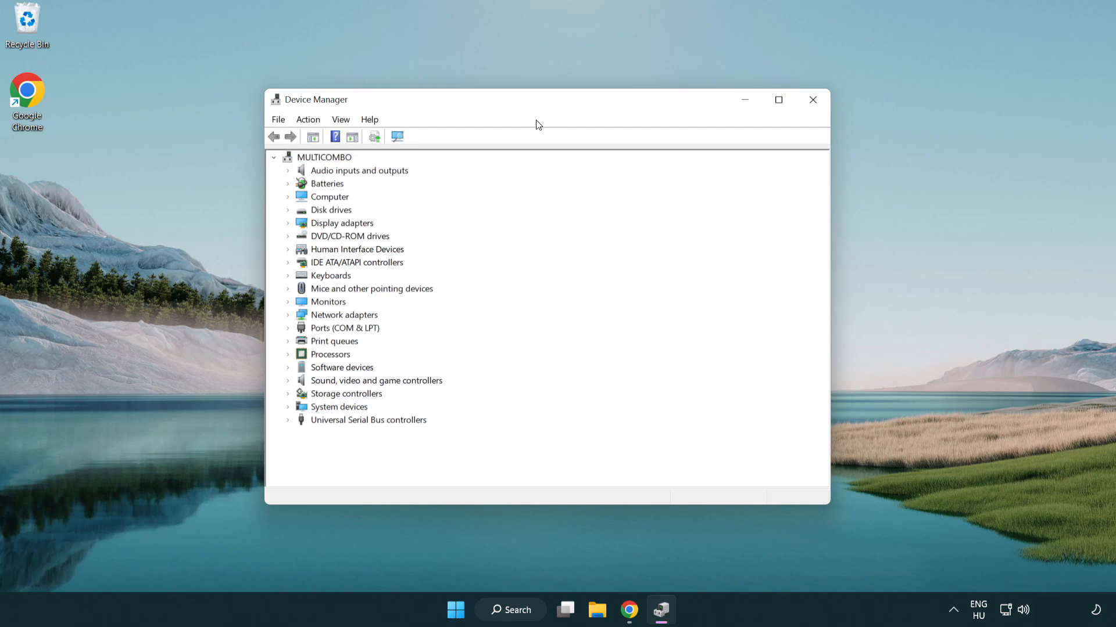
Expand Display adapters and choose Update driver for VMware SVGA 3D
click(341, 223)
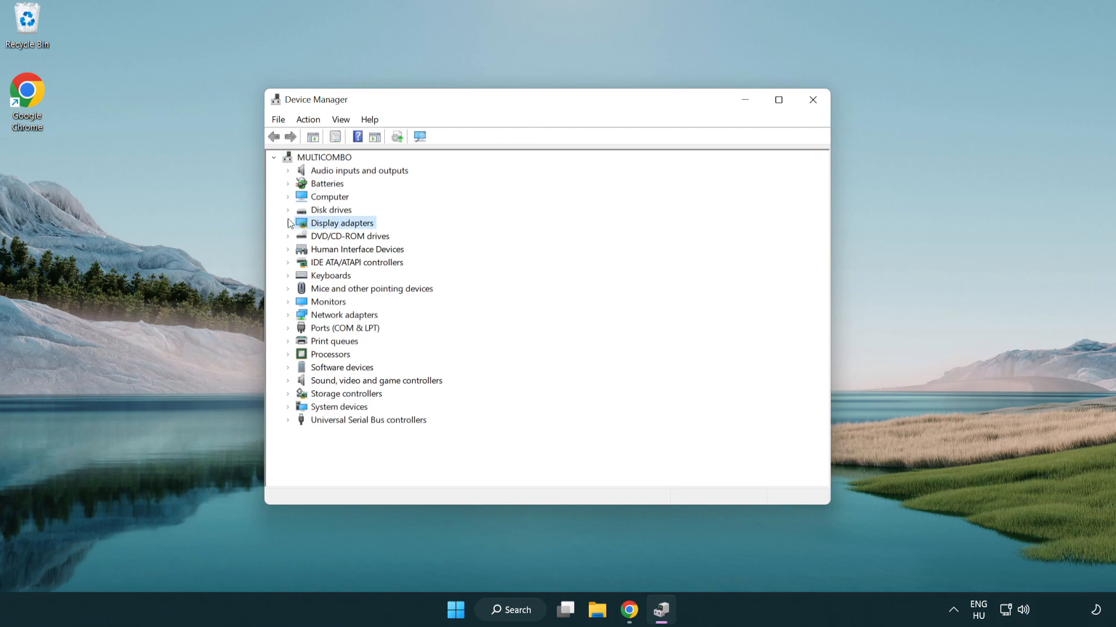
mouse_move(291, 224)
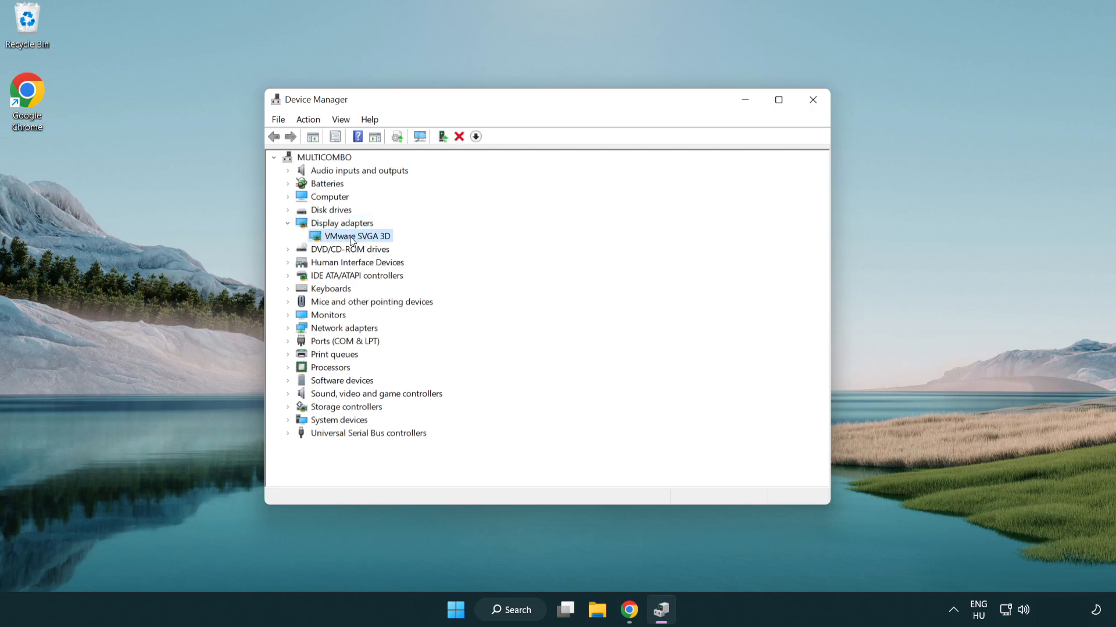
right_click(355, 235)
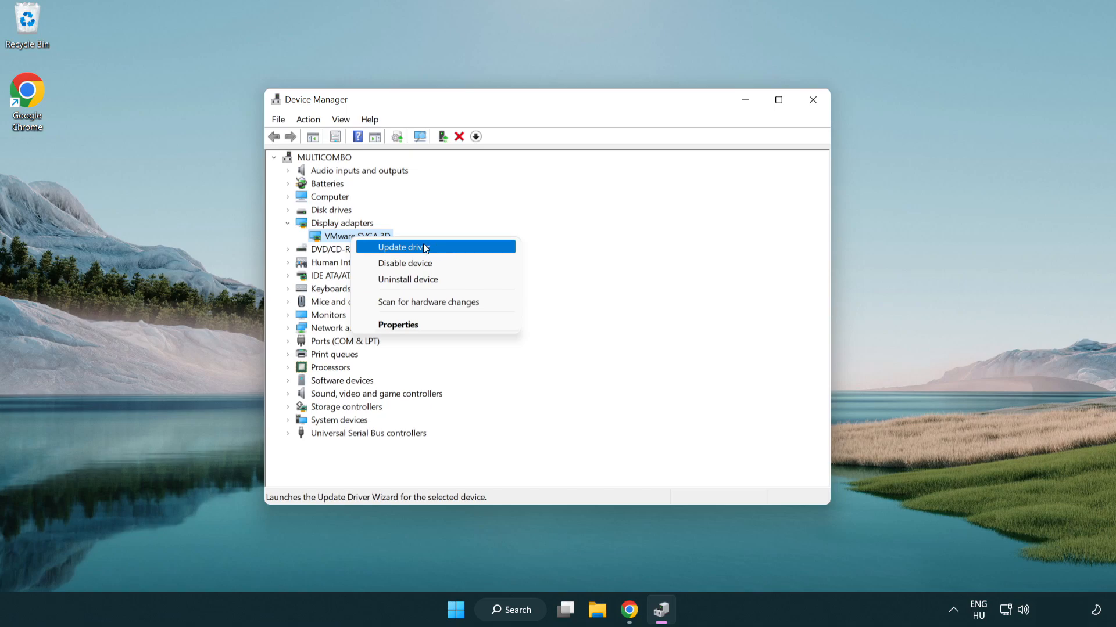
click(403, 246)
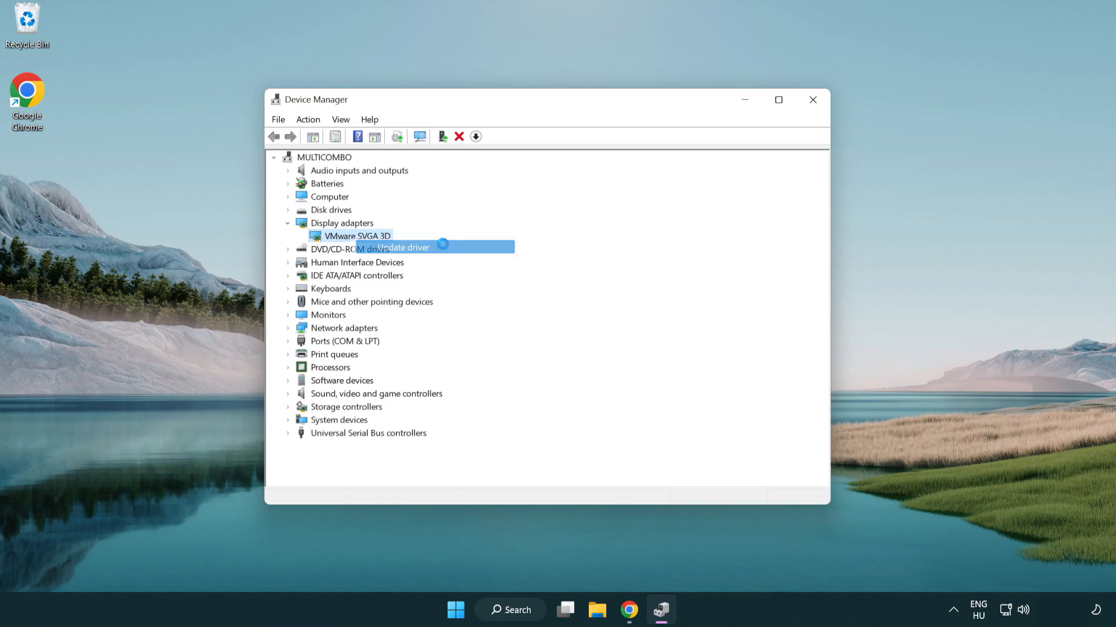
Search automatically for drivers, accept the best-driver result, and close Device Manager
click(400, 247)
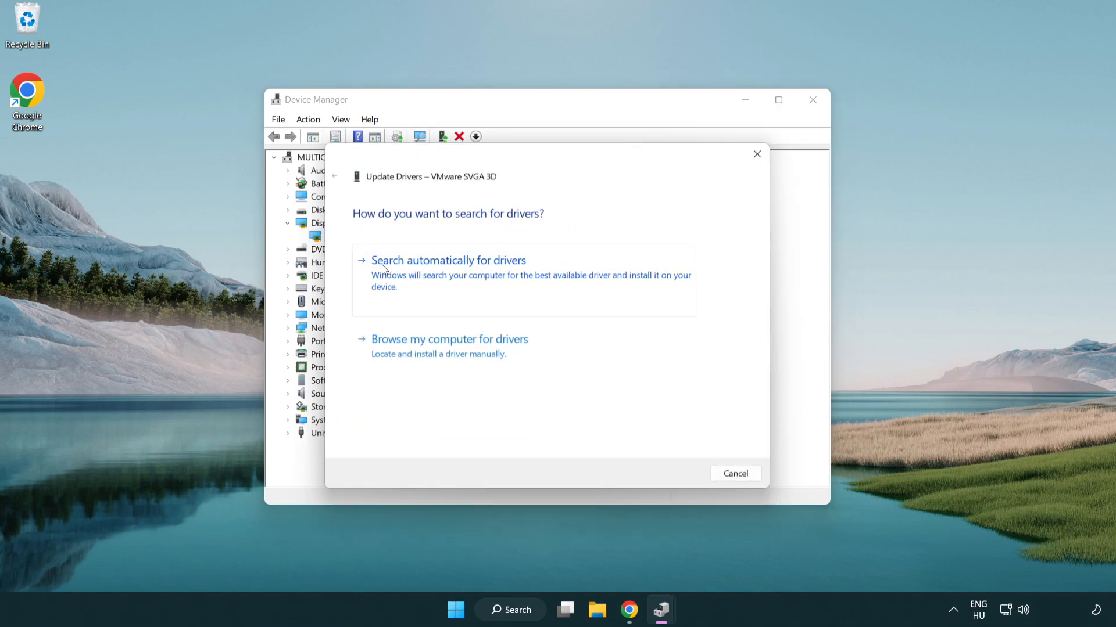
mouse_move(458, 274)
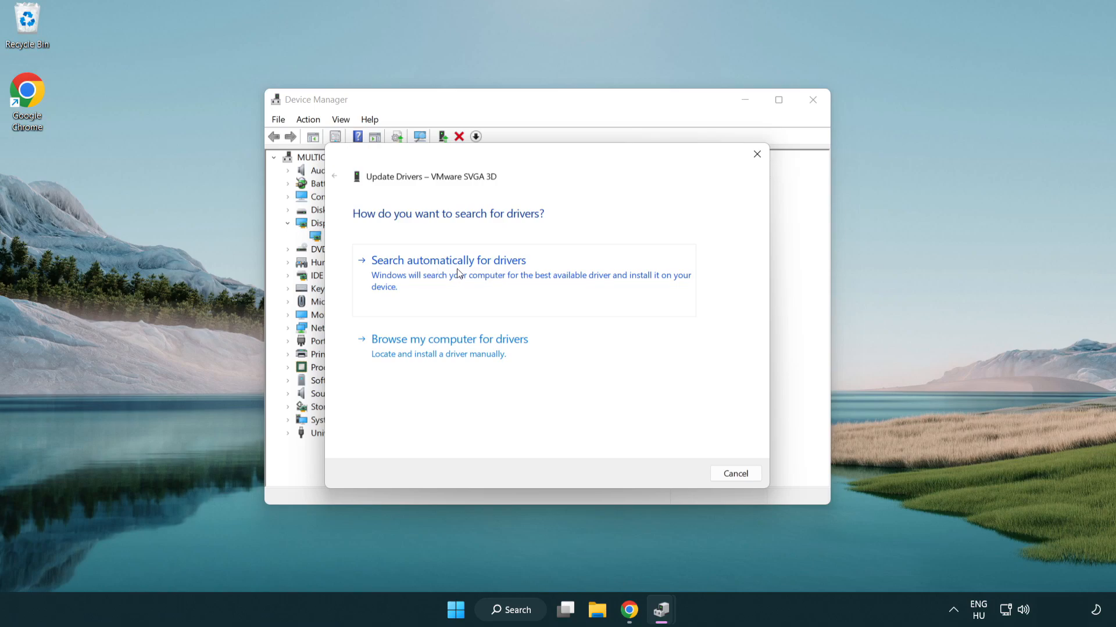
click(449, 261)
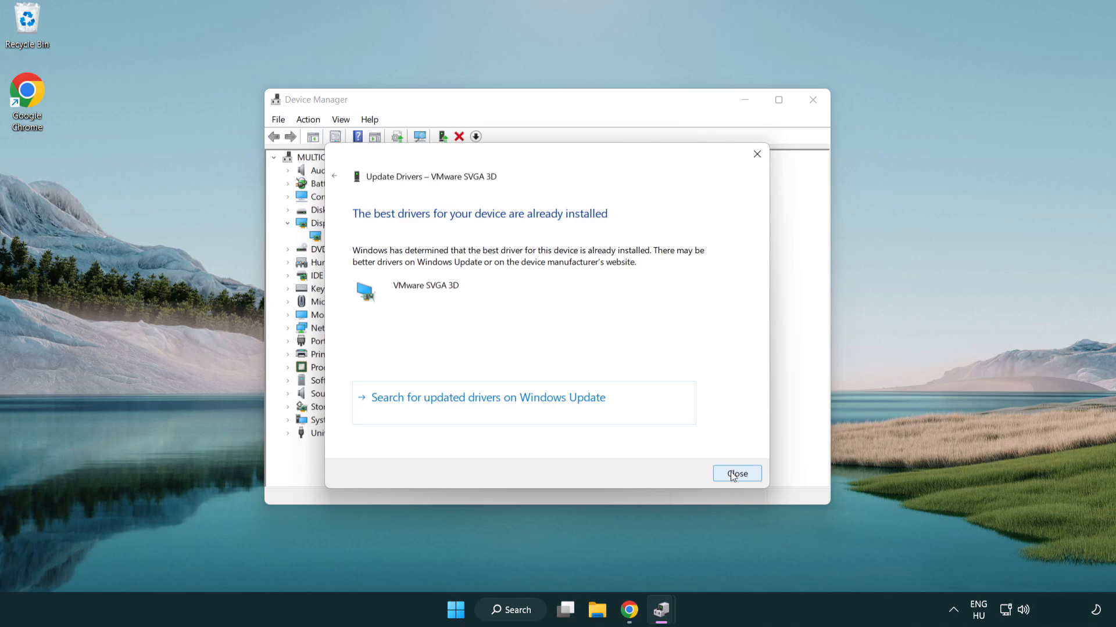
click(737, 475)
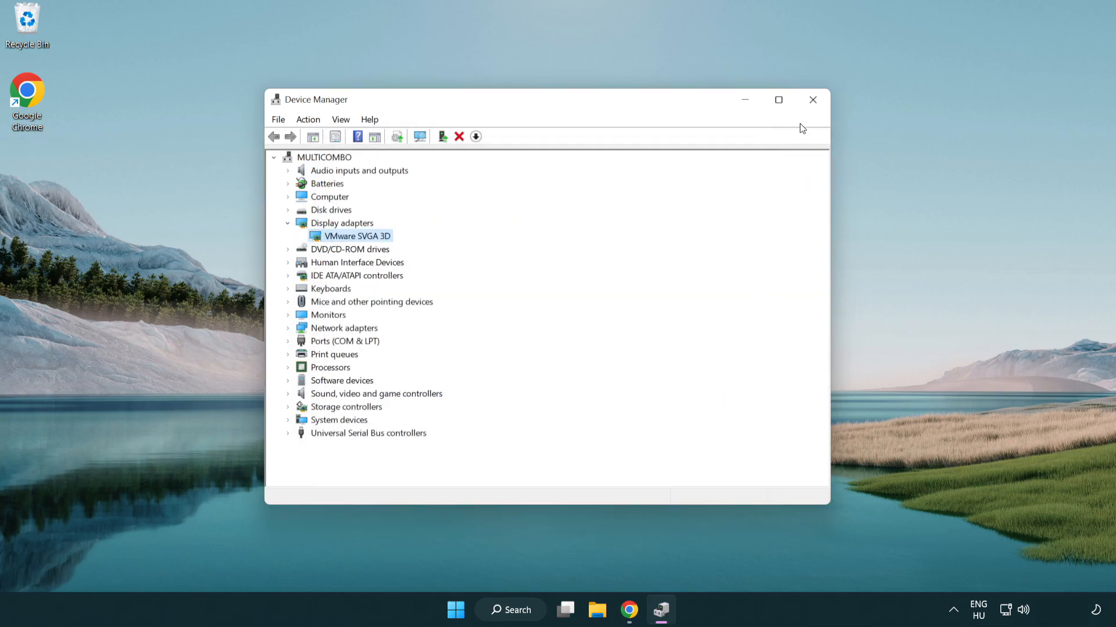
mouse_move(813, 100)
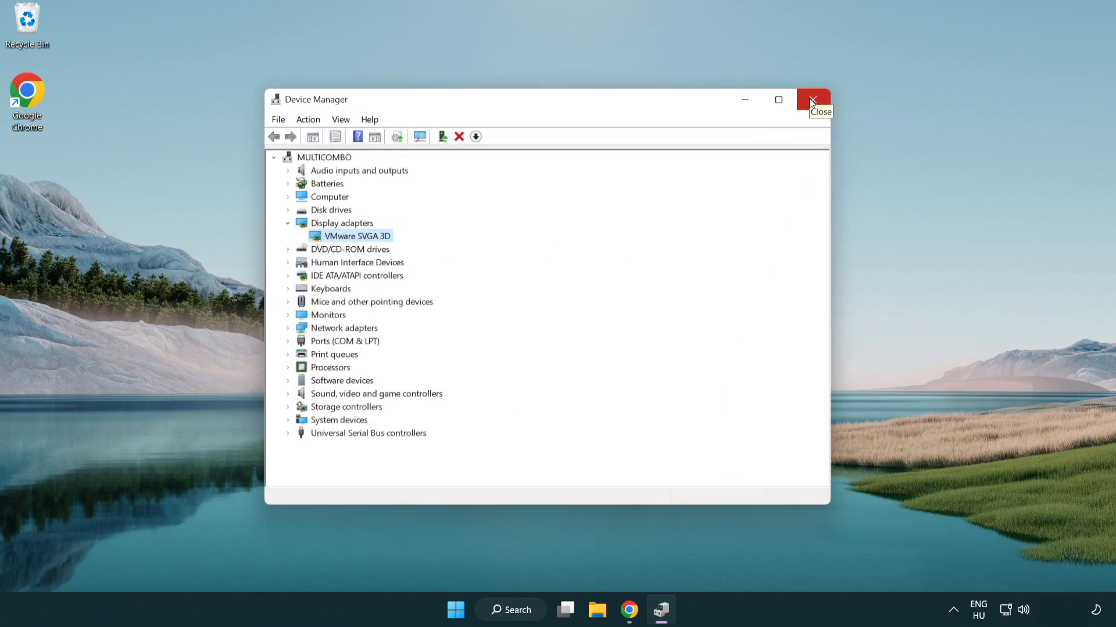
click(812, 100)
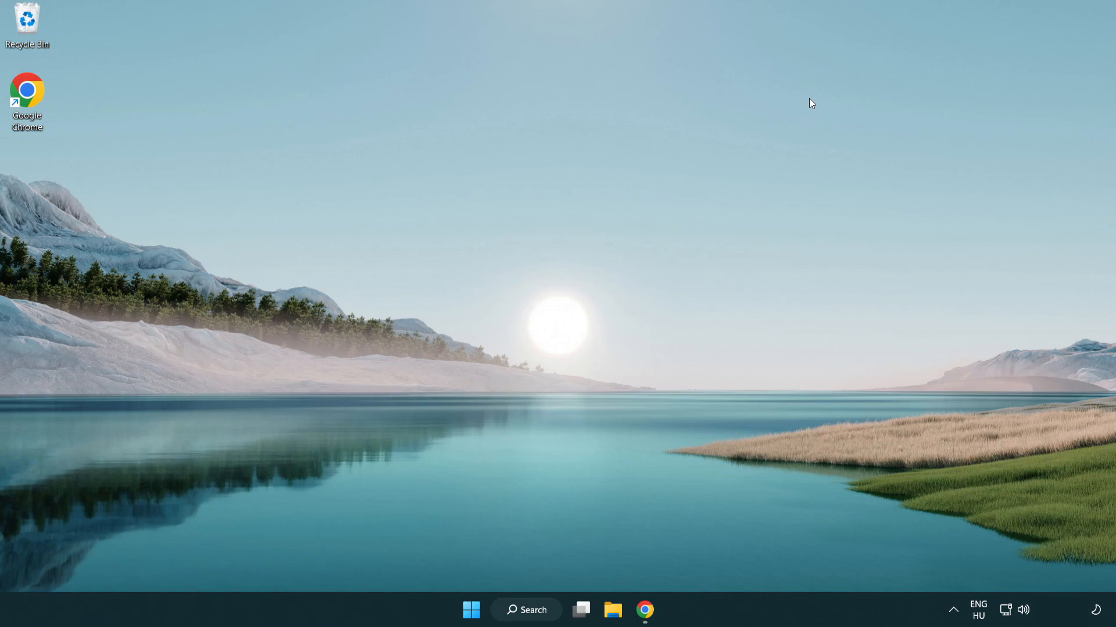
mouse_move(530, 610)
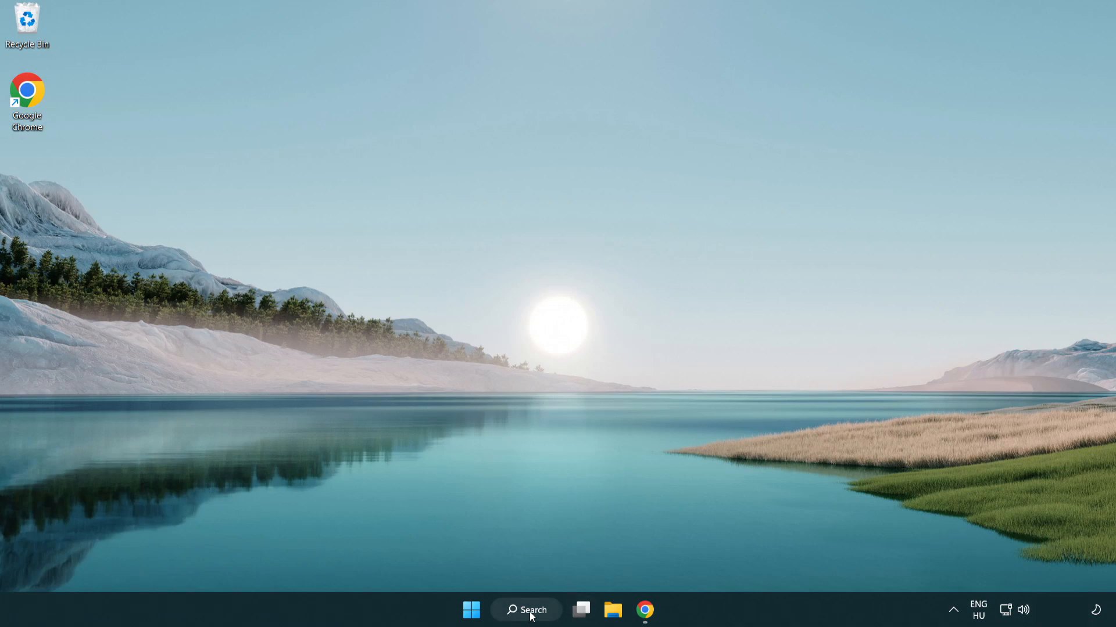
Search Windows for "game Mode settings" to open the Game Mode page
click(525, 610)
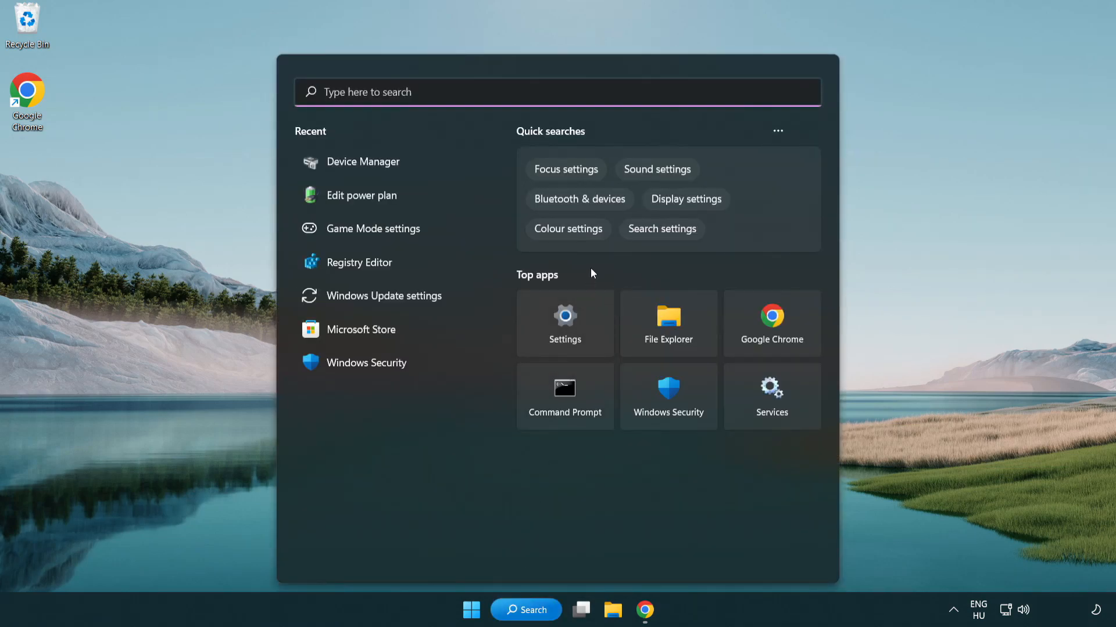
text(game Mode settings)
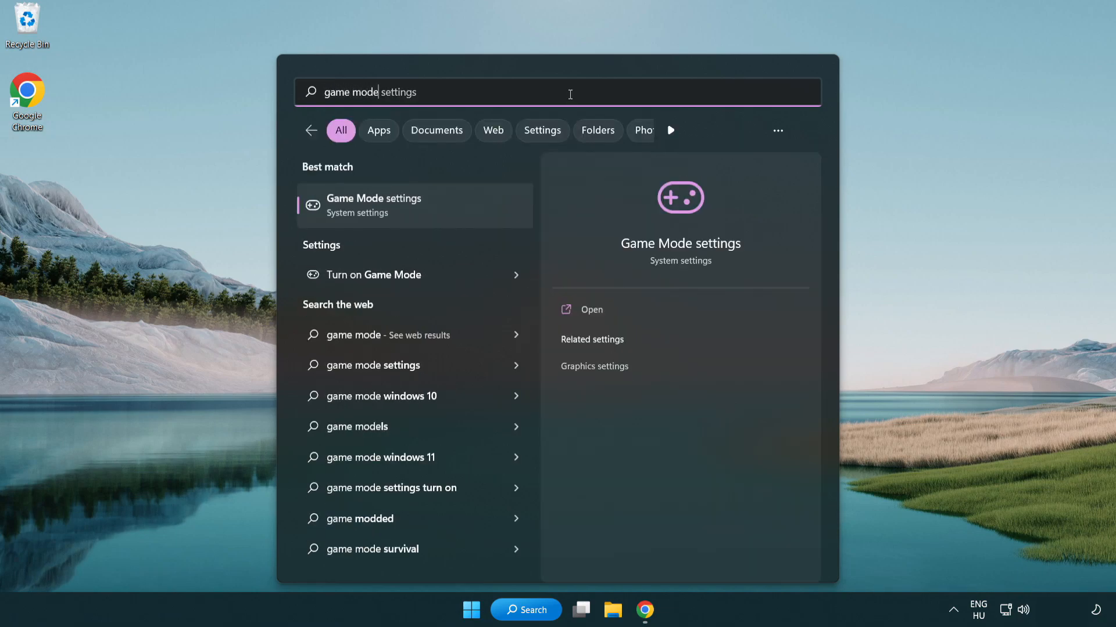
mouse_move(425, 220)
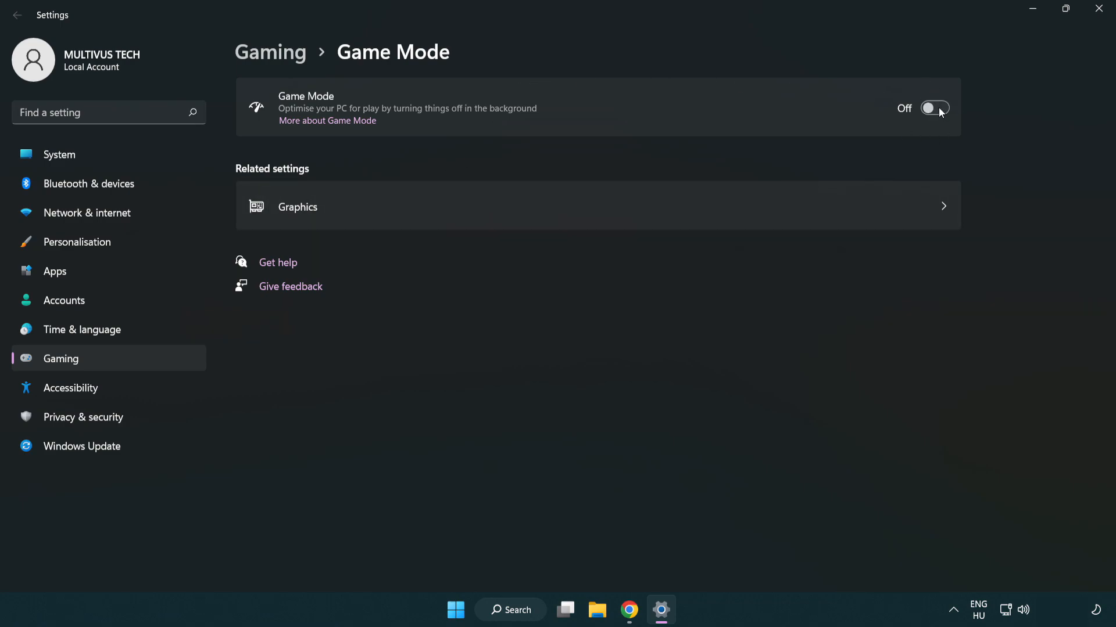
Switch the Game Mode toggle to On
click(934, 108)
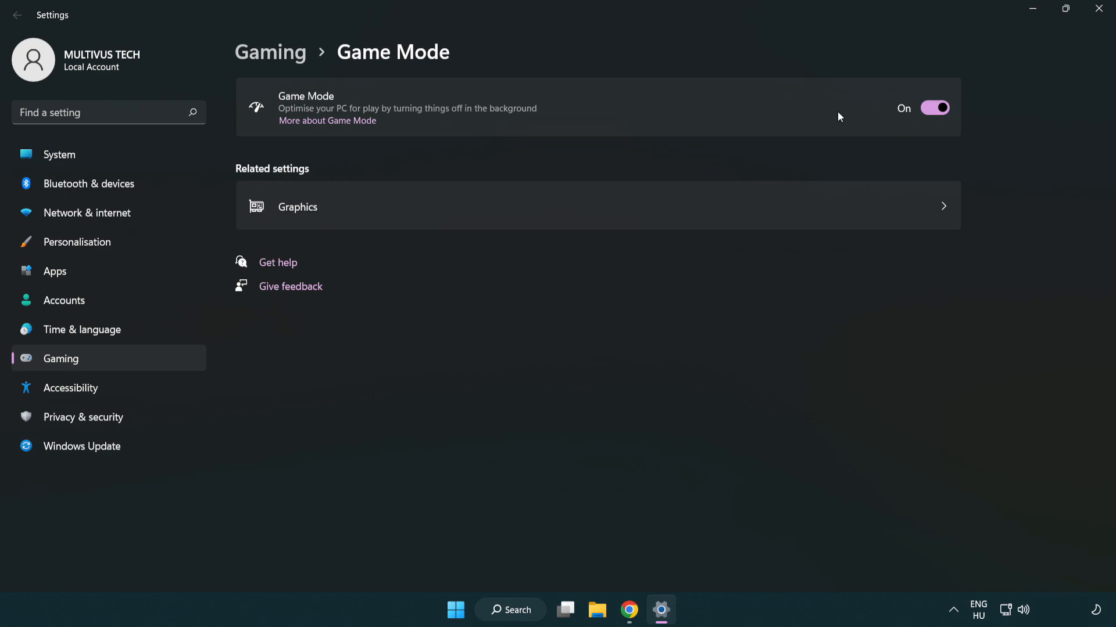
mouse_move(430, 113)
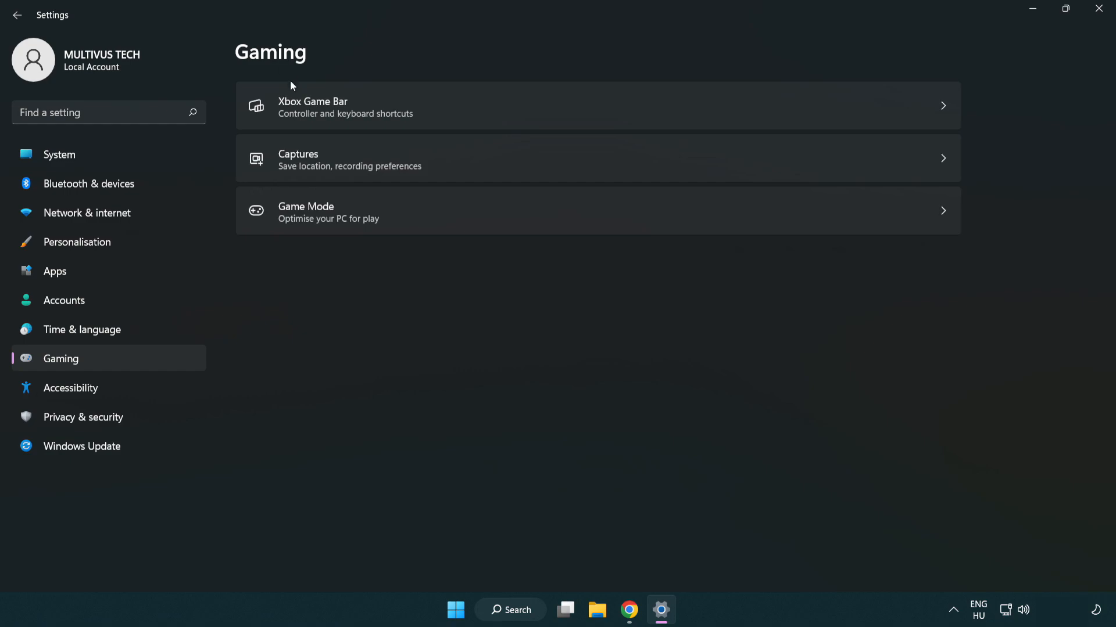
mouse_move(493, 108)
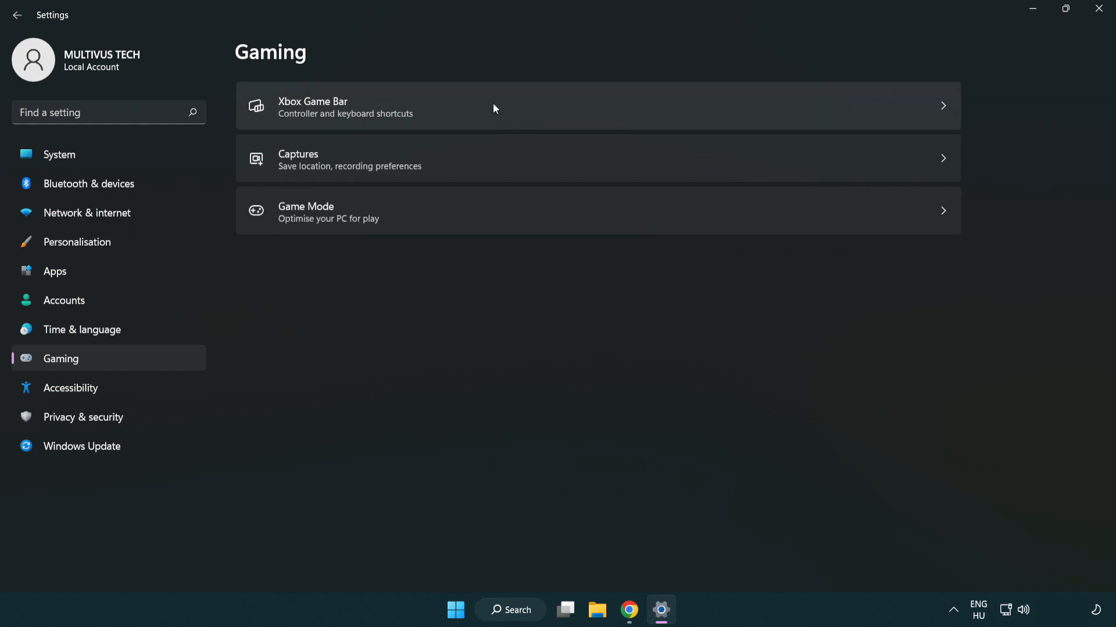
Turn off the controller button opening Xbox Game Bar, then close Settings
click(499, 105)
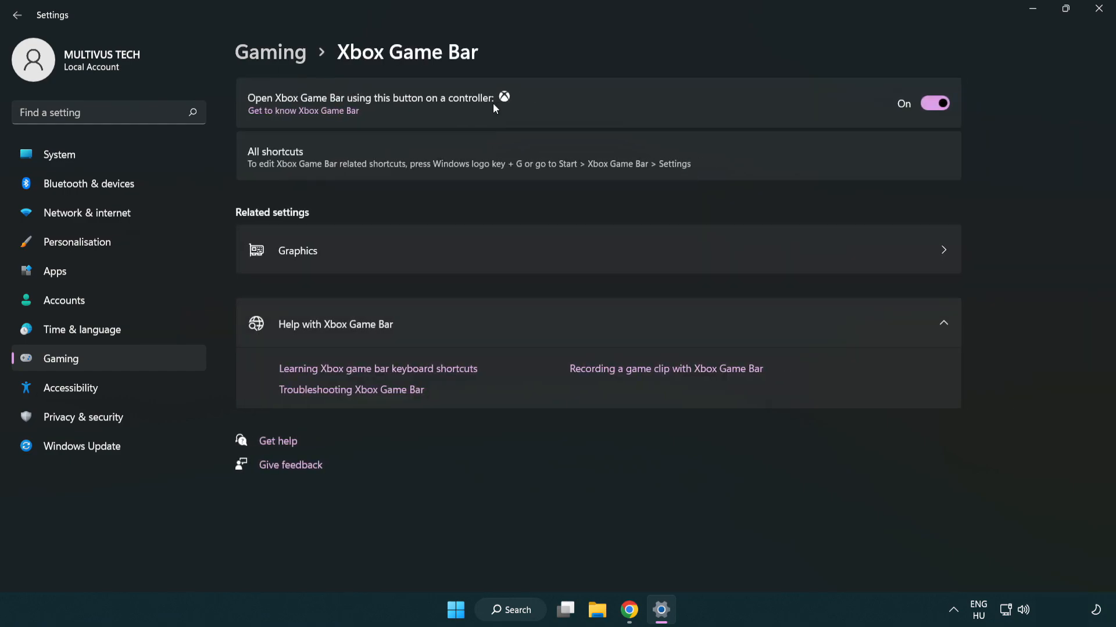
mouse_move(403, 106)
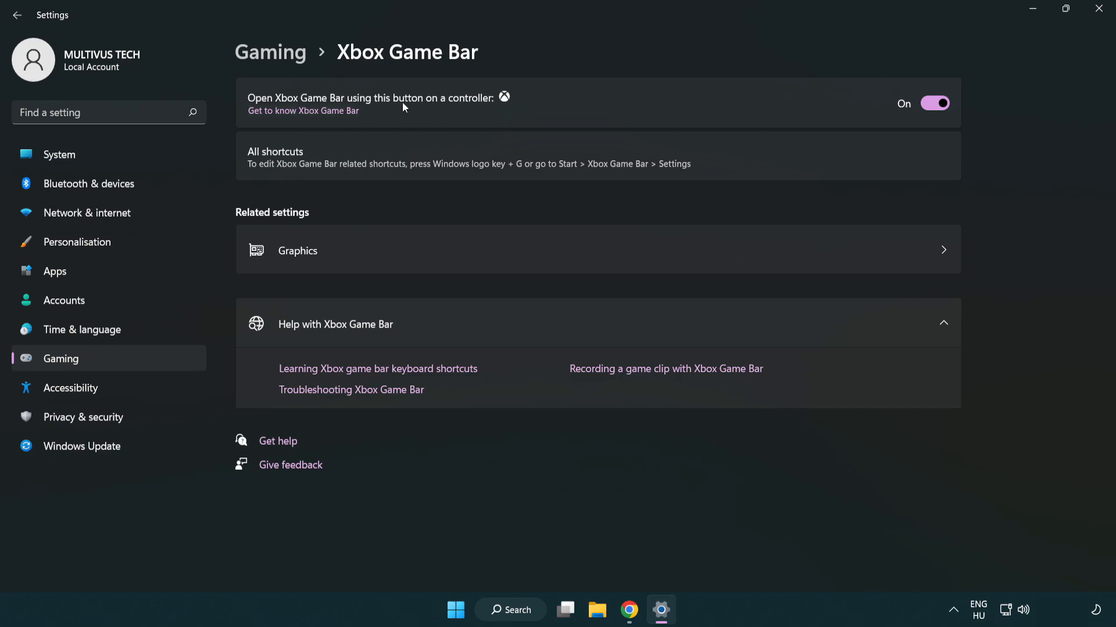
mouse_move(937, 103)
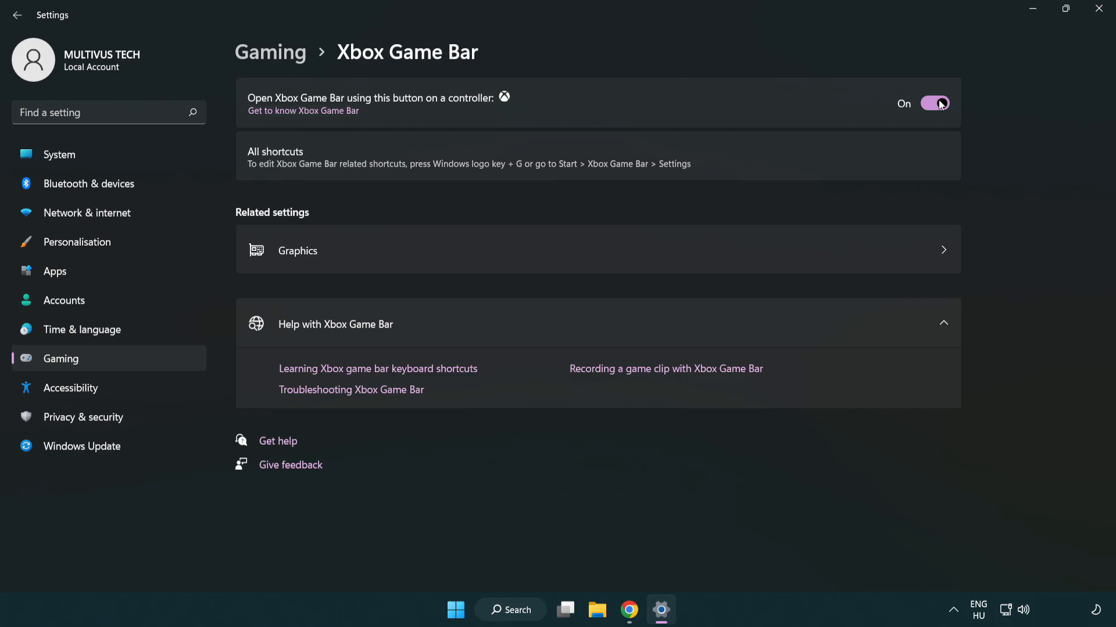
click(934, 104)
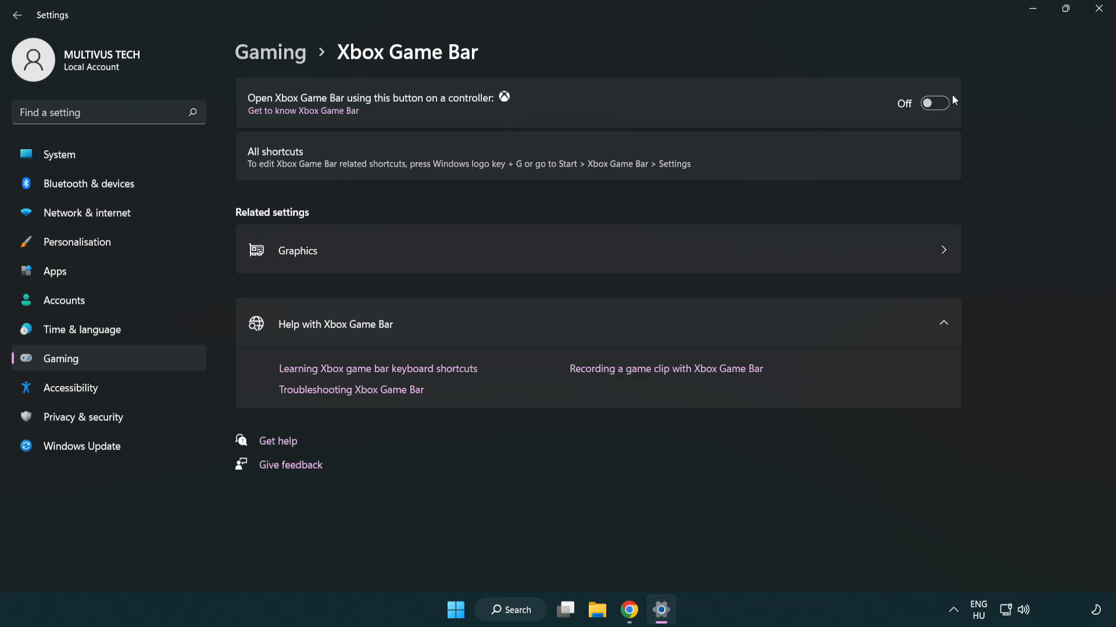
mouse_move(1084, 28)
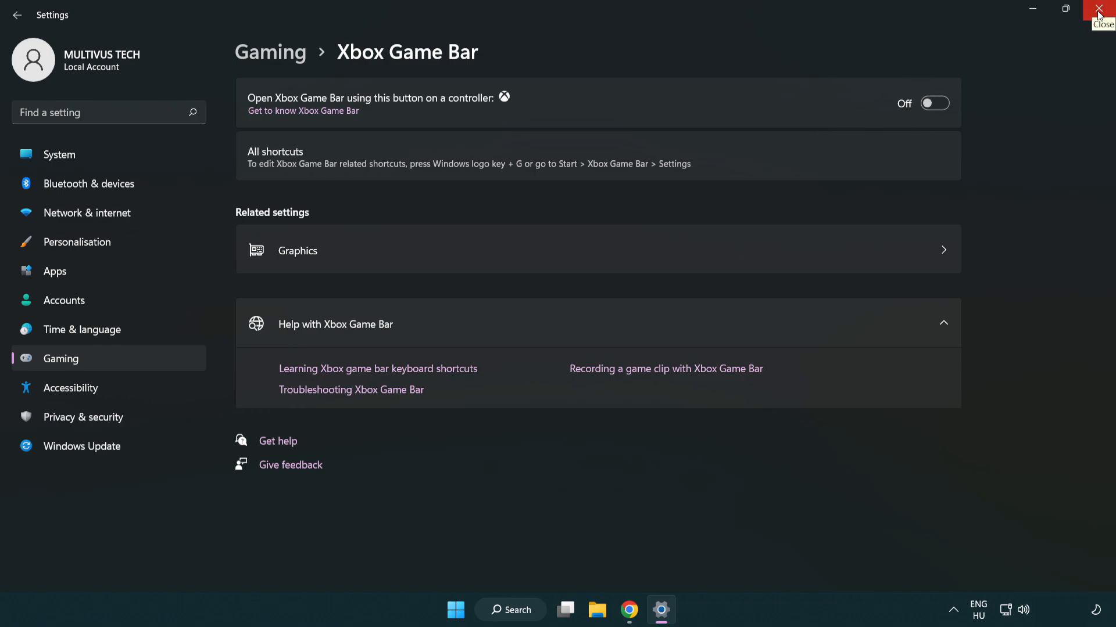
click(1104, 9)
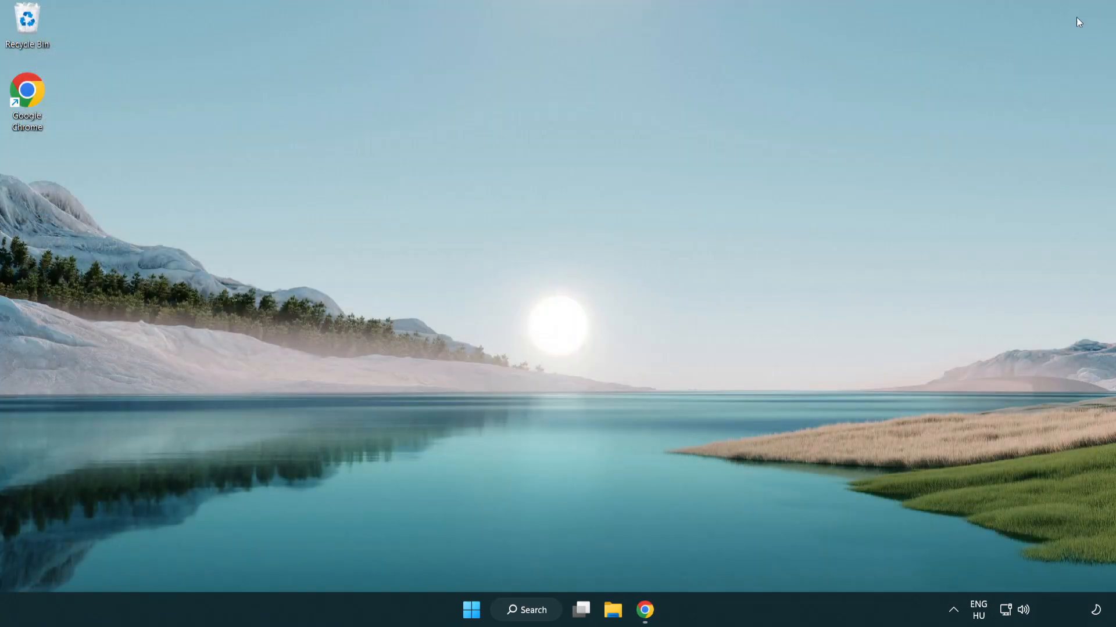
mouse_move(470, 610)
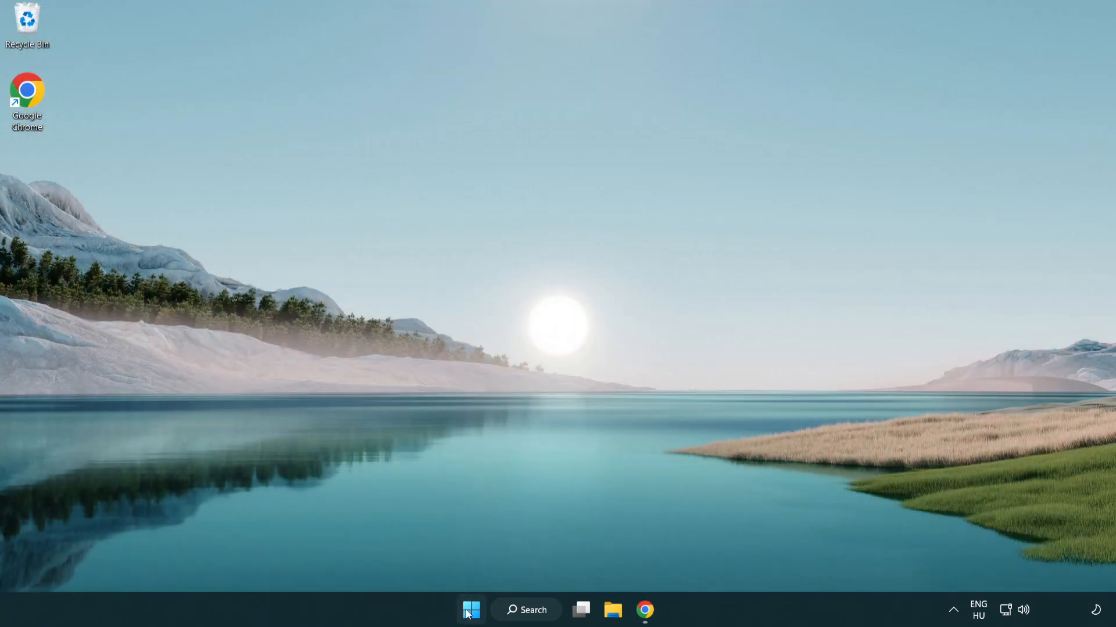
Open Task Manager from the Start button's quick-link menu
right_click(471, 610)
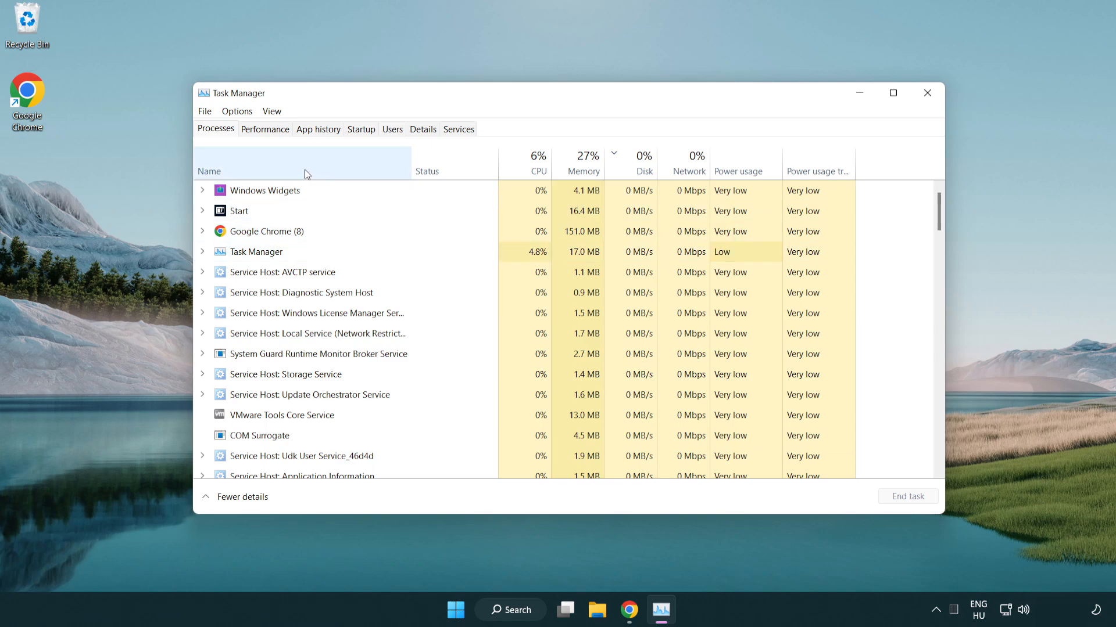
End the Google Chrome process in the Processes list
scroll(up, 3)
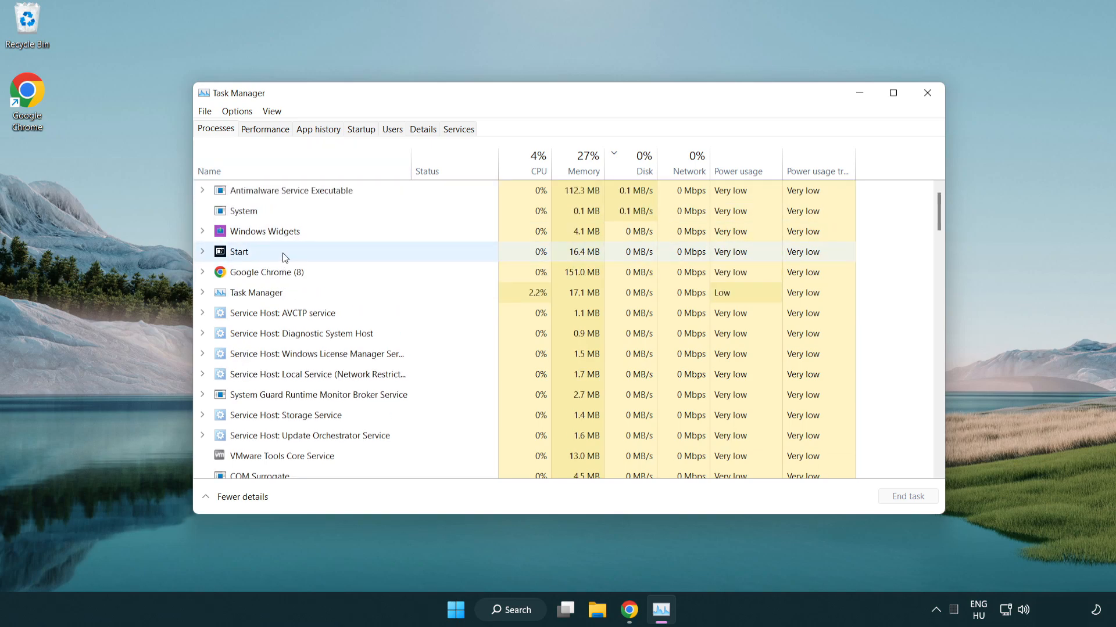
click(266, 272)
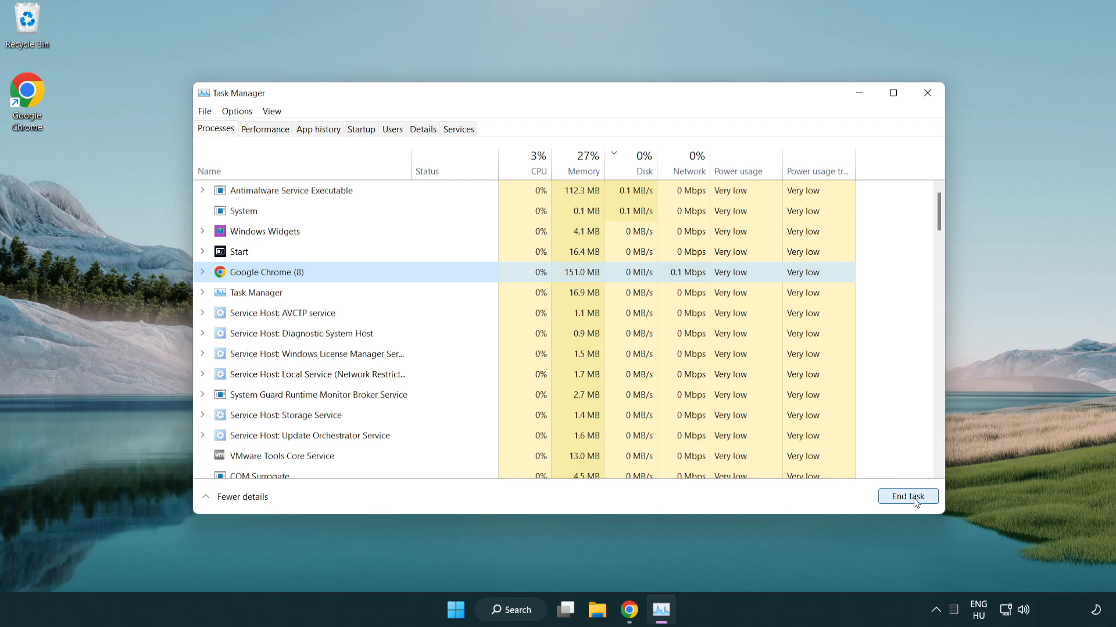
click(908, 496)
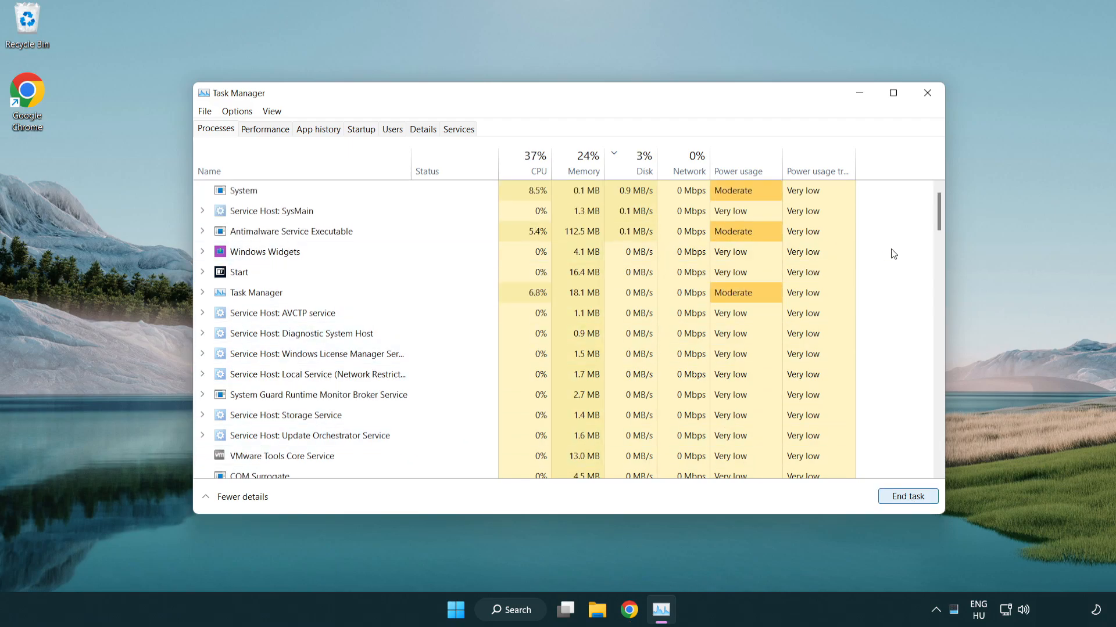
Switch to the Startup apps list showing status and impact
scroll(down, 3)
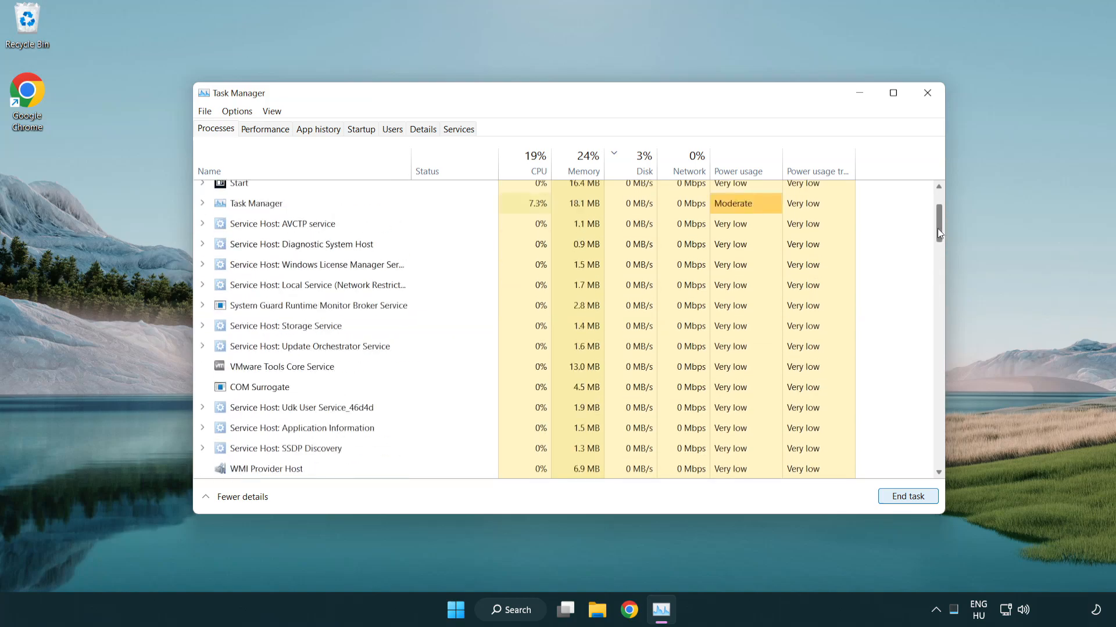
scroll(up, 3)
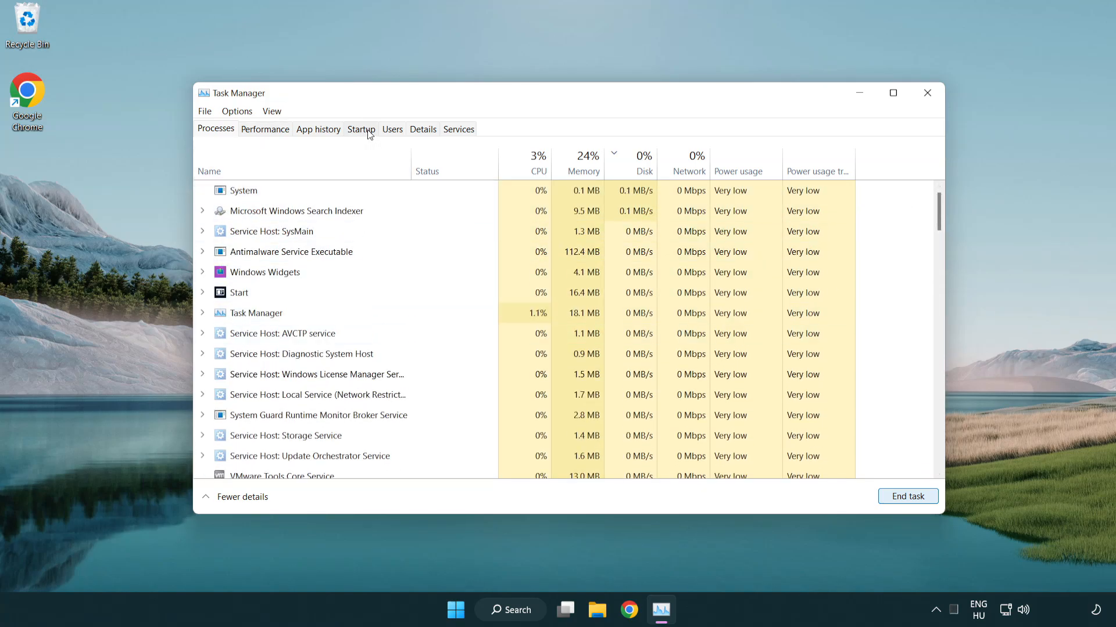
click(360, 129)
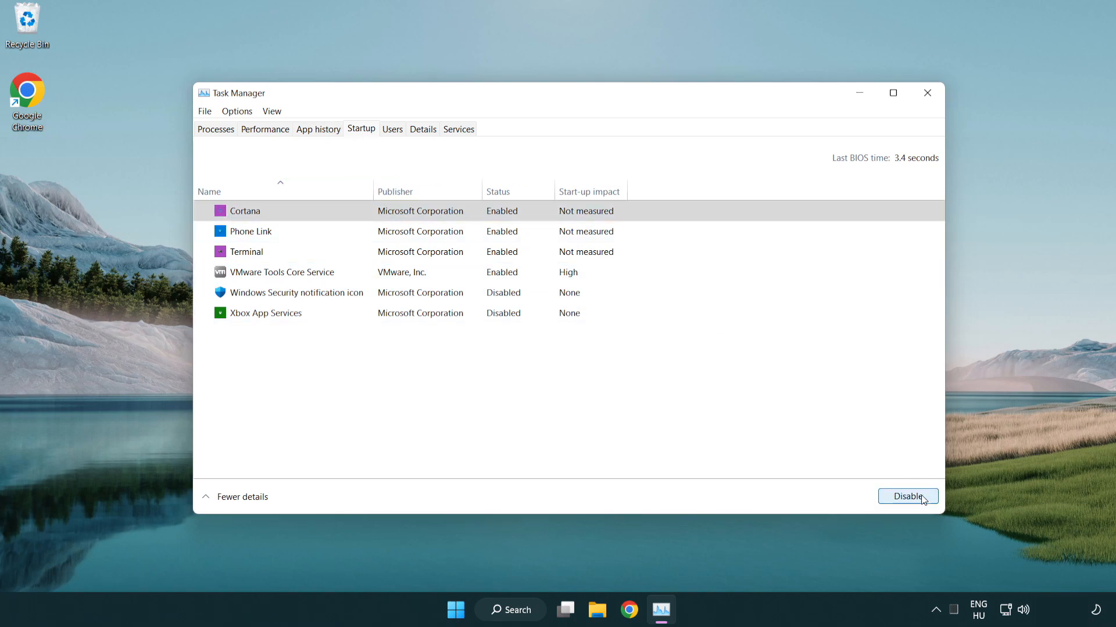
Disable Cortana and Terminal as startup apps and close Task Manager
click(908, 496)
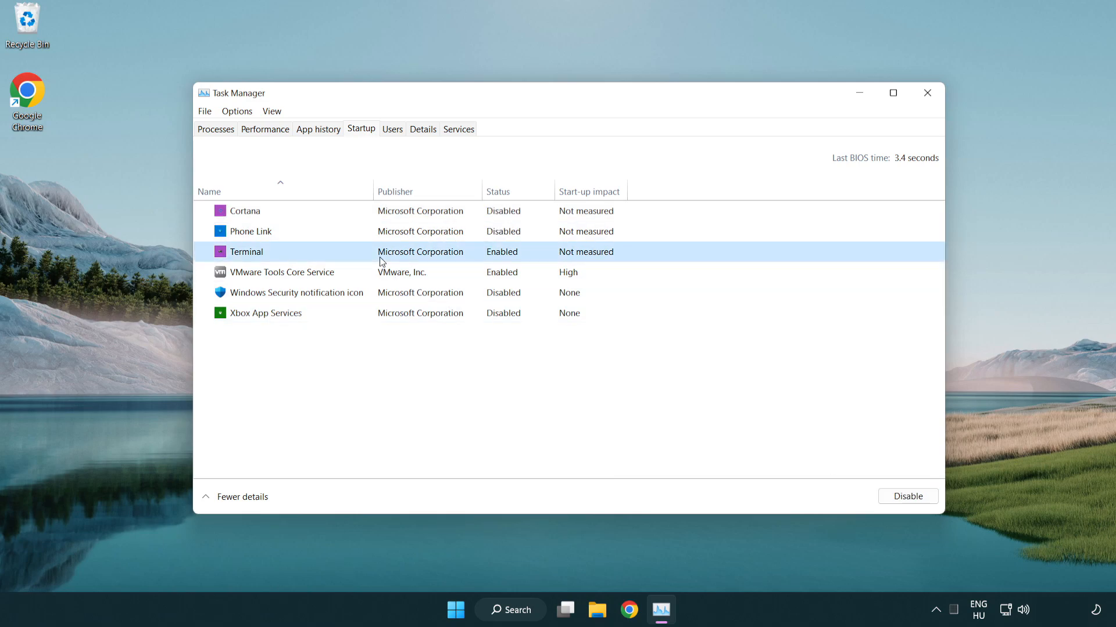
click(906, 496)
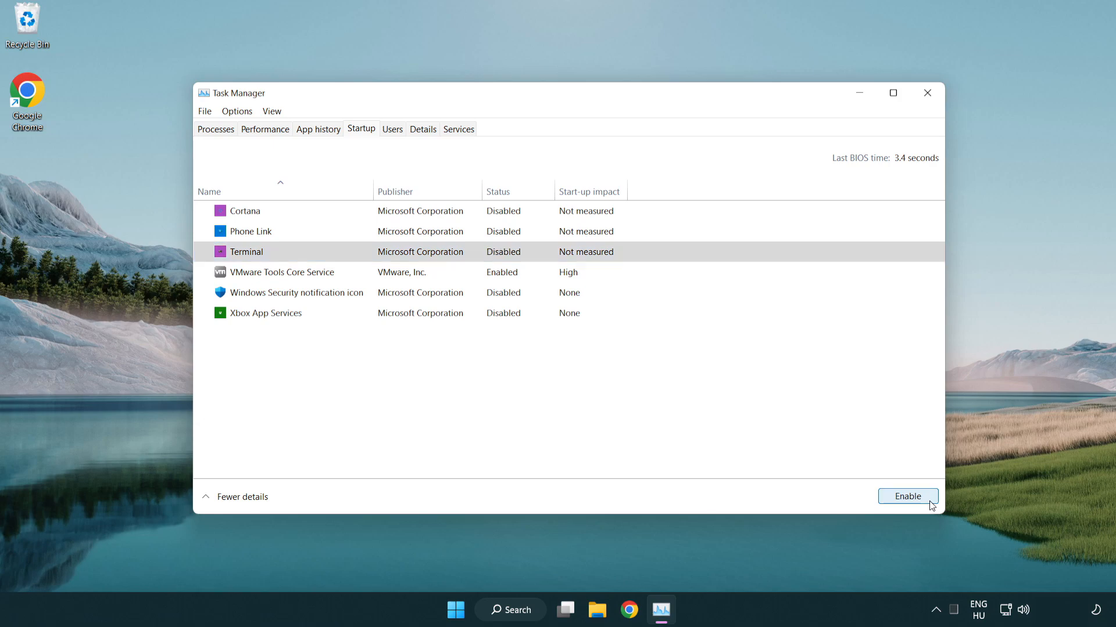
mouse_move(809, 64)
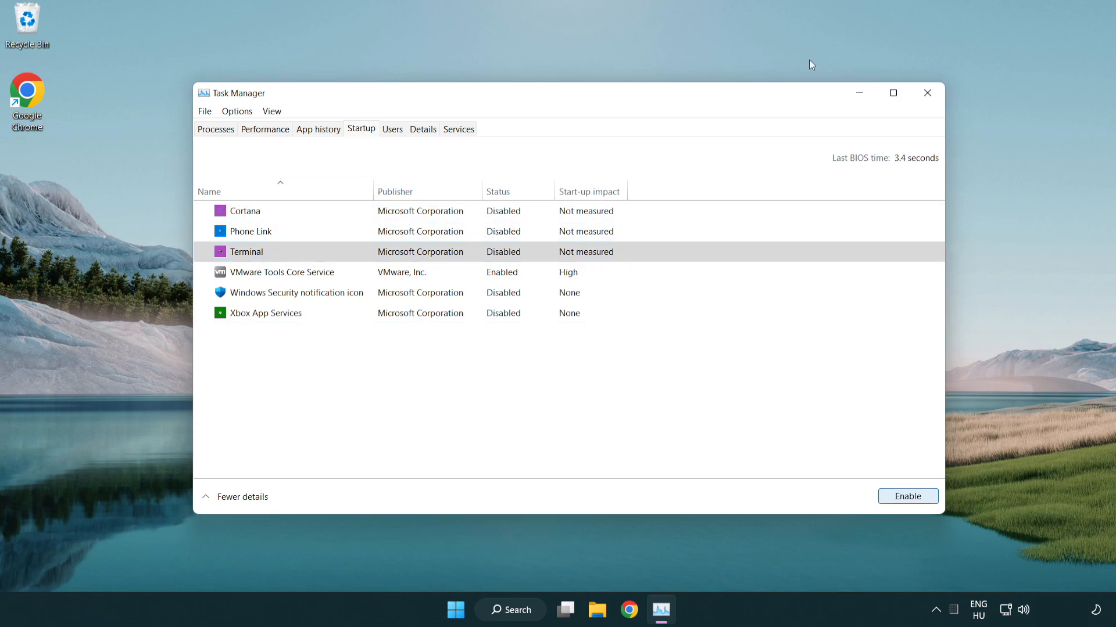
mouse_move(928, 93)
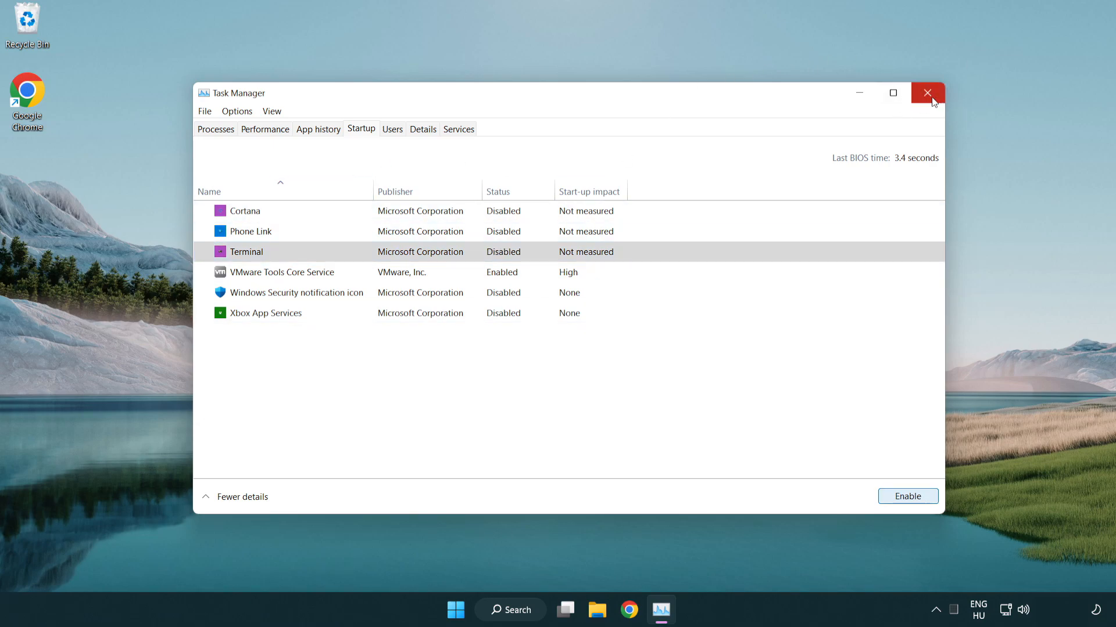
click(926, 93)
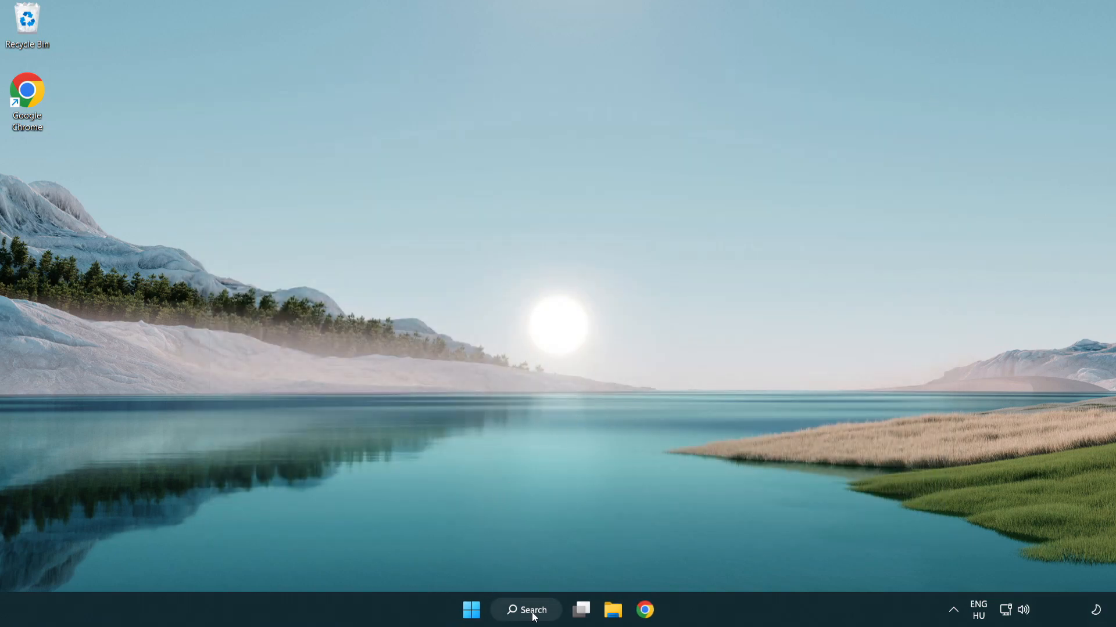
Find 'update' in Windows search and go to the Windows Update settings page
click(525, 610)
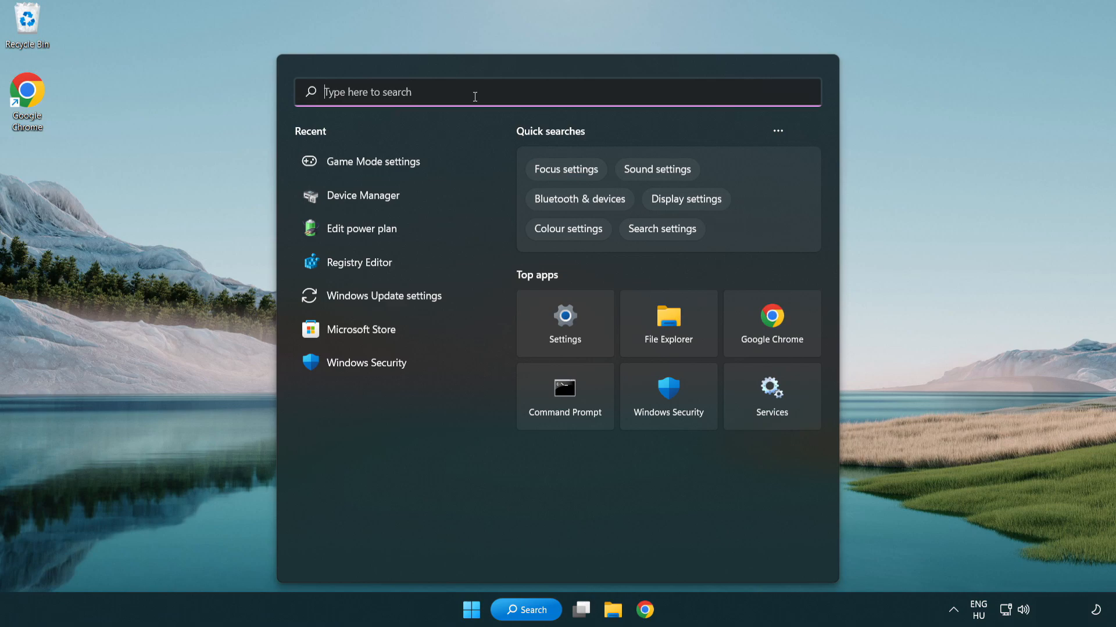
text(update)
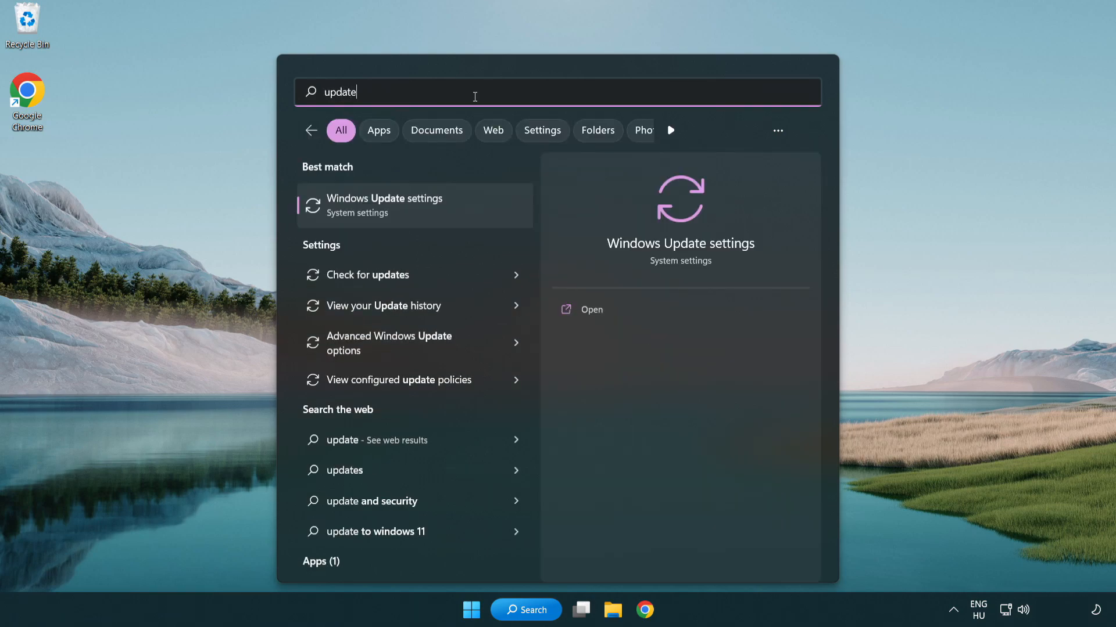
mouse_move(432, 218)
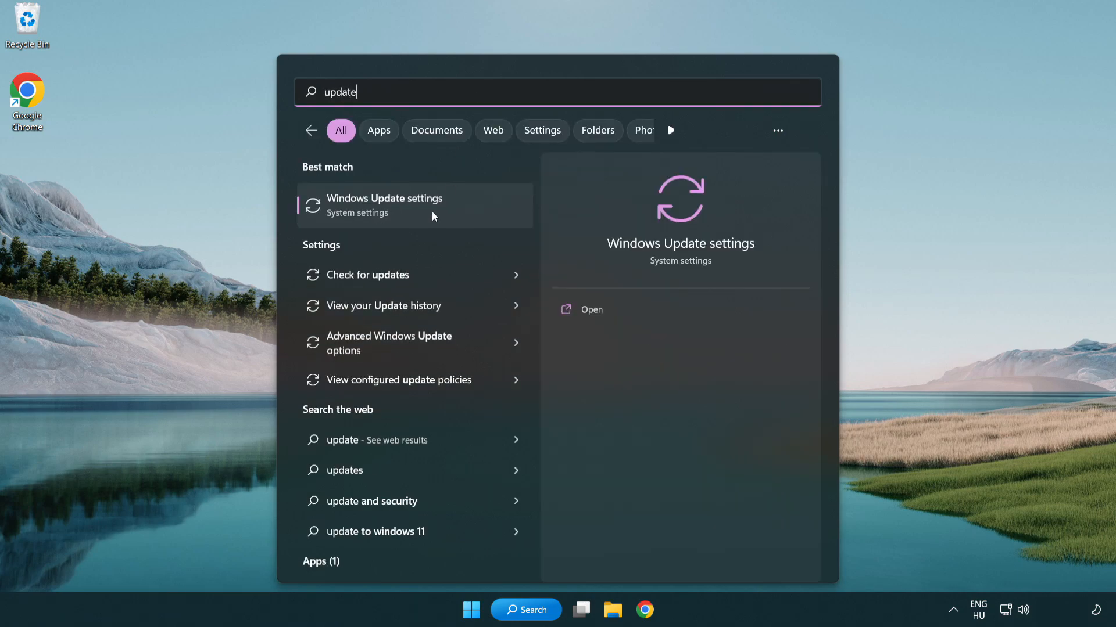
click(384, 204)
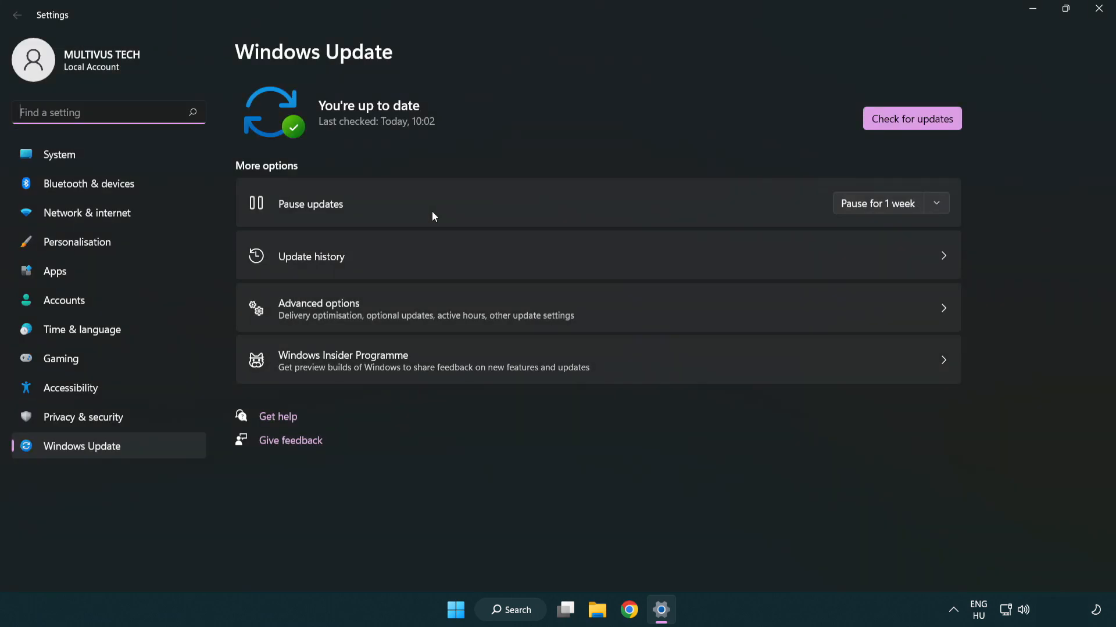
mouse_move(911, 119)
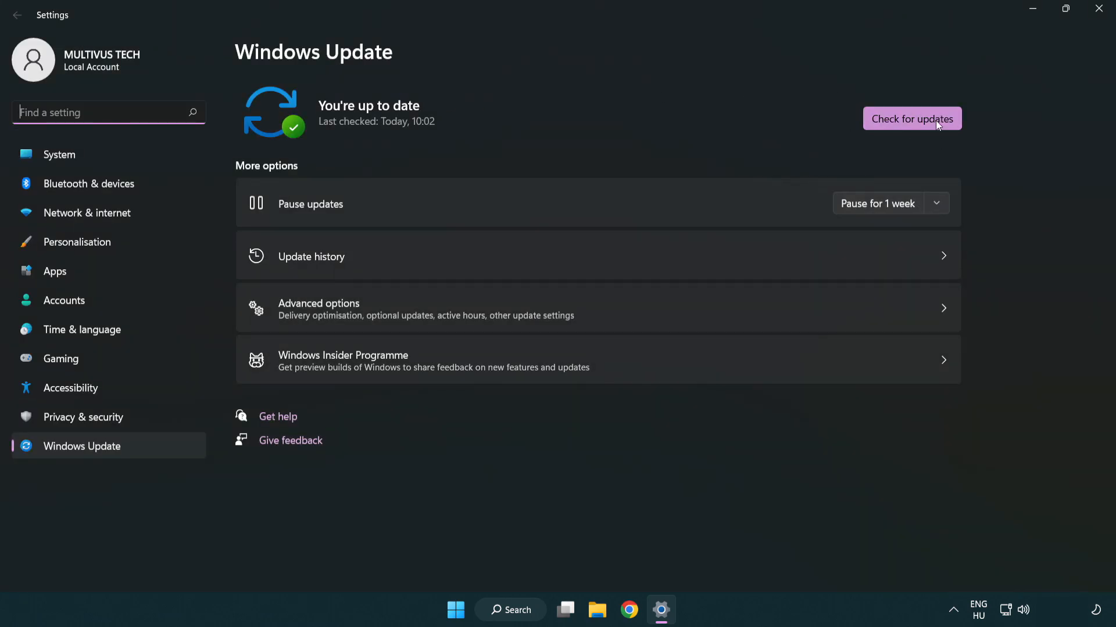
Run a fresh update check reporting the PC is up to date, then close Settings
click(911, 118)
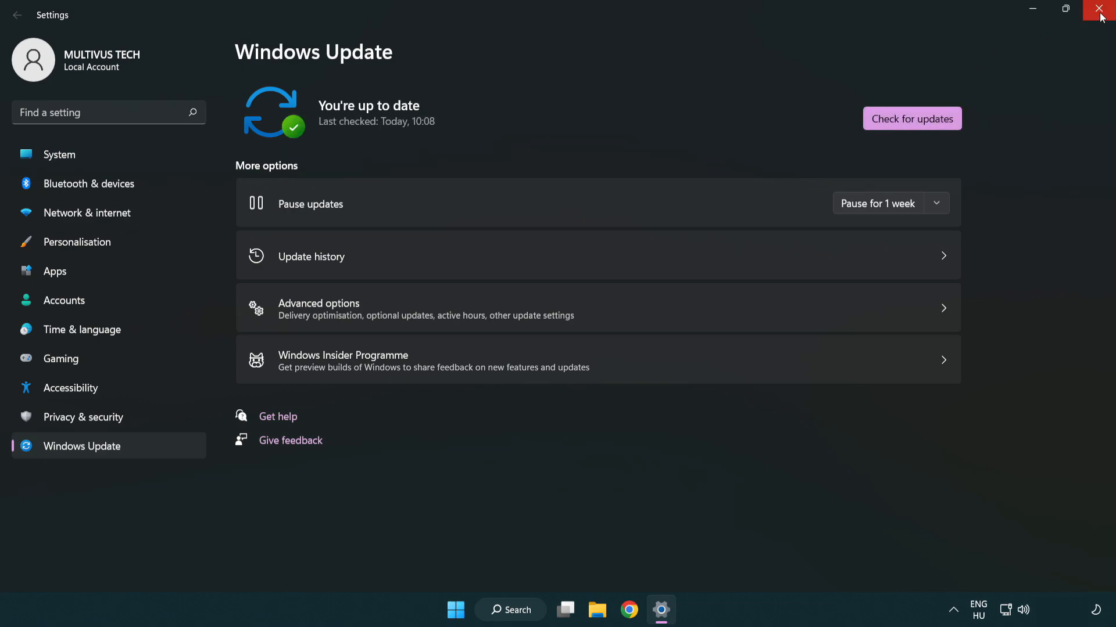
click(1099, 10)
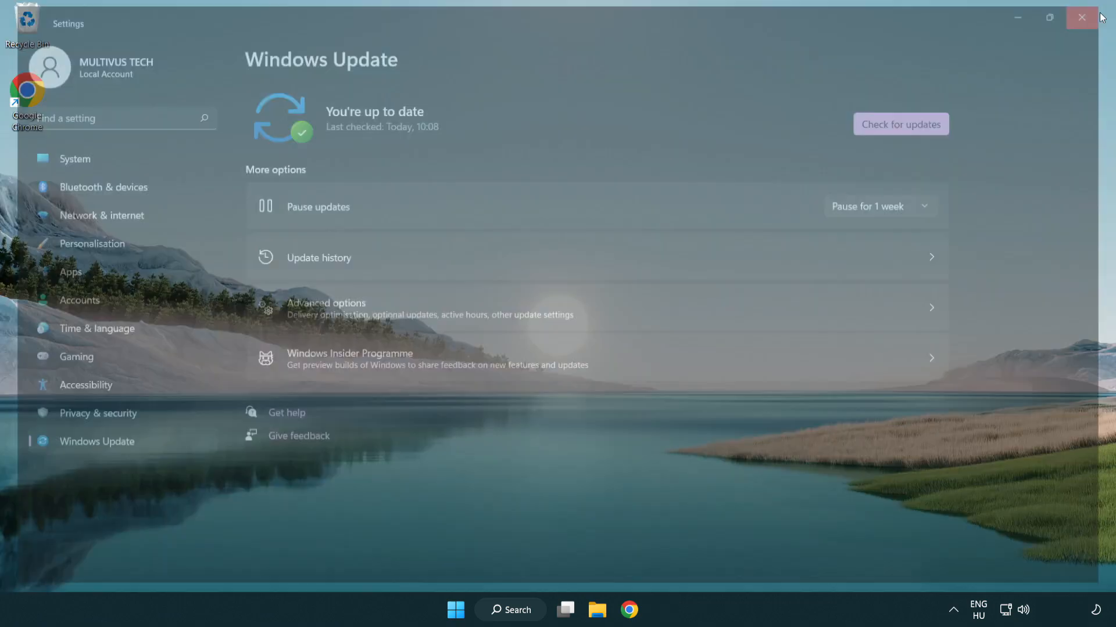
click(1081, 17)
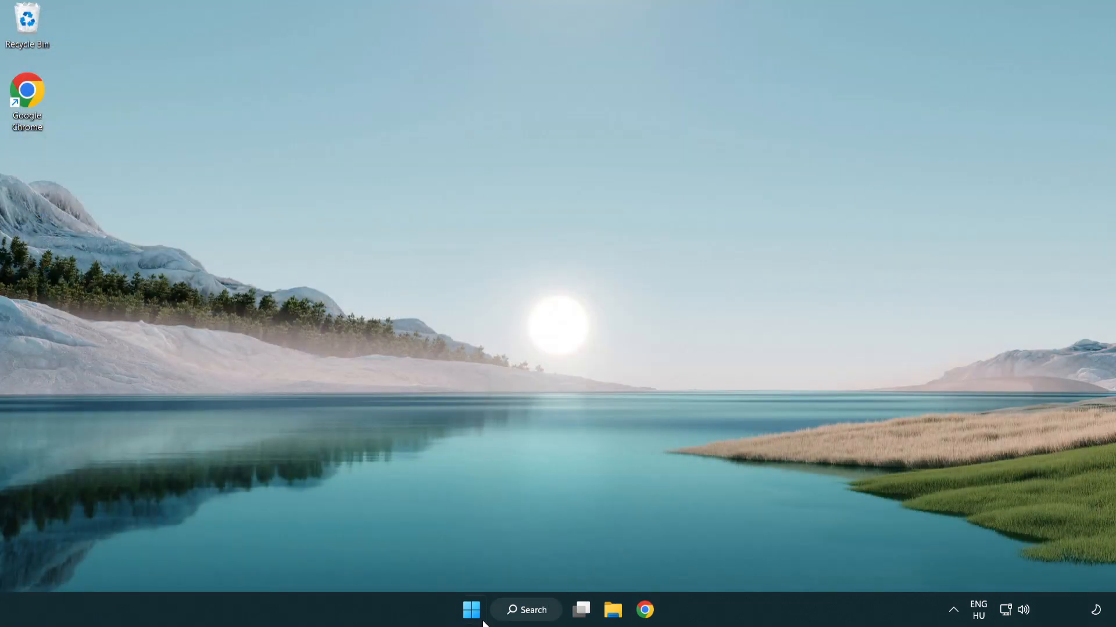
Launch regedit and browse to HKEY_CURRENT_USER\System\GameConfigStore
click(525, 610)
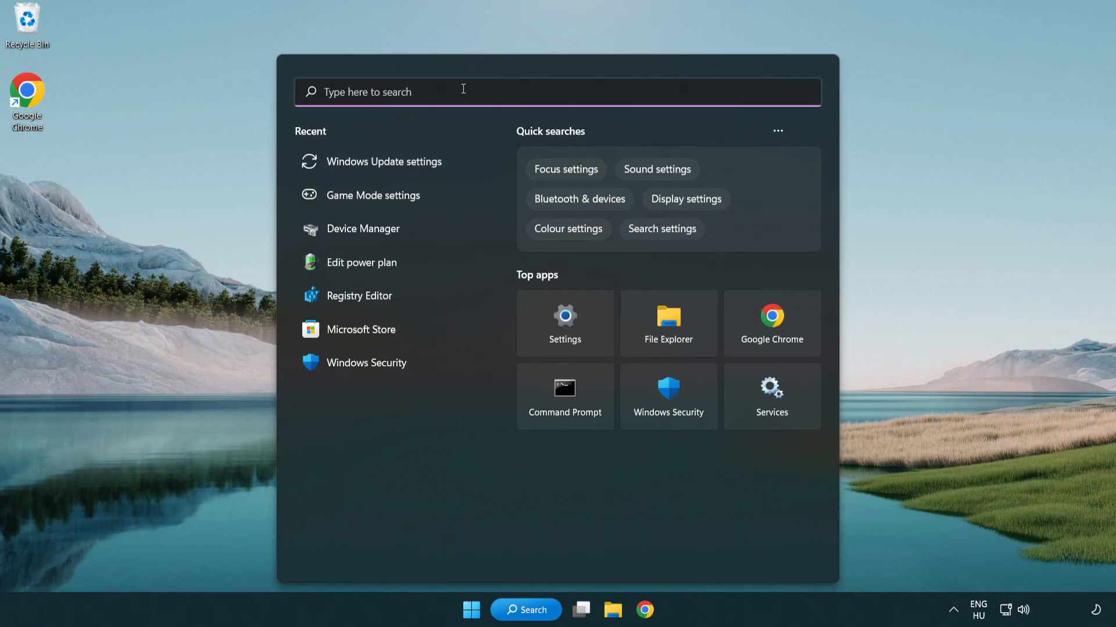
text(regedit)
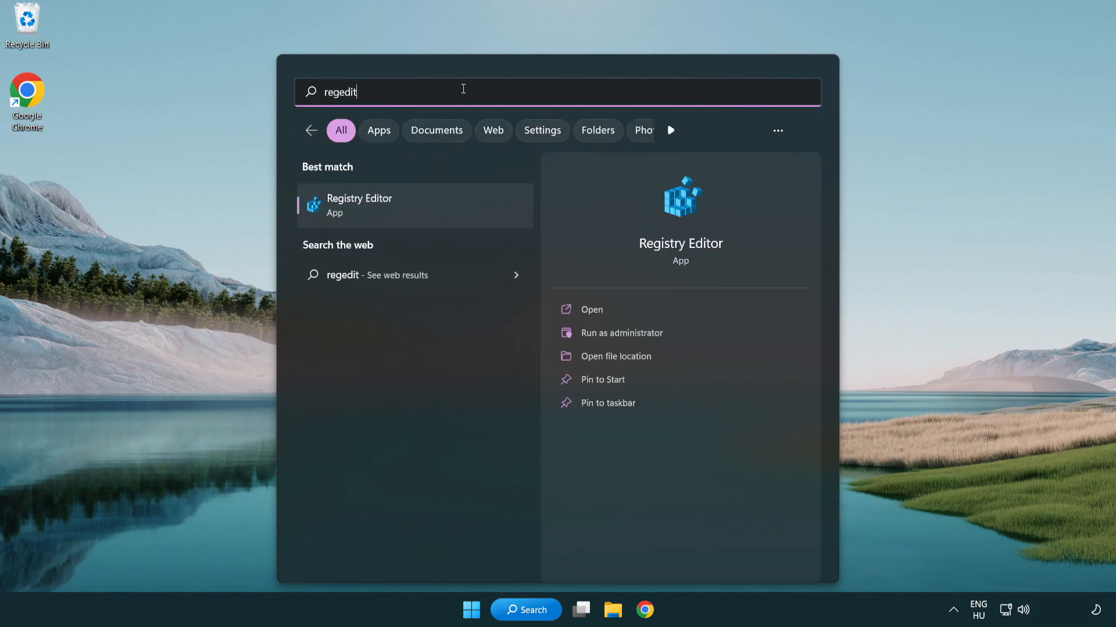
mouse_move(416, 210)
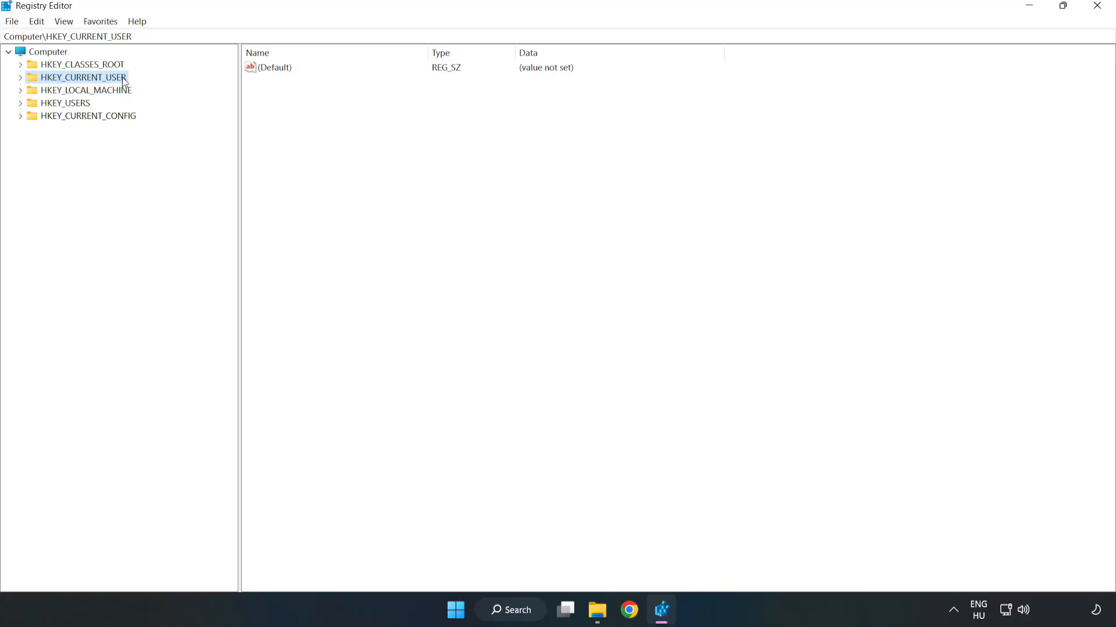
mouse_move(21, 82)
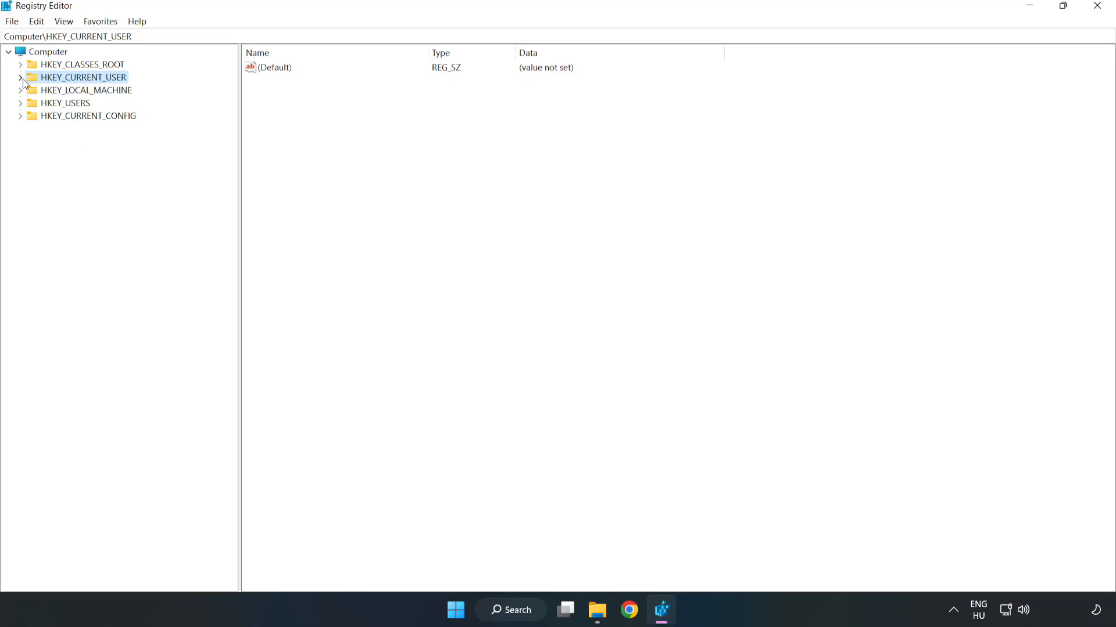
click(21, 77)
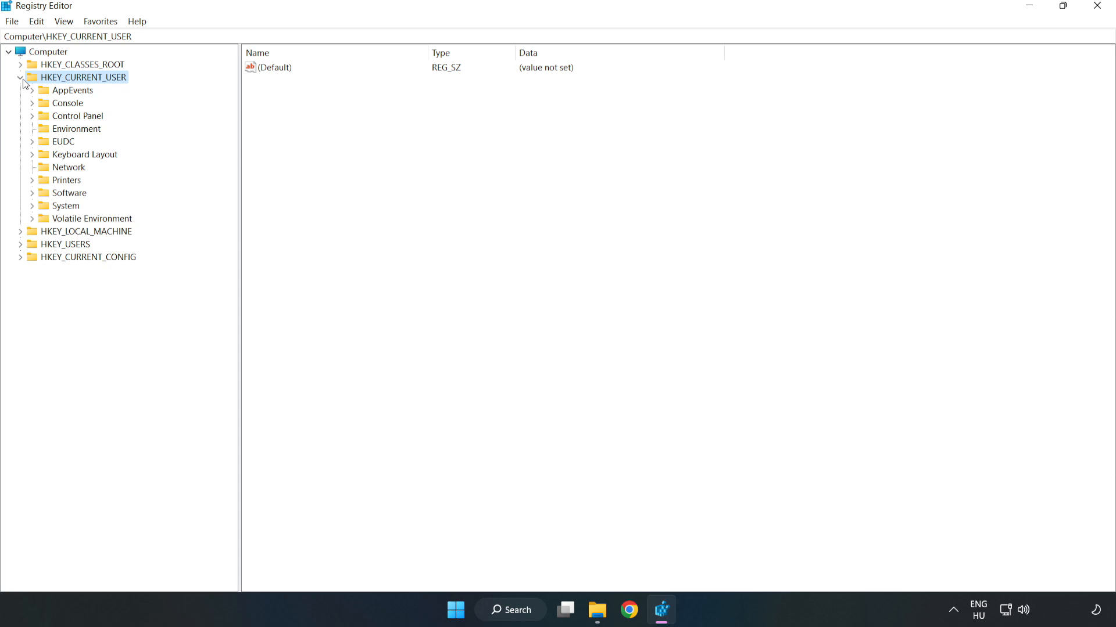
mouse_move(24, 214)
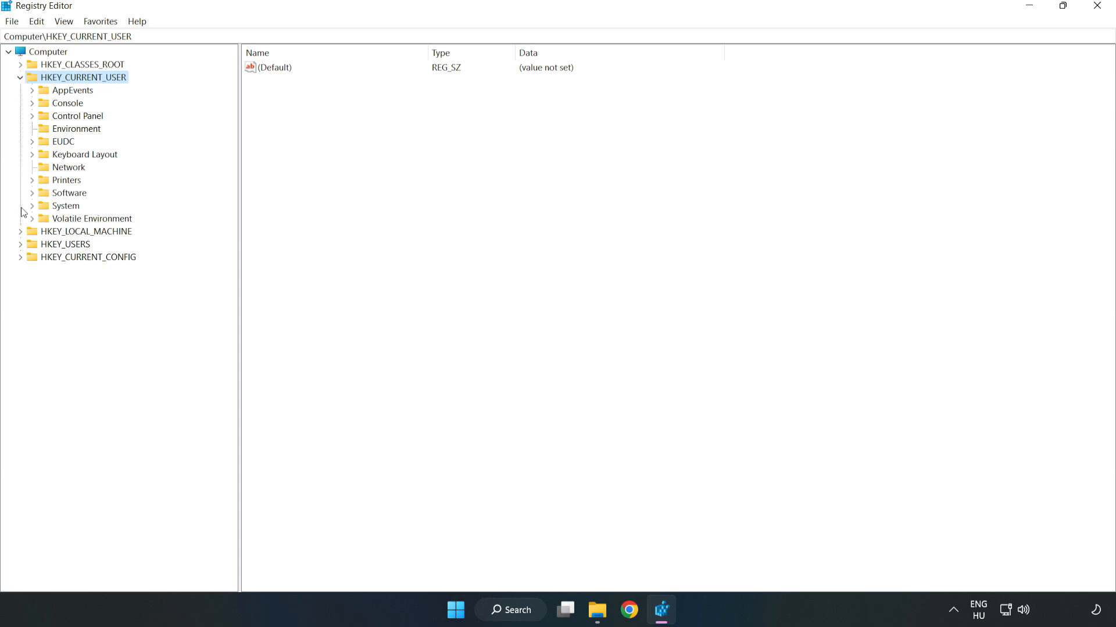
mouse_move(30, 210)
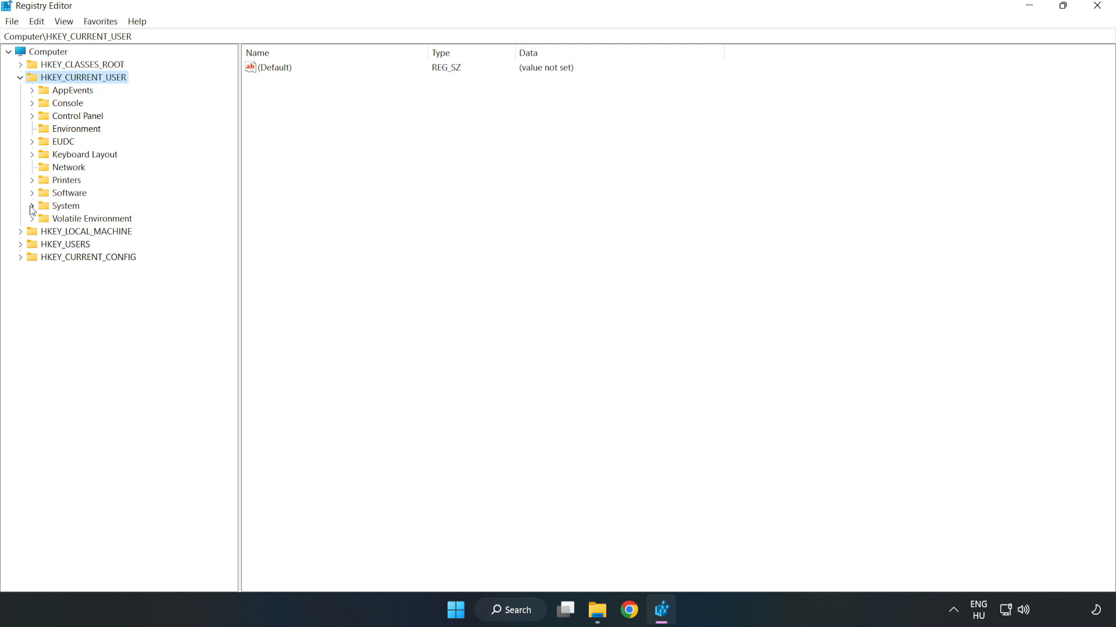
click(31, 206)
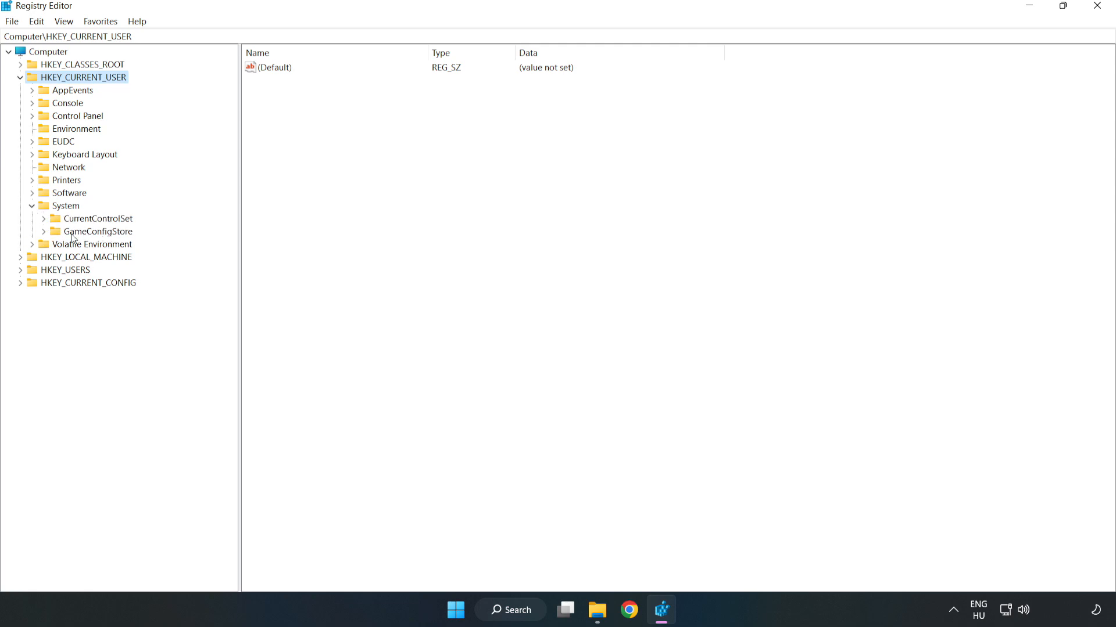
click(95, 231)
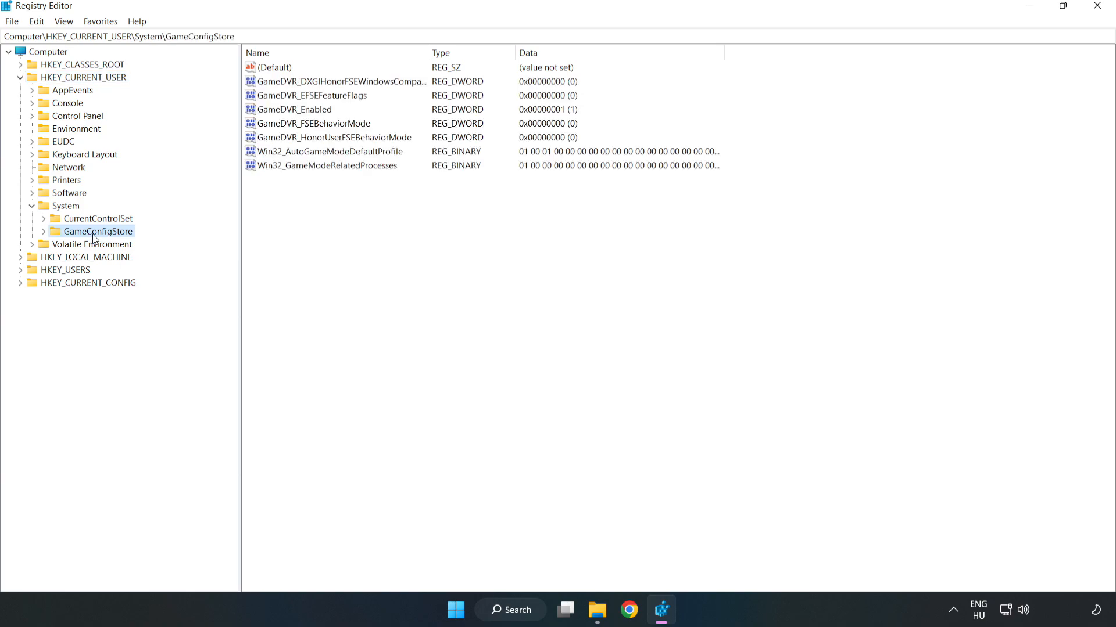
mouse_move(283, 119)
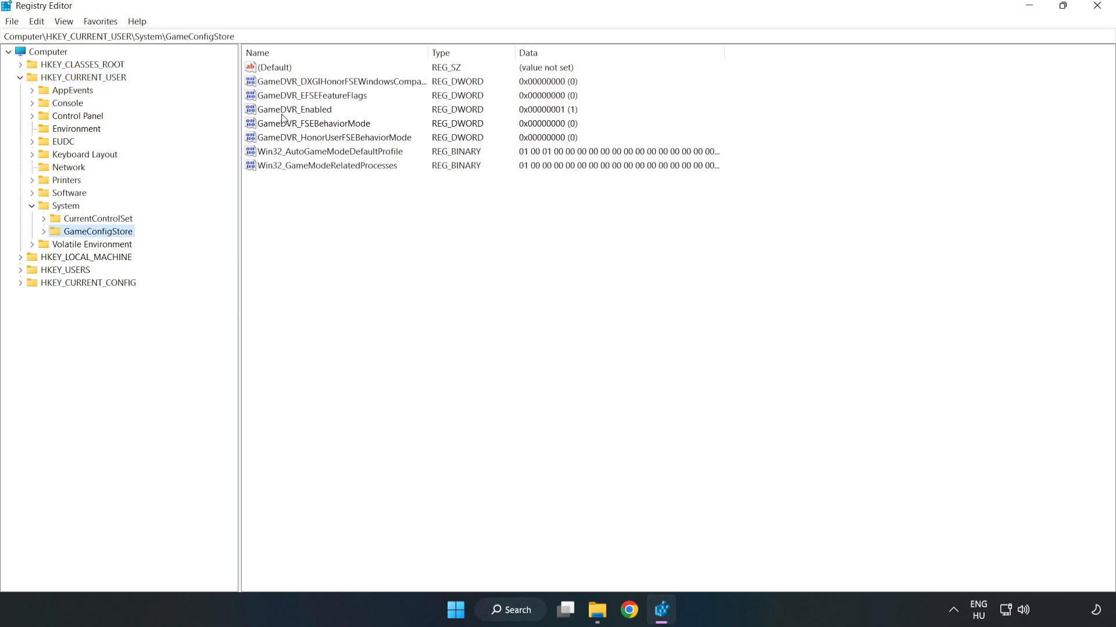
Modify GameDVR_Enabled and save its value data as 0
click(293, 109)
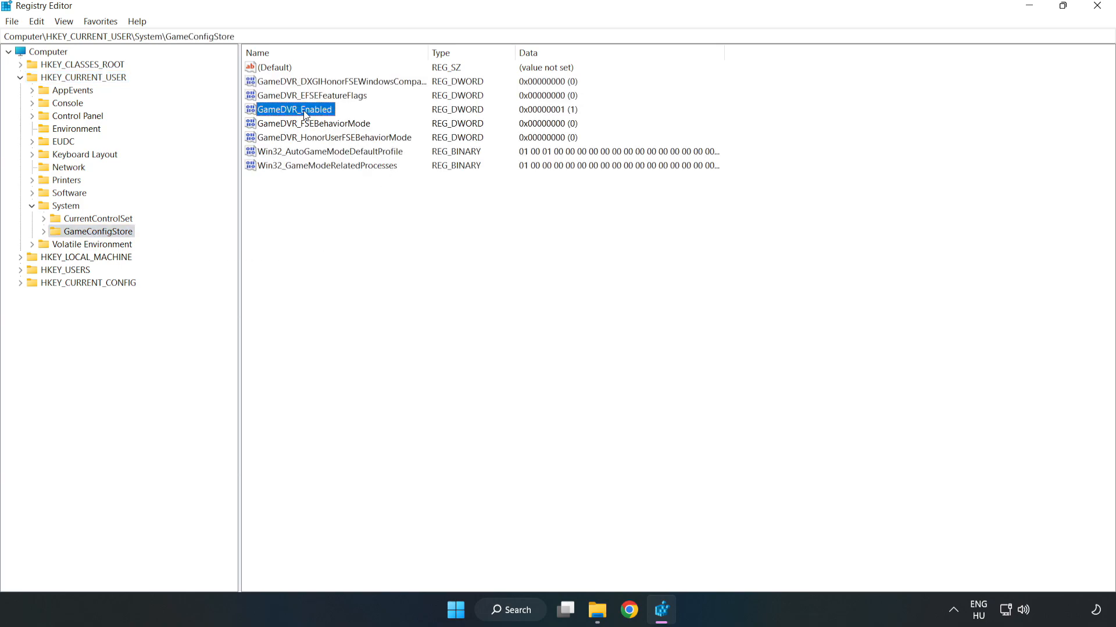
right_click(294, 109)
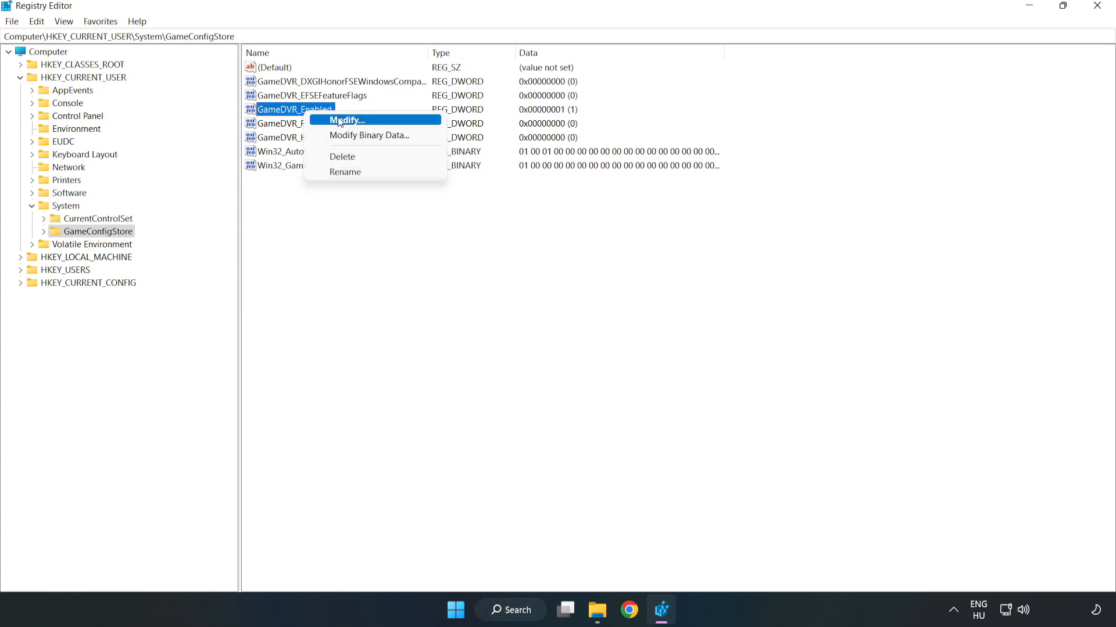
mouse_move(357, 128)
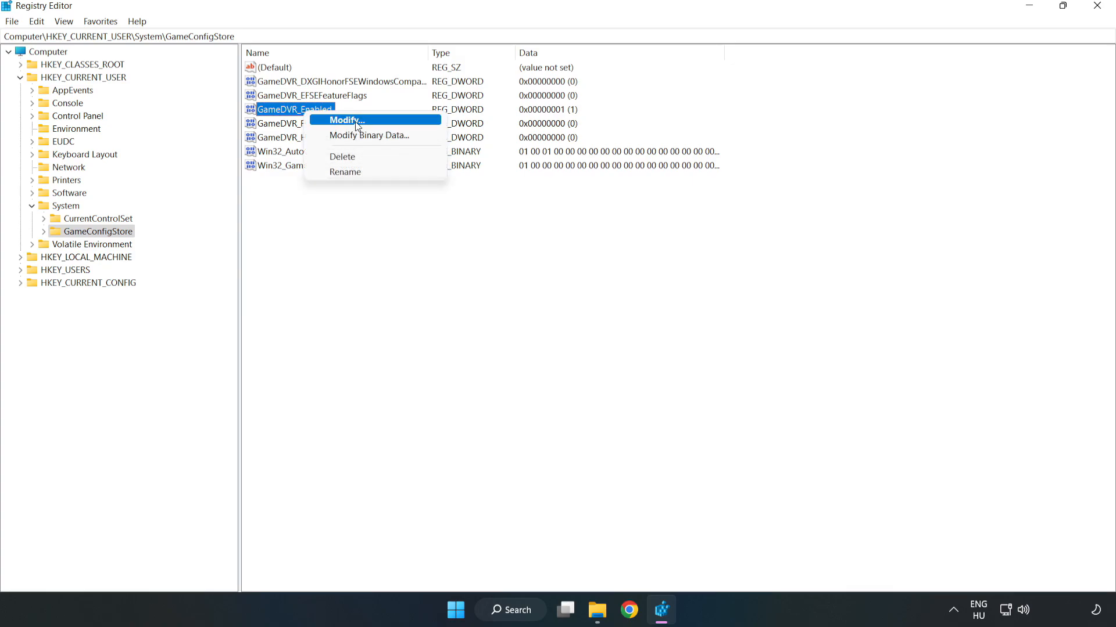
click(345, 120)
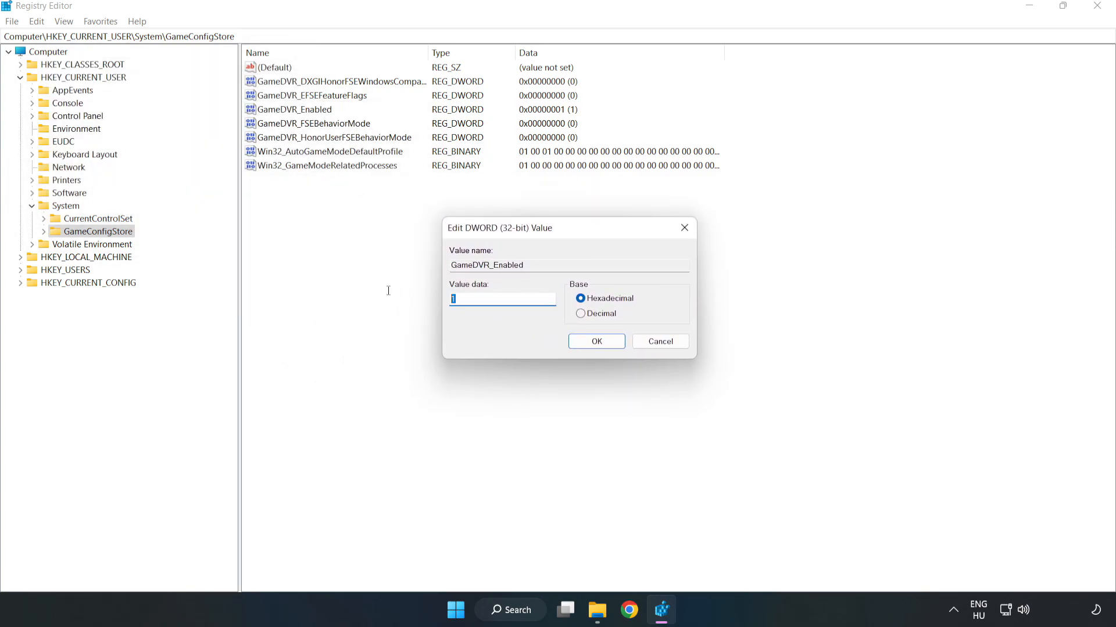
text(0)
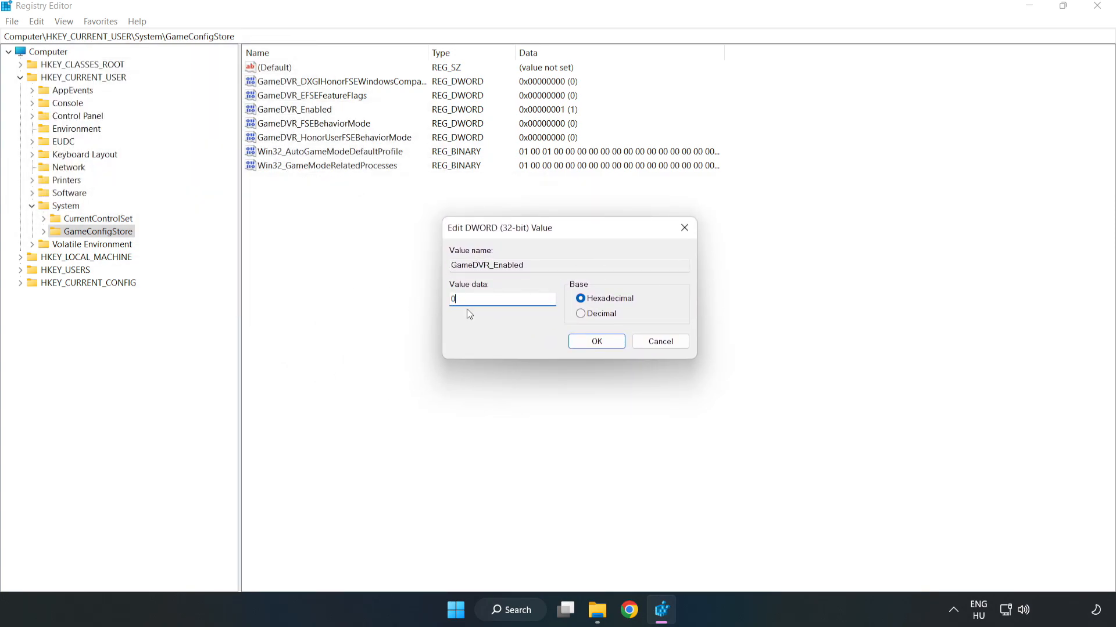
mouse_move(417, 287)
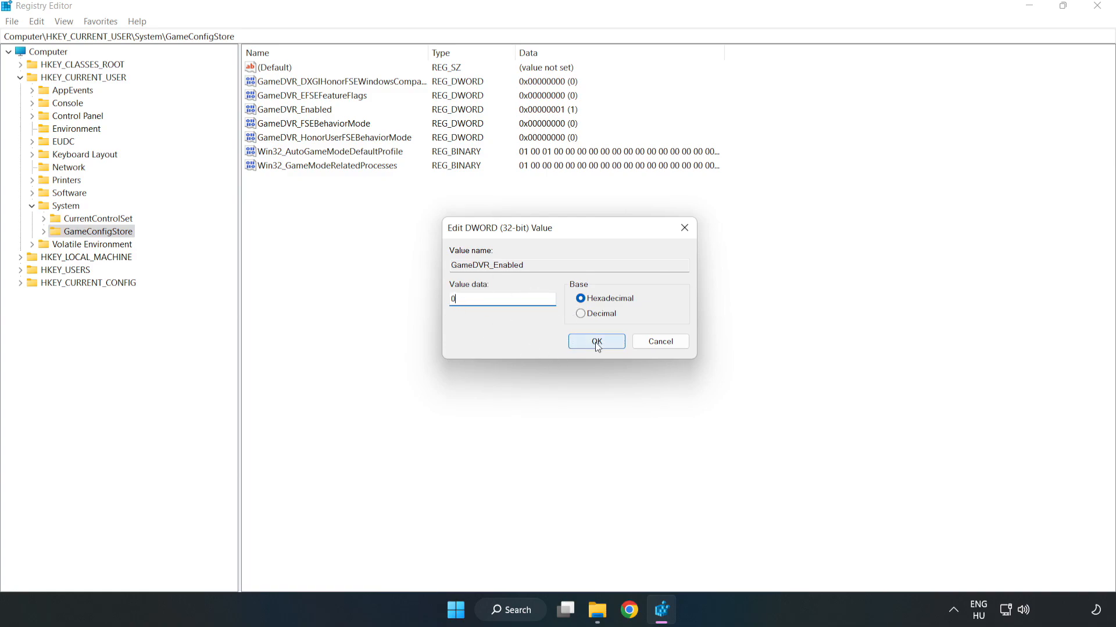
click(595, 340)
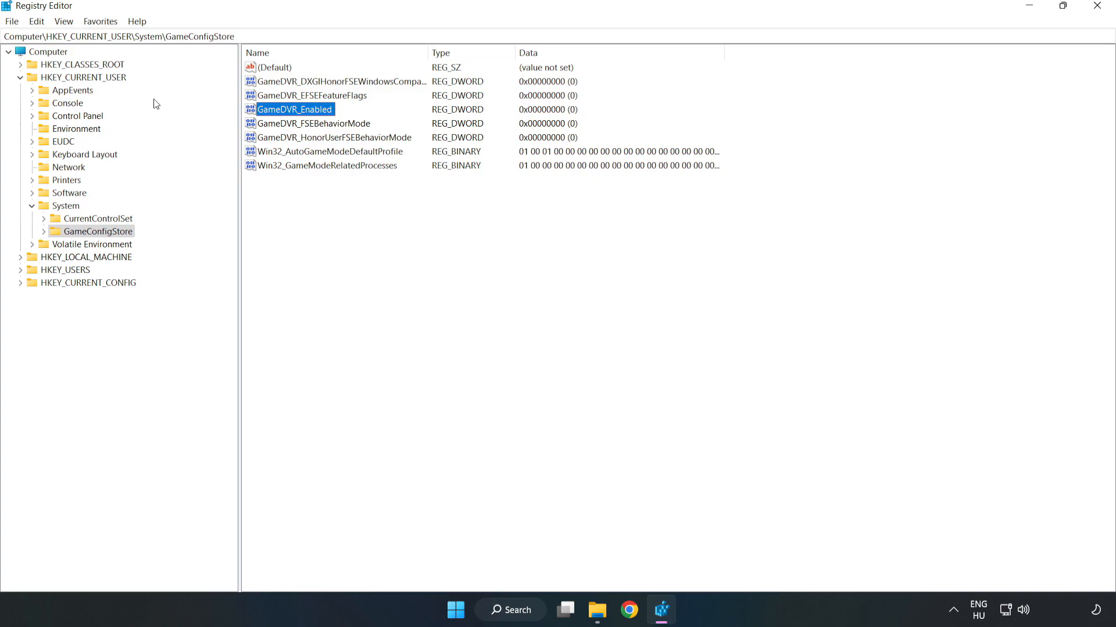
Browse the tree to HKEY_LOCAL_MACHINE\SOFTWARE\Microsoft\PolicyManager
click(21, 77)
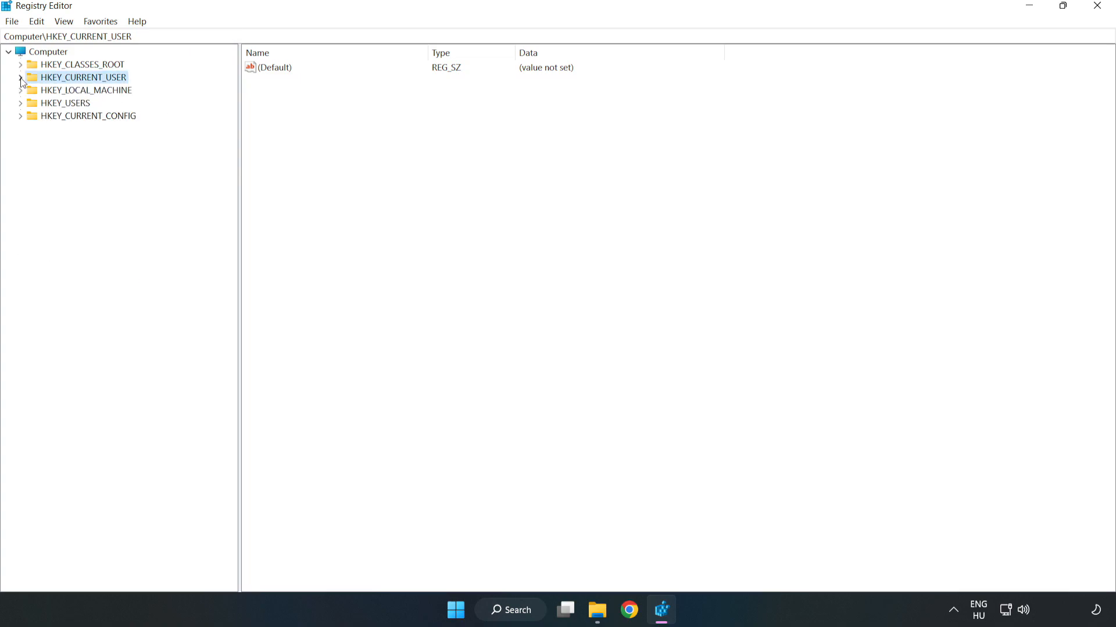
mouse_move(36, 93)
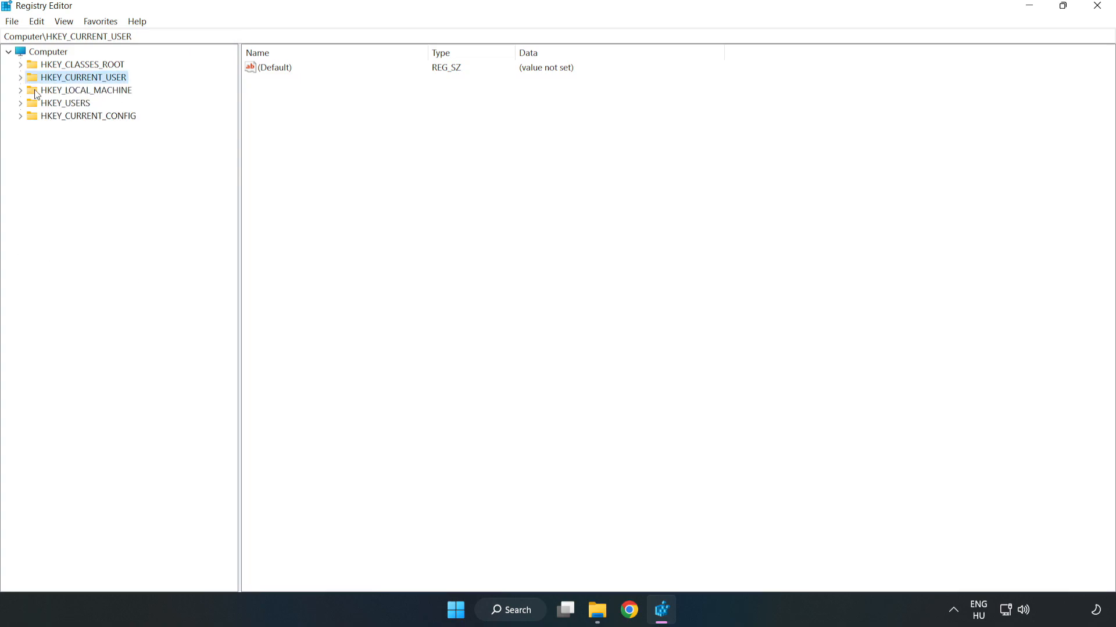
click(21, 90)
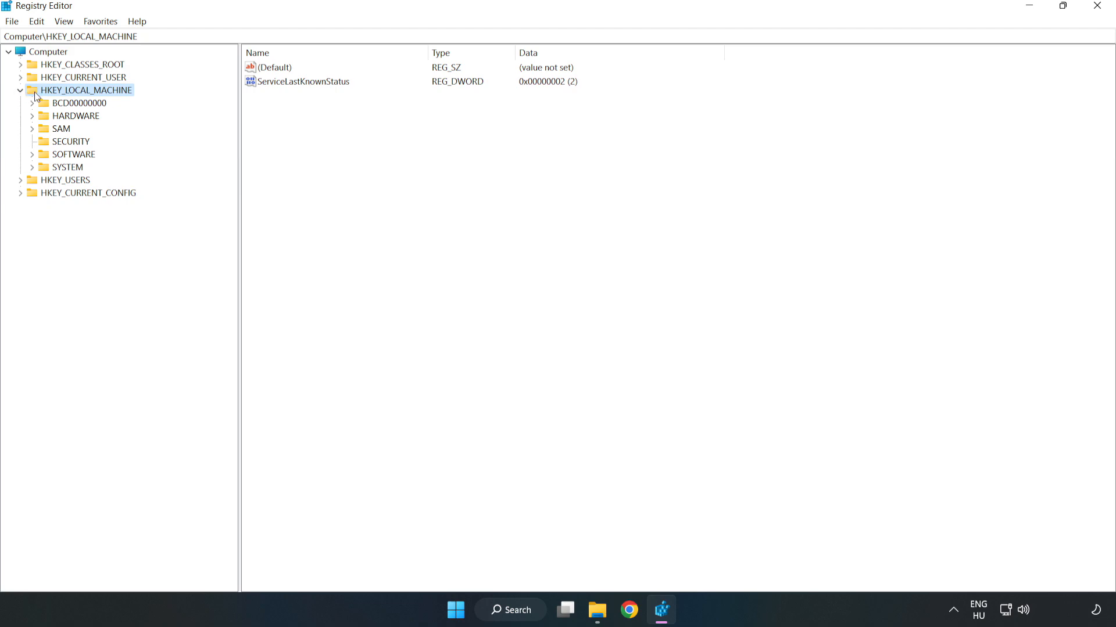
mouse_move(42, 158)
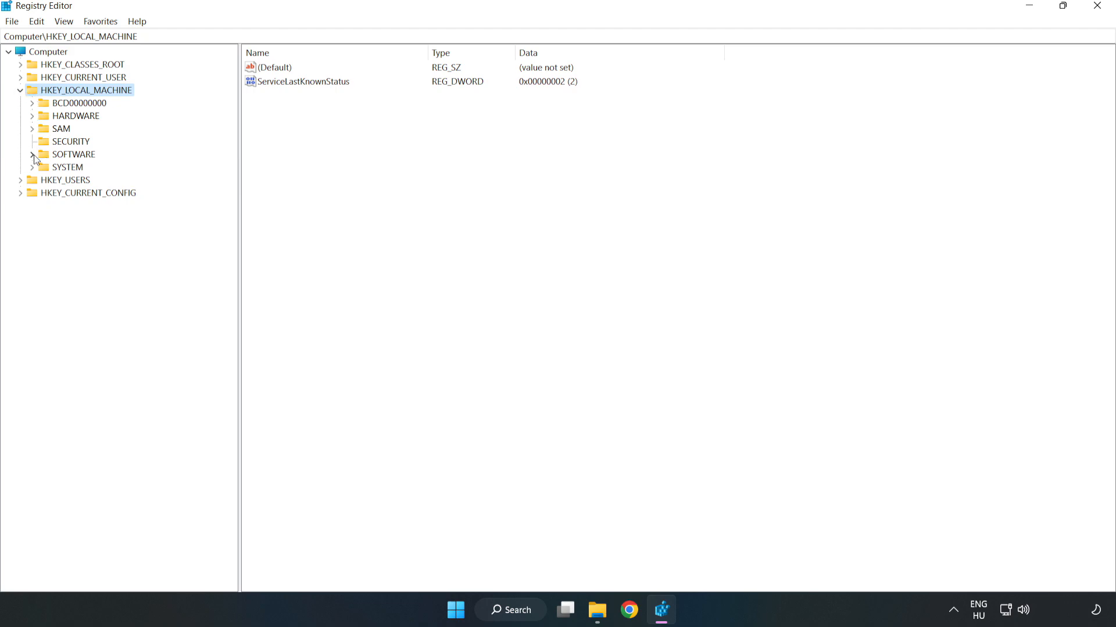
click(33, 155)
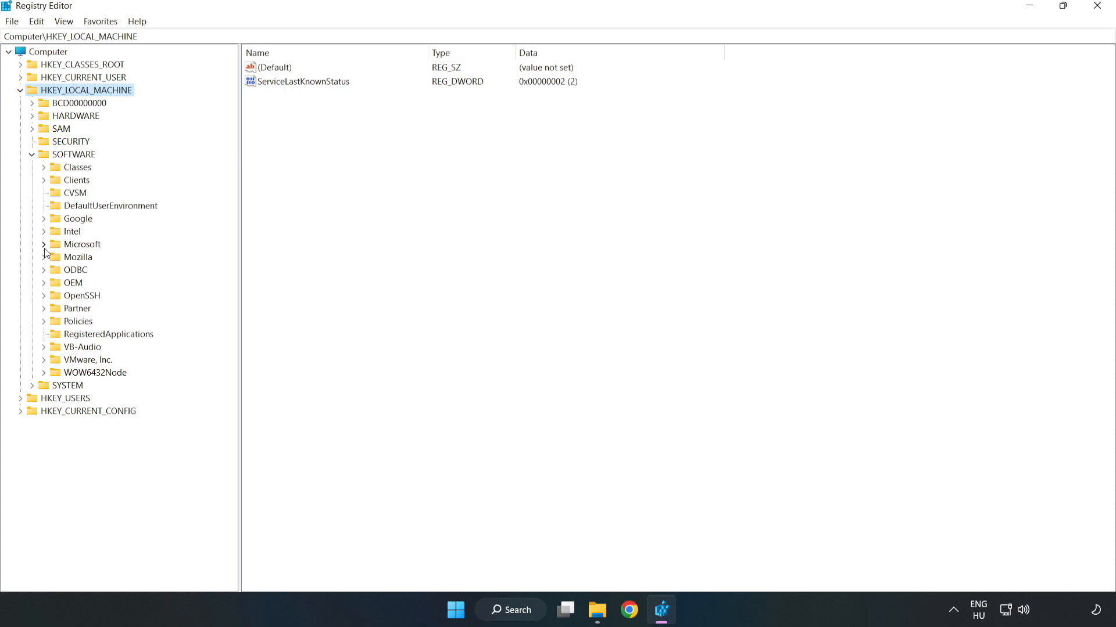
click(44, 244)
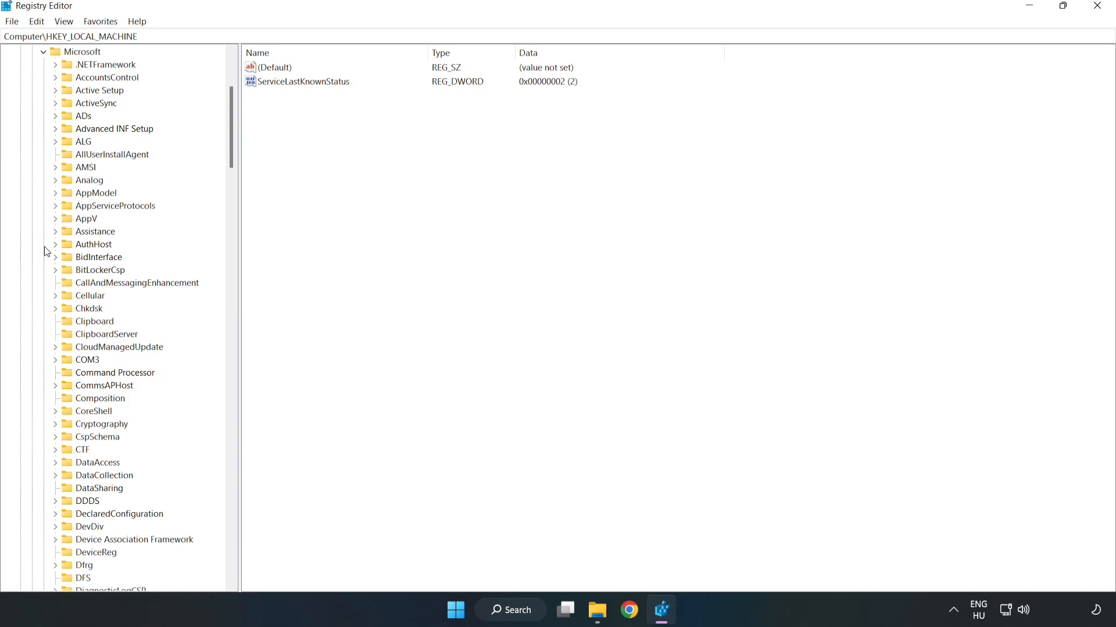
mouse_move(140, 204)
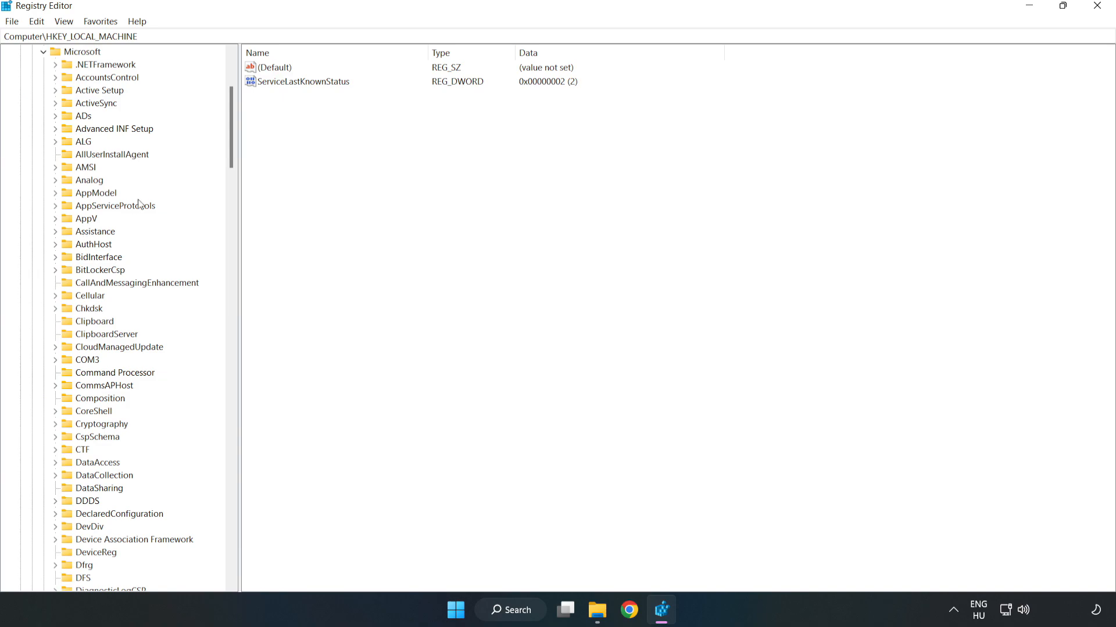
scroll(down, 3)
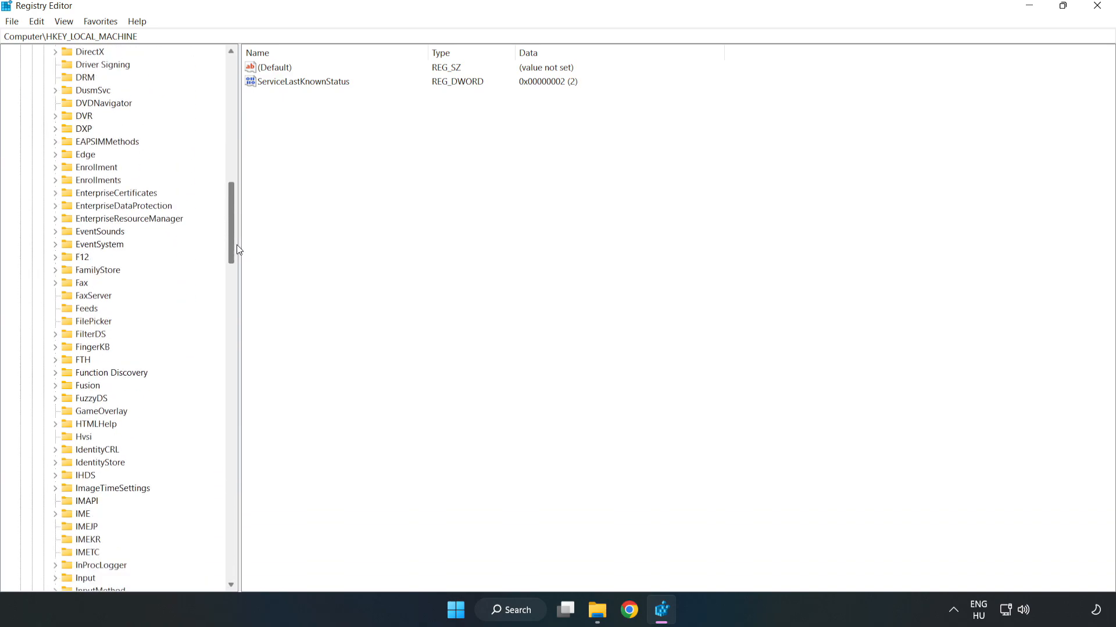
scroll(down, 3)
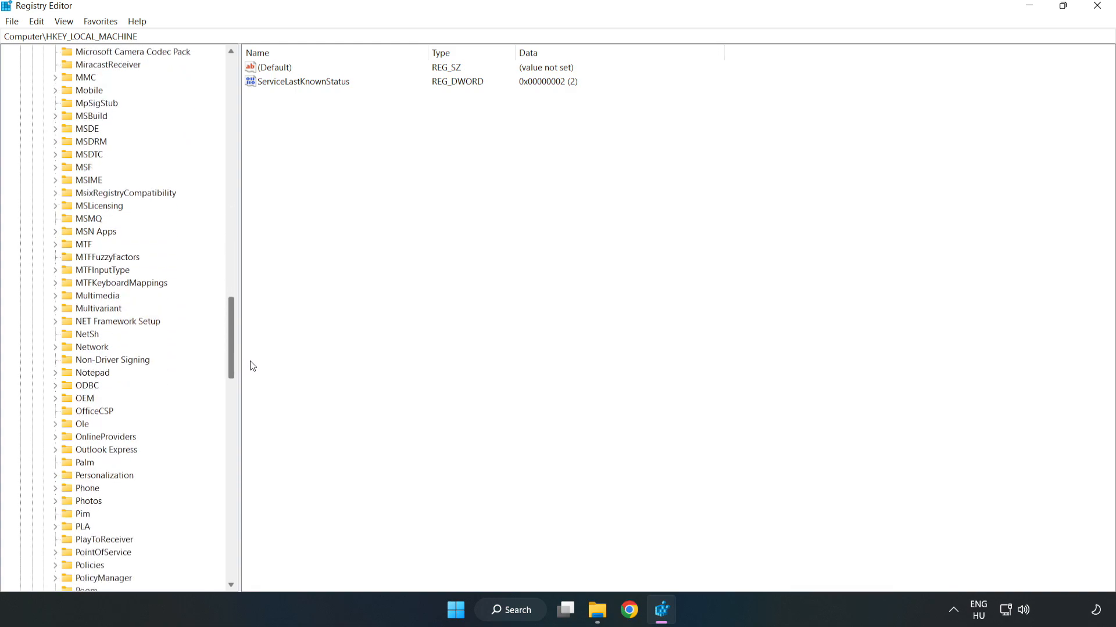
scroll(down, 3)
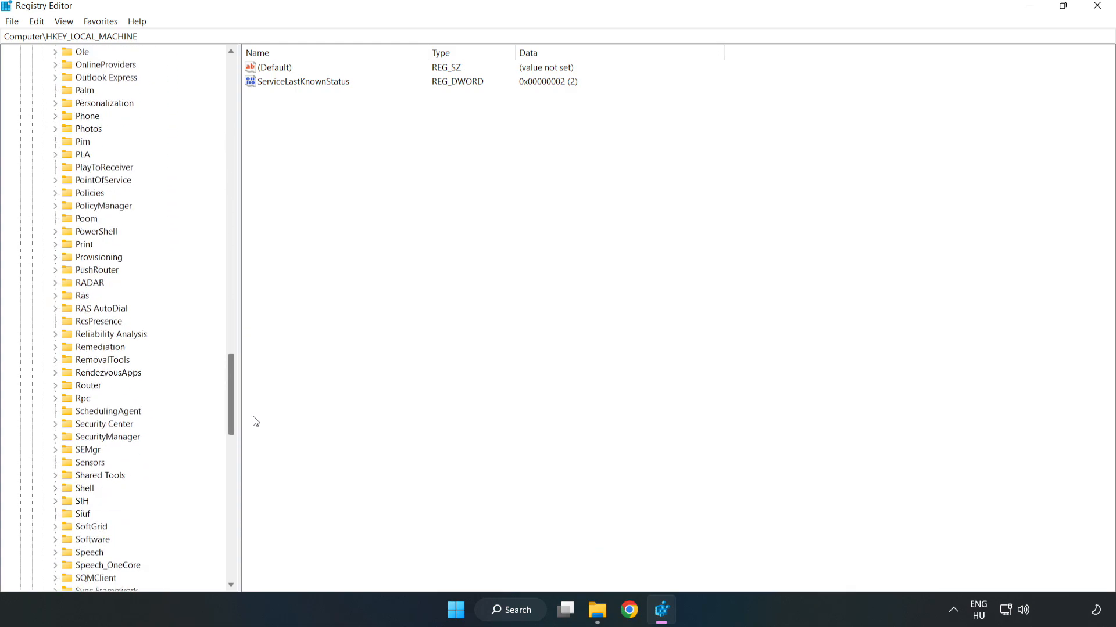
scroll(up, 3)
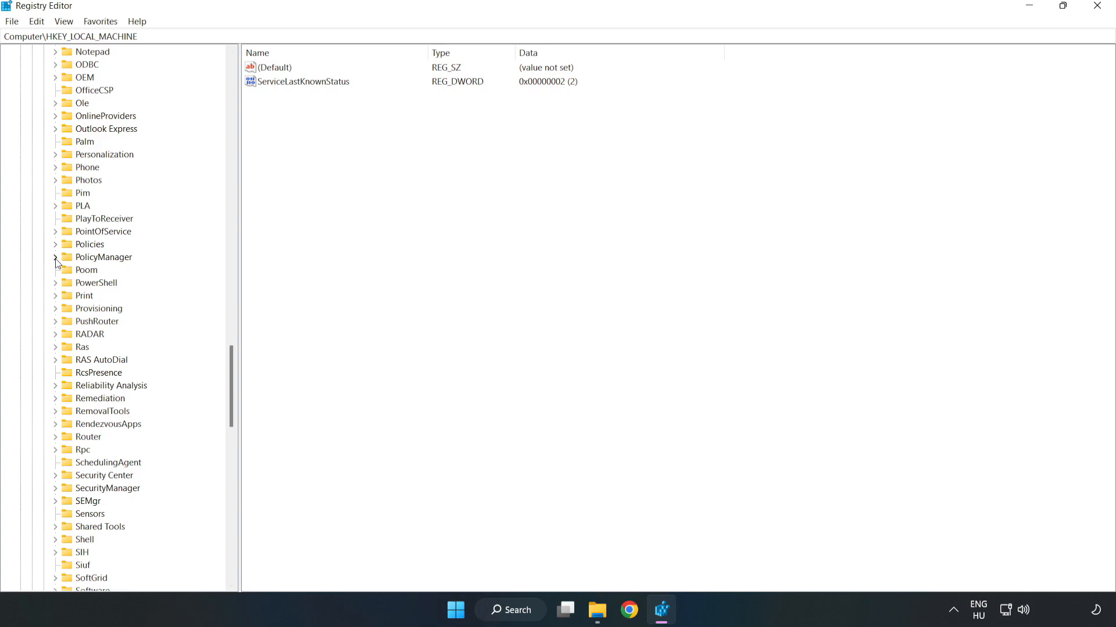
click(55, 257)
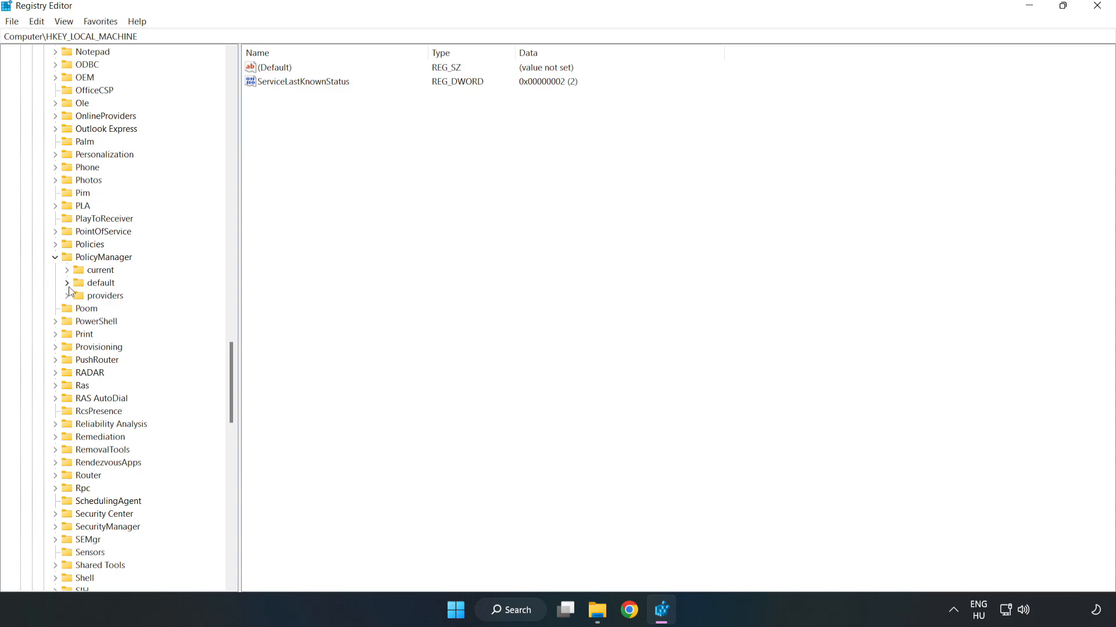
mouse_move(97, 287)
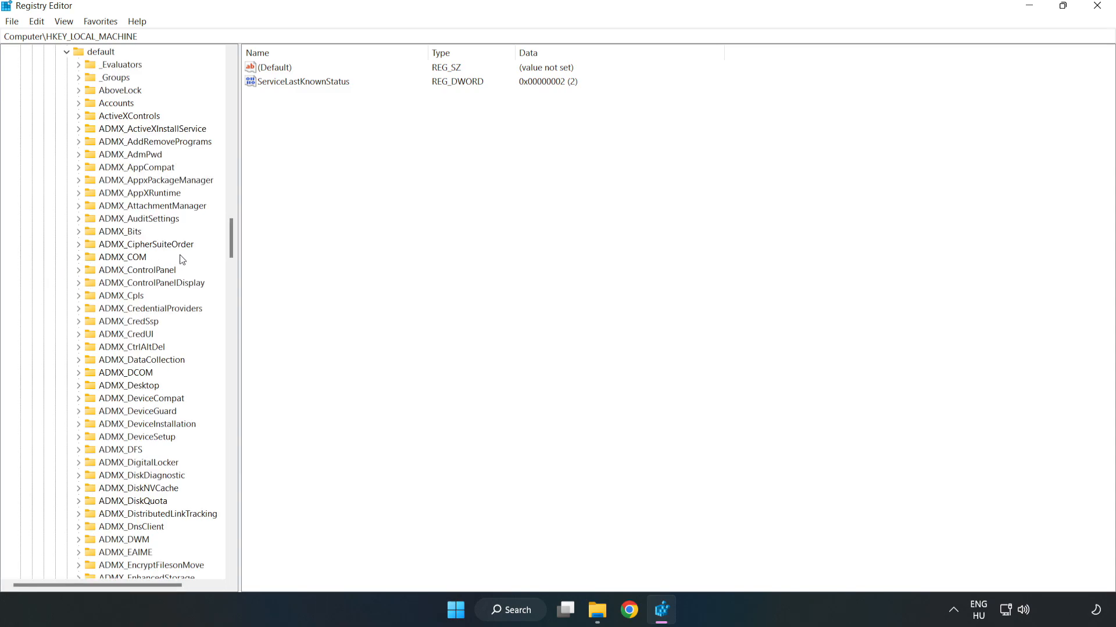
Expand default\ApplicationManagement and select the AllowGameDVR key to show its values
scroll(down, 3)
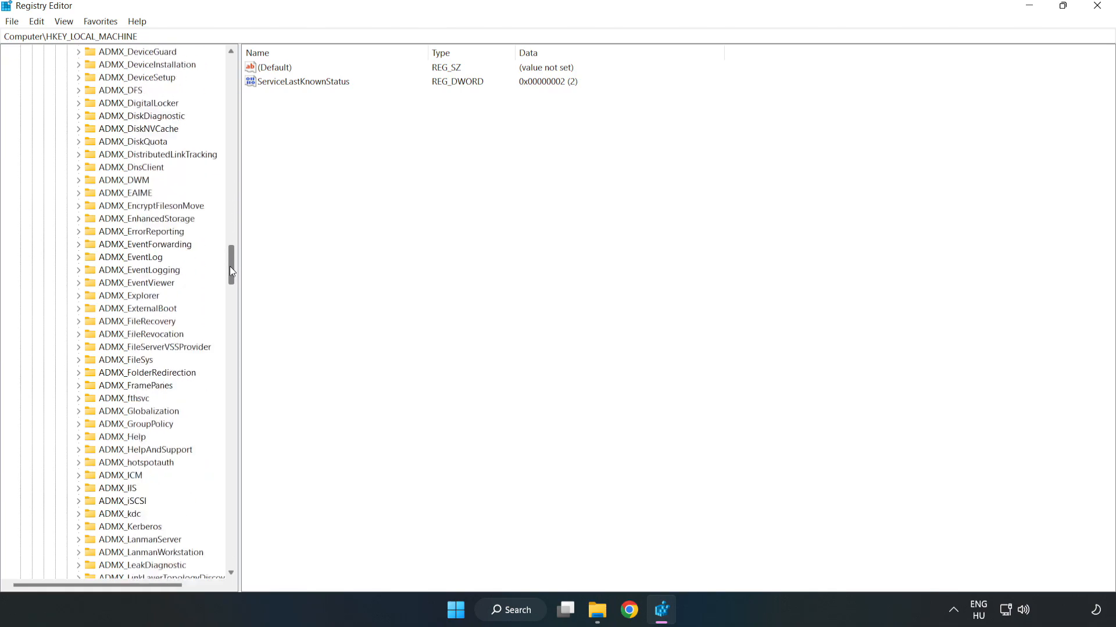
scroll(down, 3)
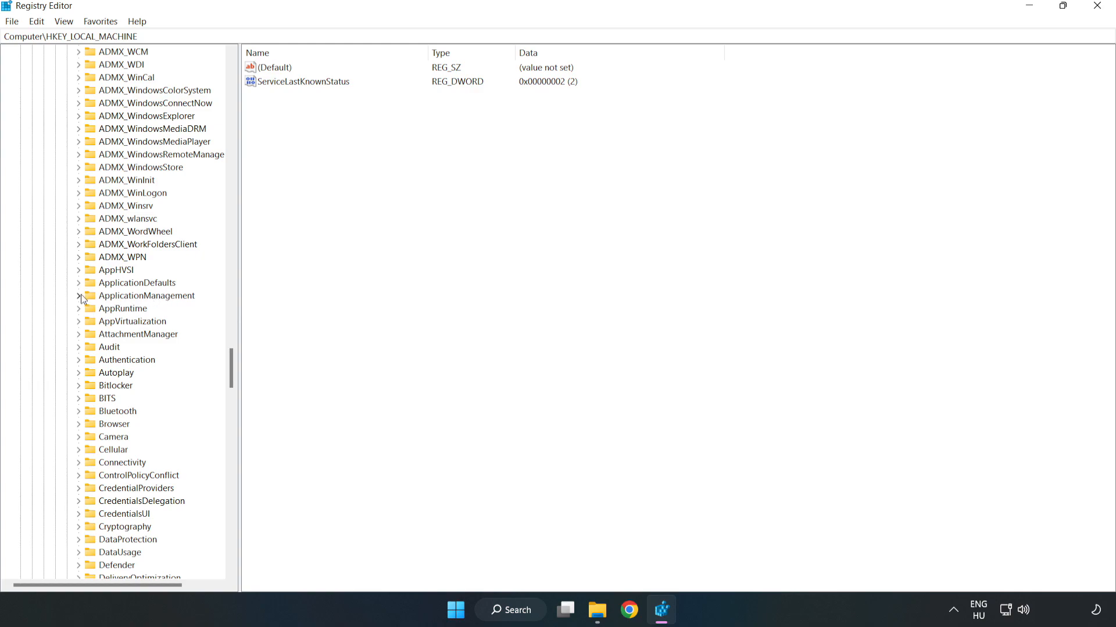
click(79, 295)
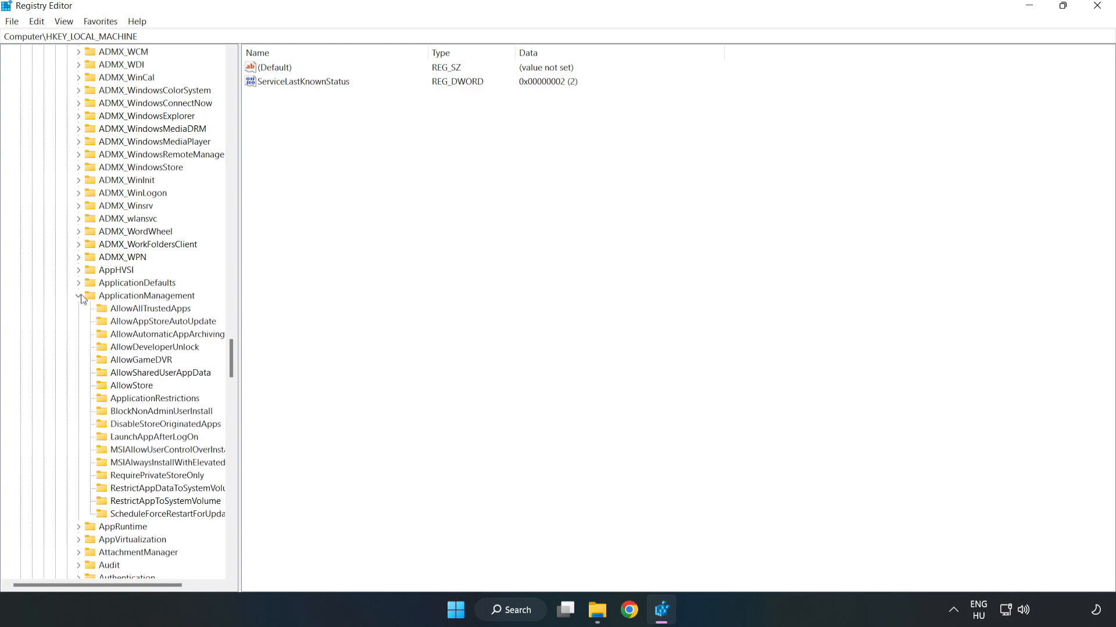
mouse_move(224, 356)
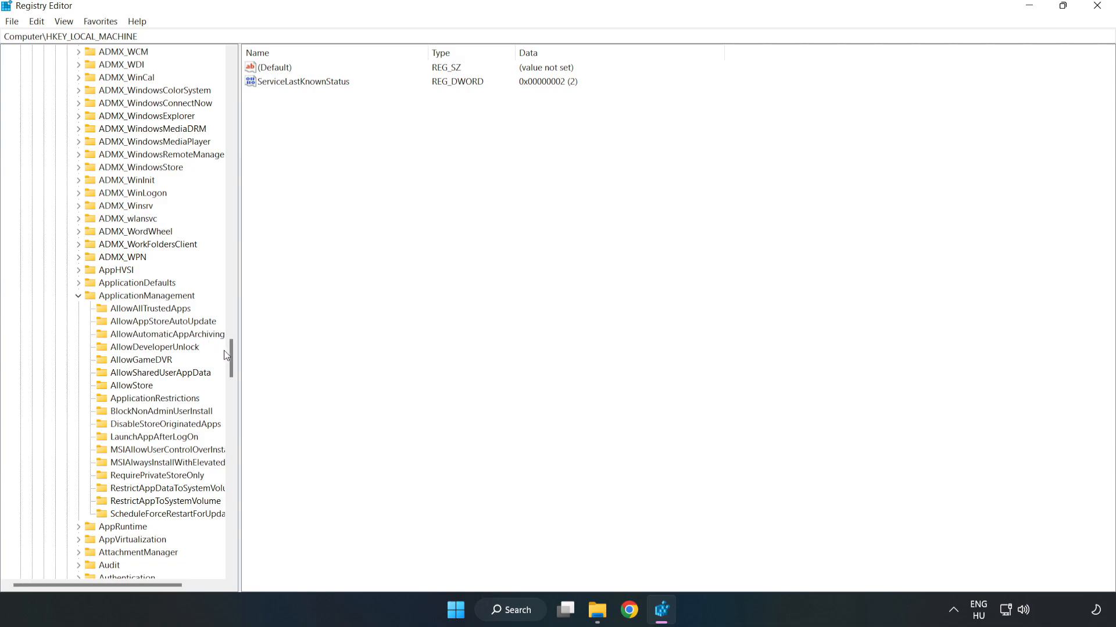
mouse_move(150, 365)
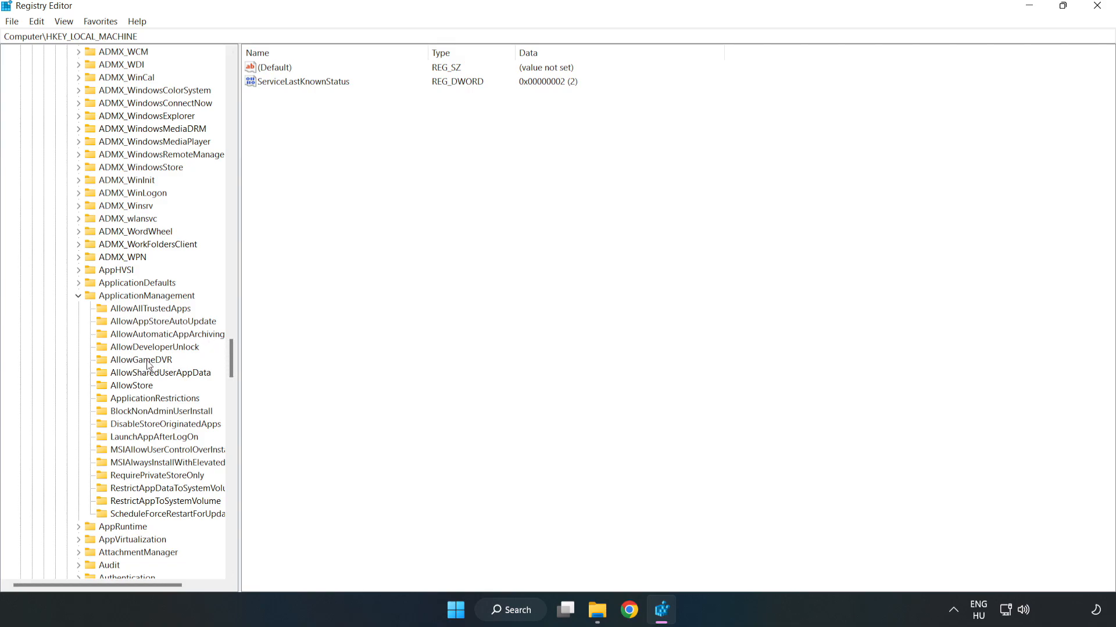
mouse_move(127, 364)
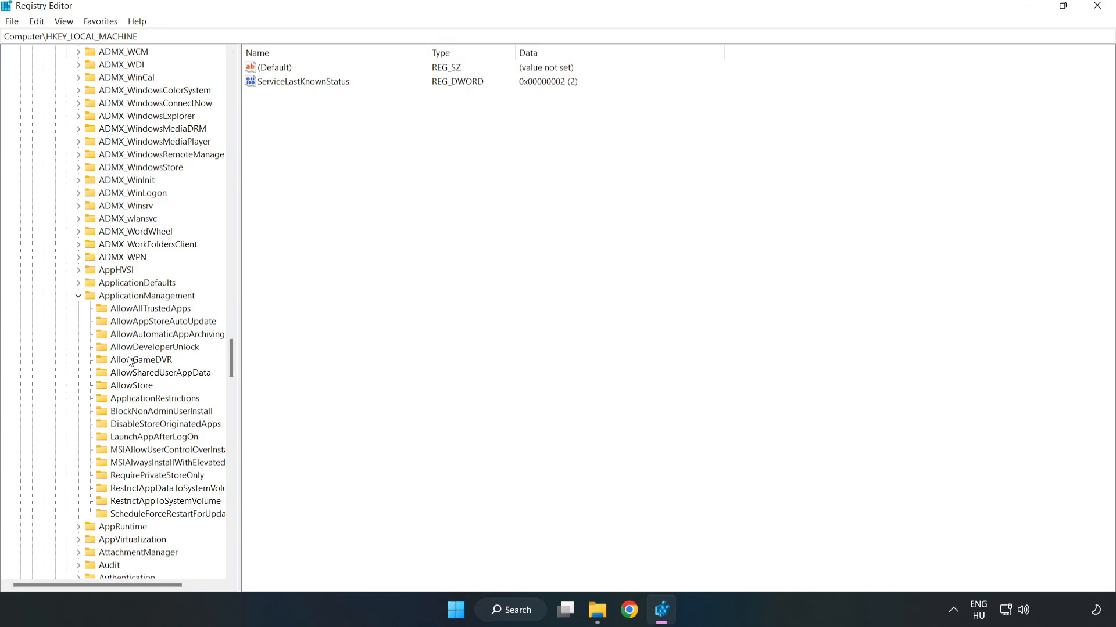
click(142, 360)
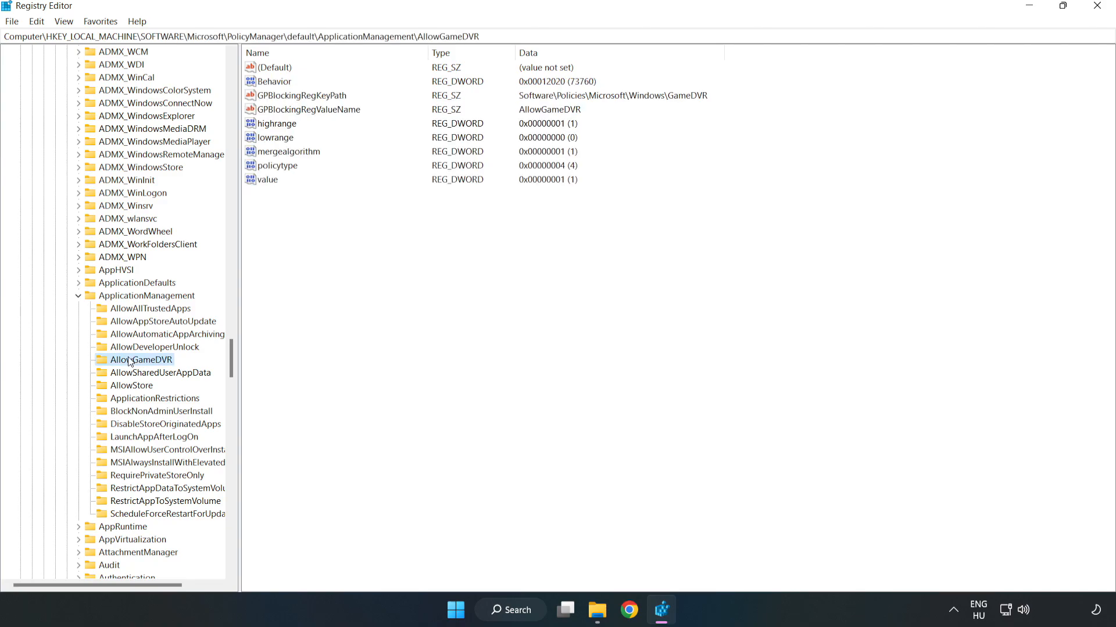
mouse_move(280, 224)
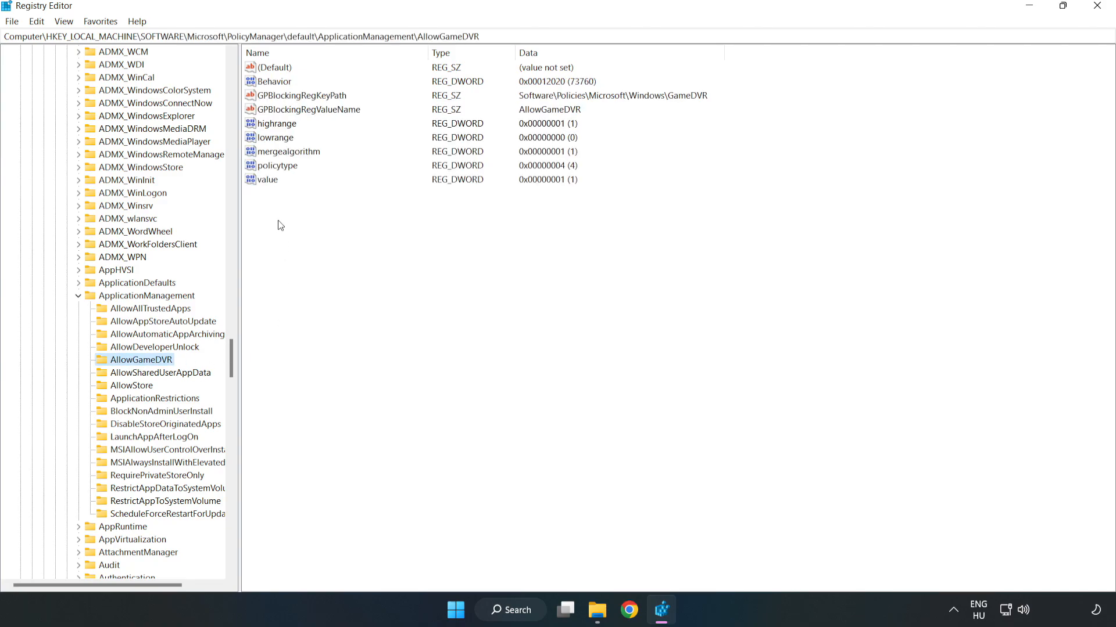
Modify AllowGameDVR's 'value' entry to 0 and close Registry Editor
click(267, 179)
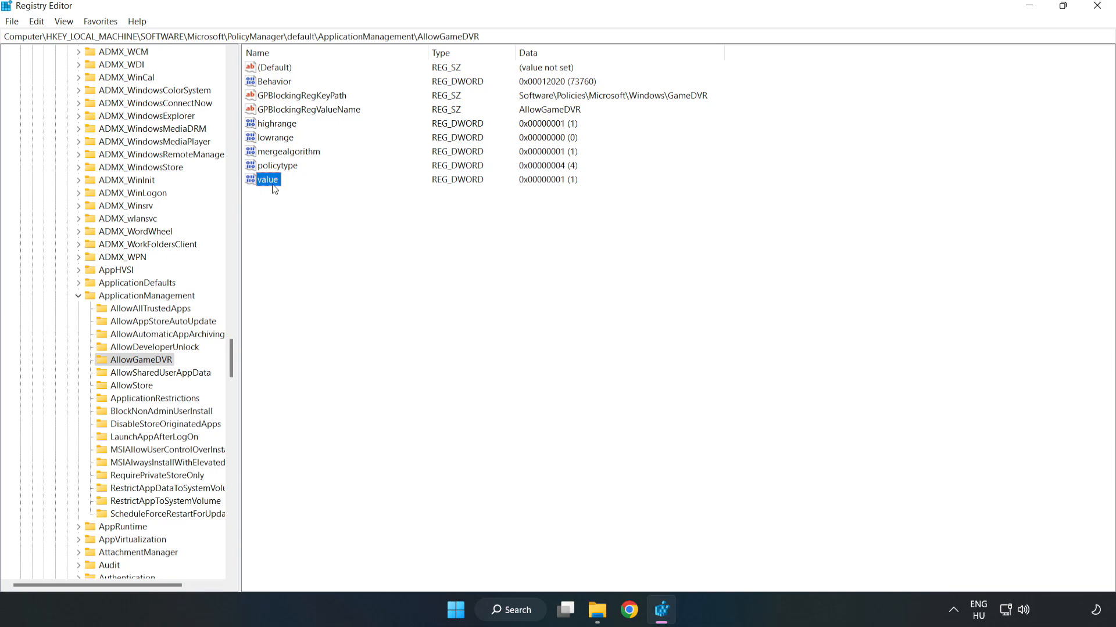
right_click(269, 179)
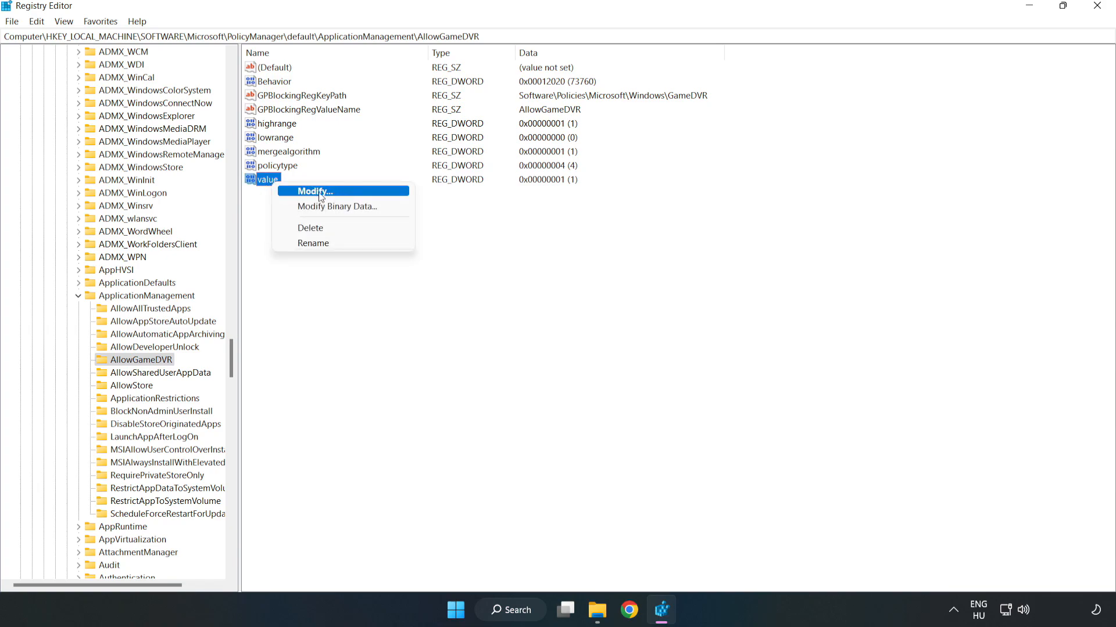
click(311, 191)
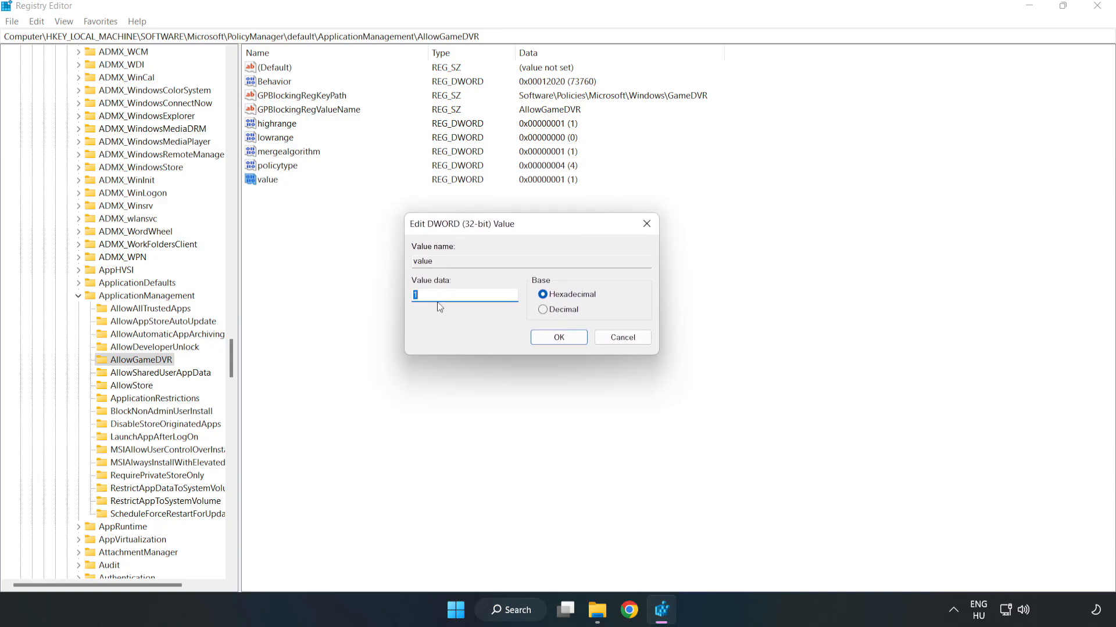
text(0)
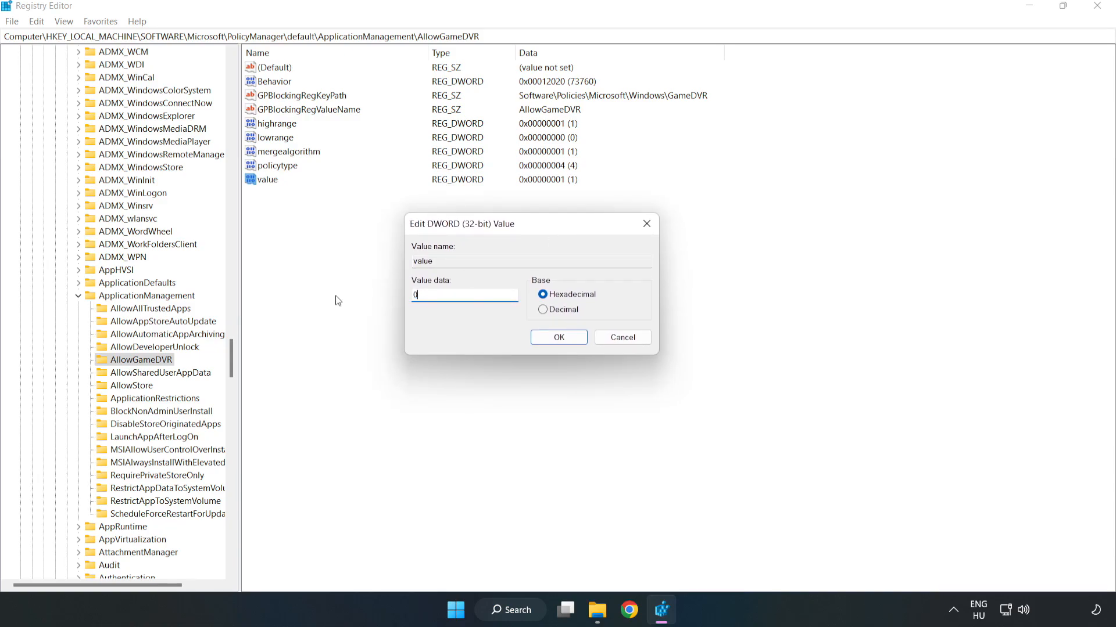
mouse_move(558, 336)
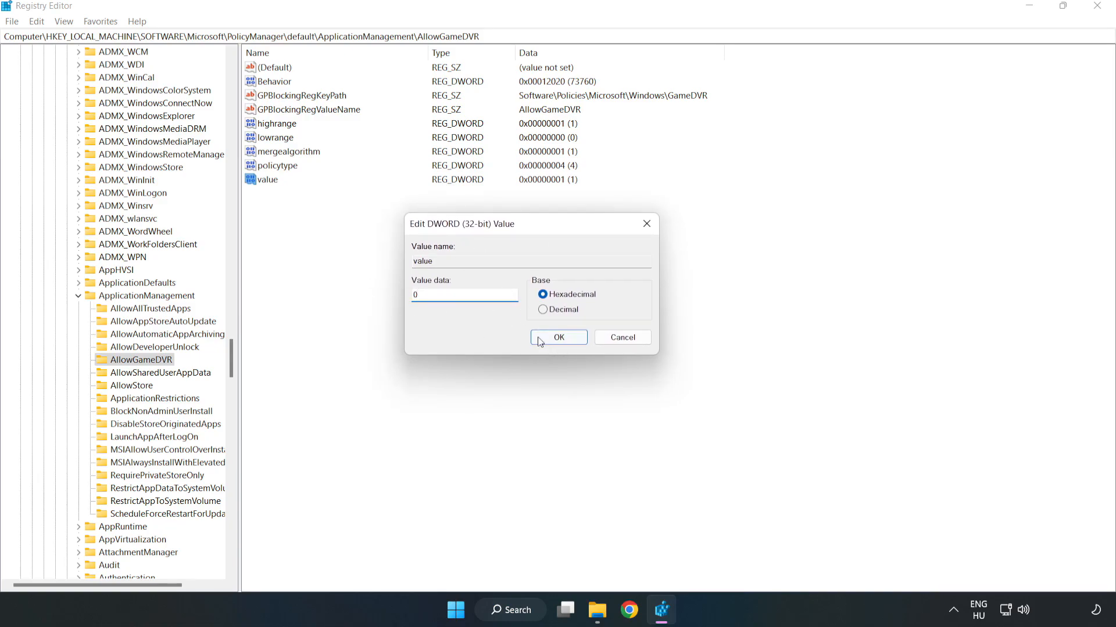
click(558, 337)
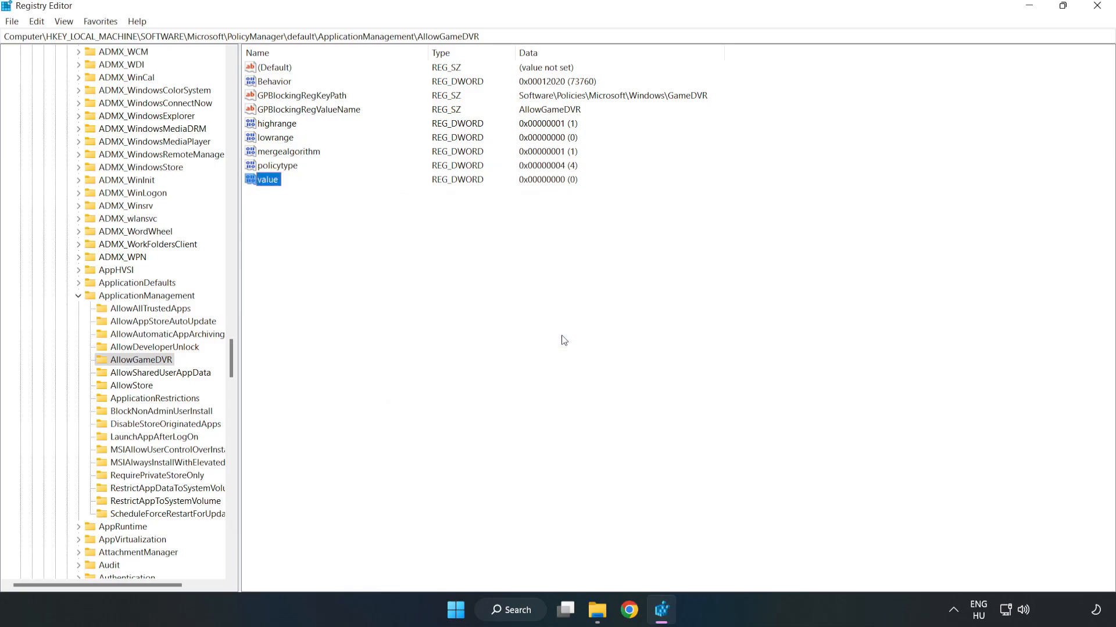
mouse_move(1095, 20)
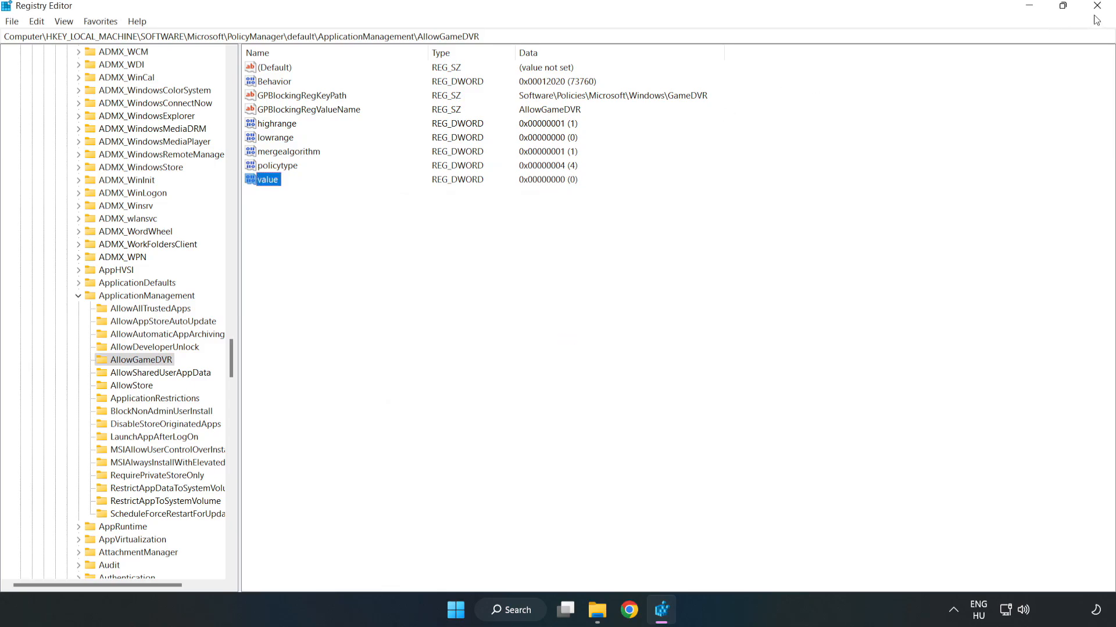
mouse_move(1096, 7)
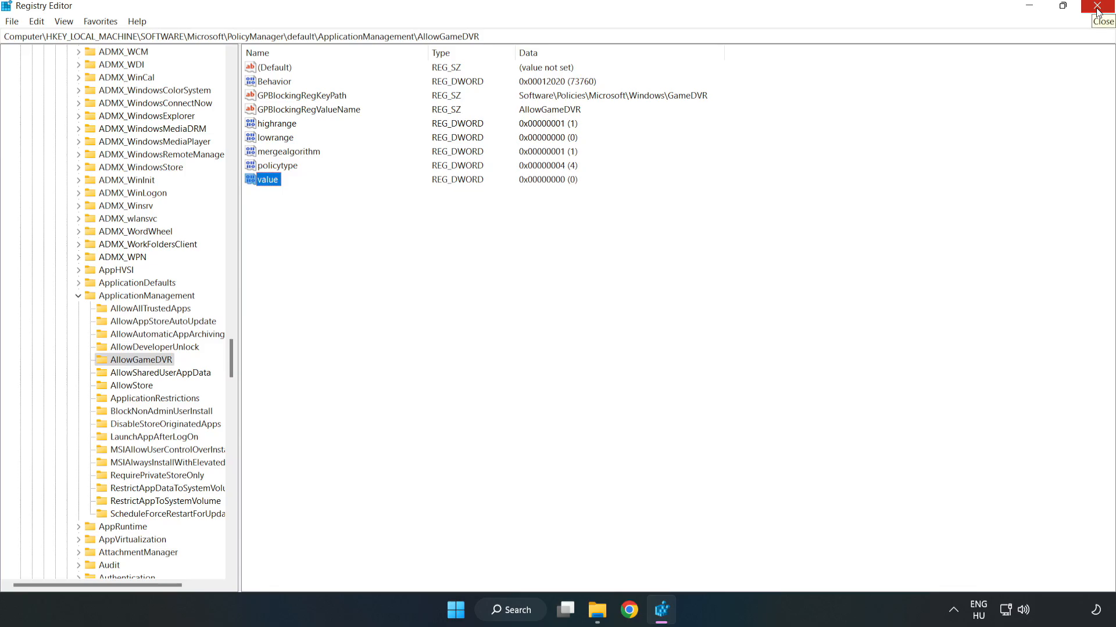
click(1101, 6)
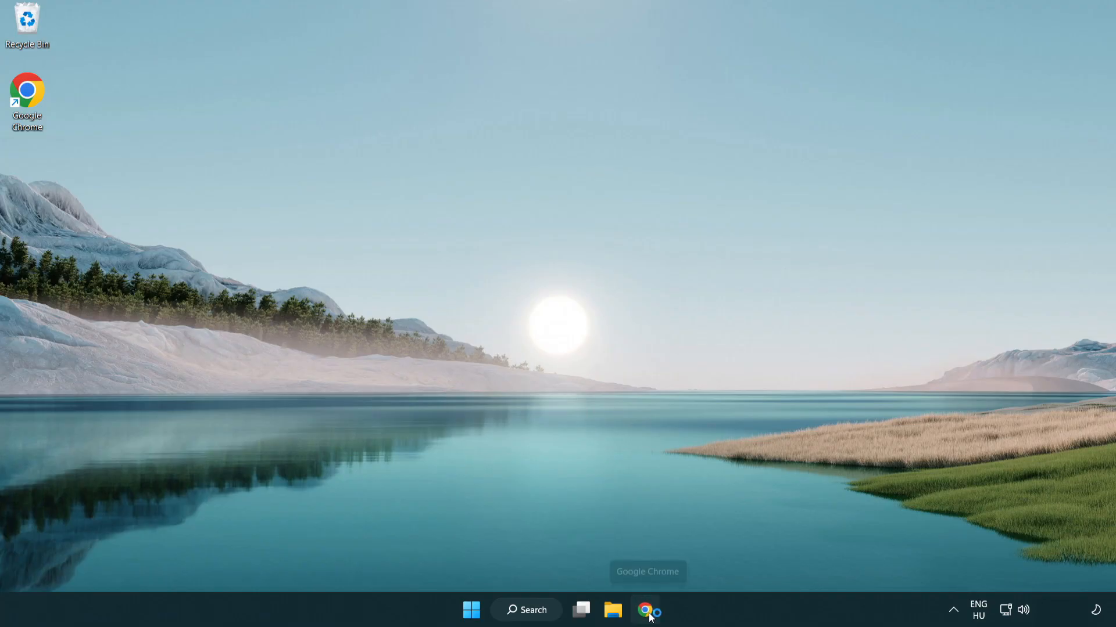
Return to Chrome's DirectX End-User Runtime page and download dxwebsetup.exe
click(646, 610)
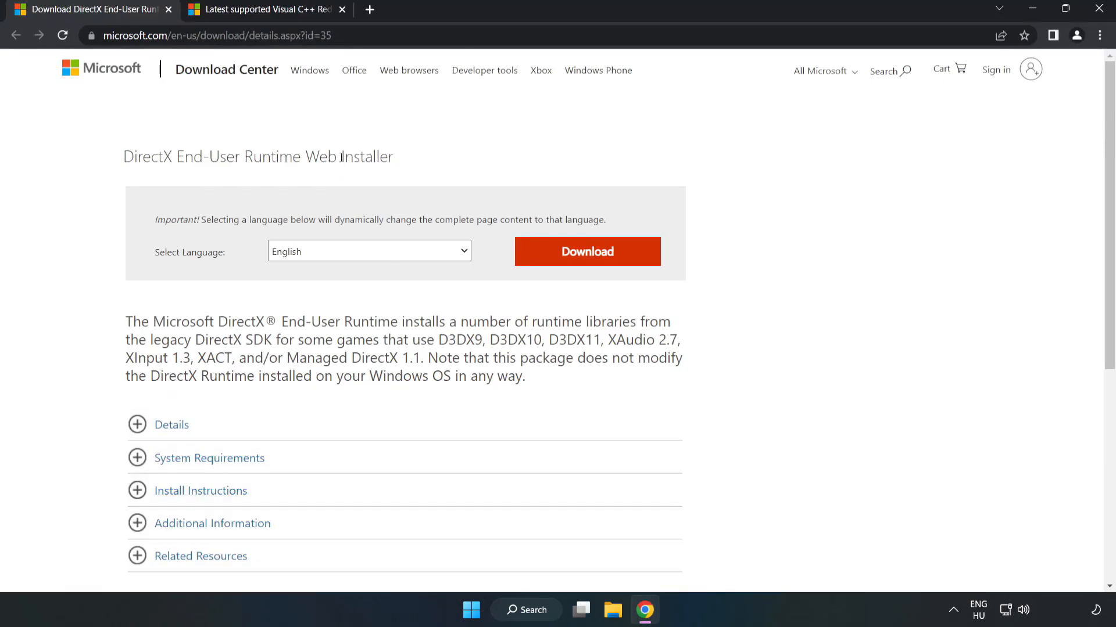
click(214, 35)
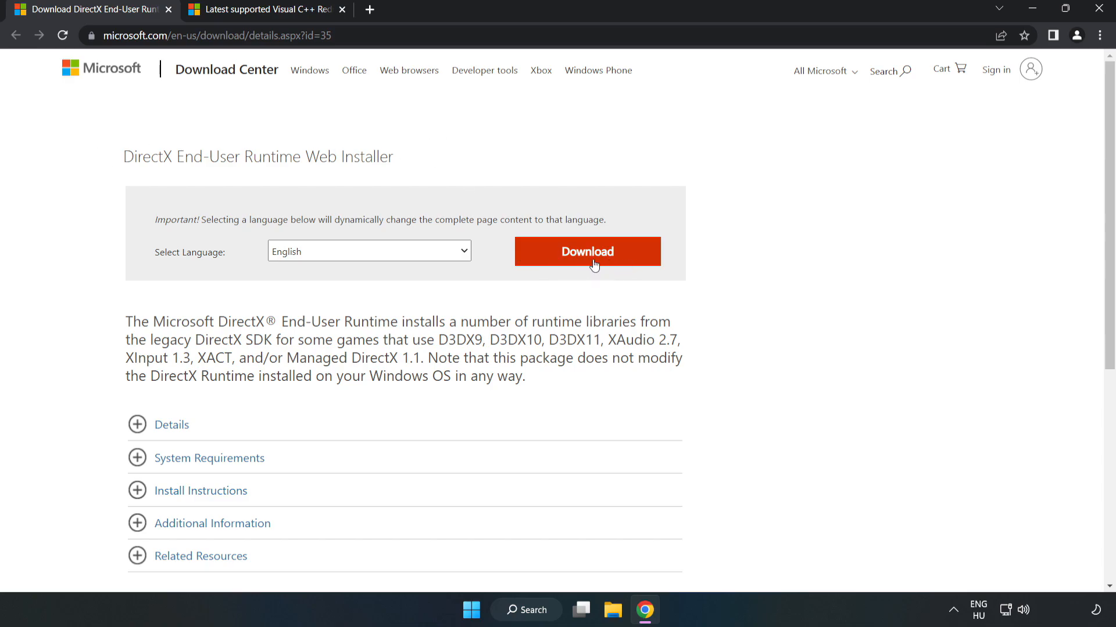
click(586, 251)
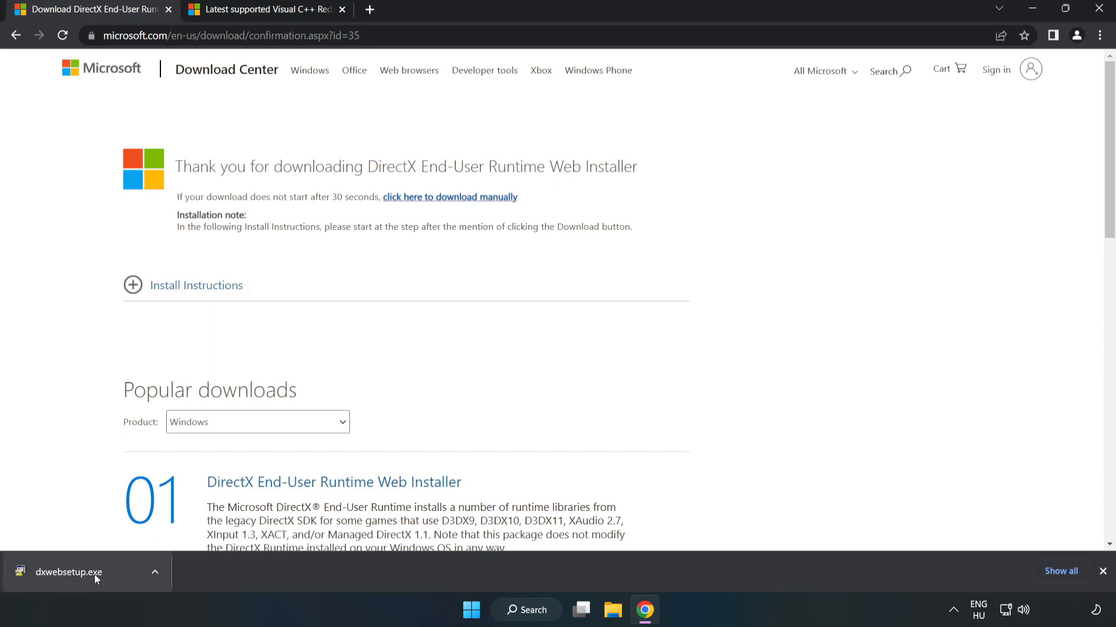
Run dxwebsetup.exe accepting the license, declining the Bing Bar, and finish the wizard
click(68, 571)
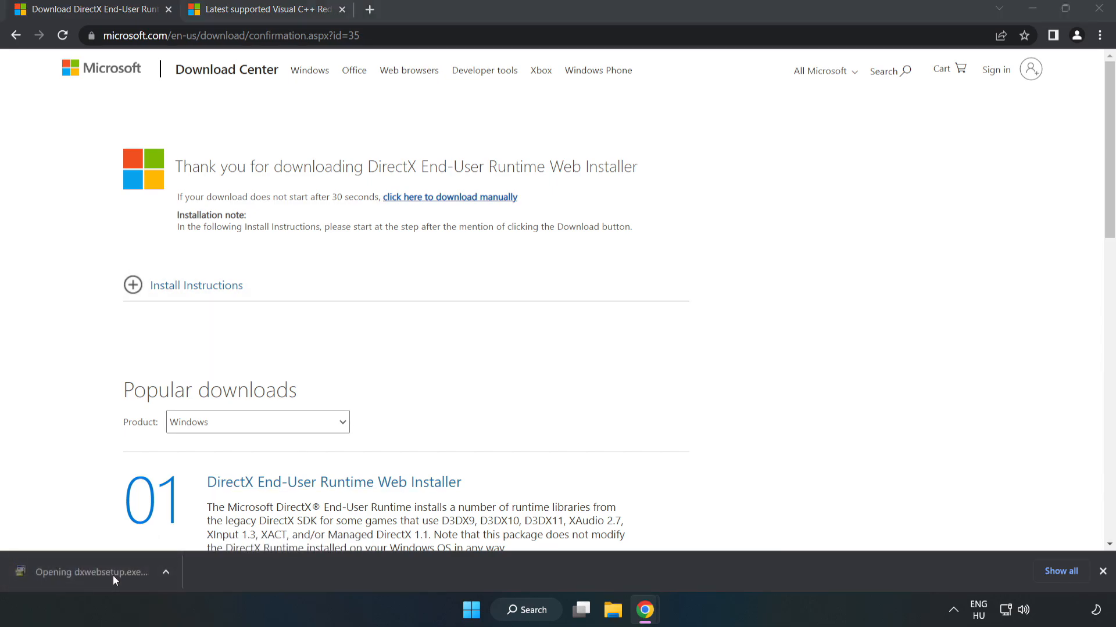
mouse_move(104, 571)
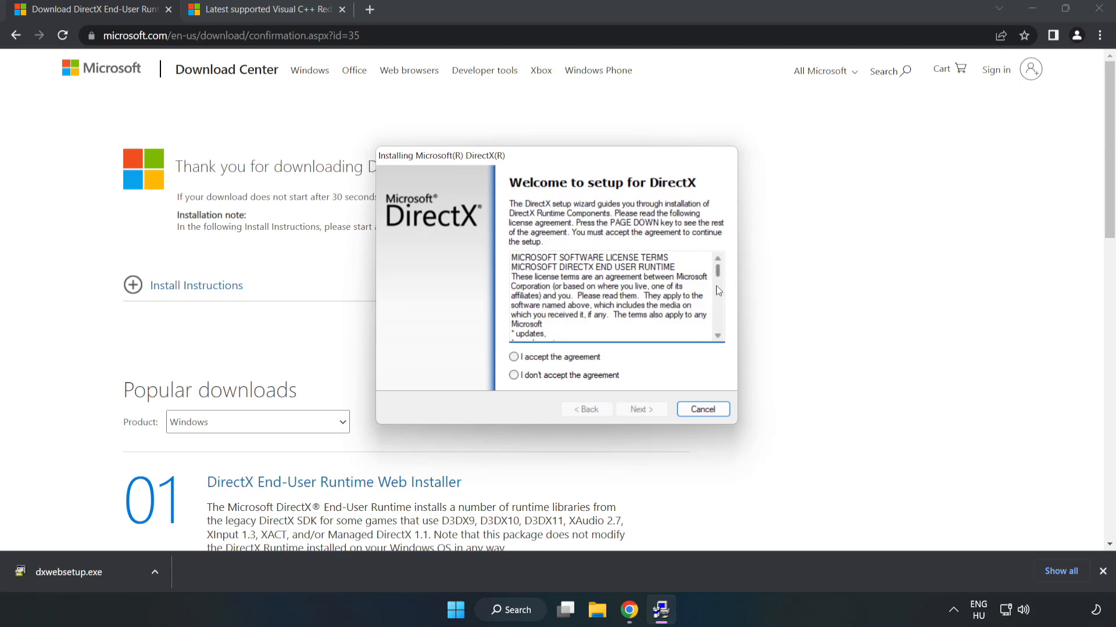
scroll(down, 3)
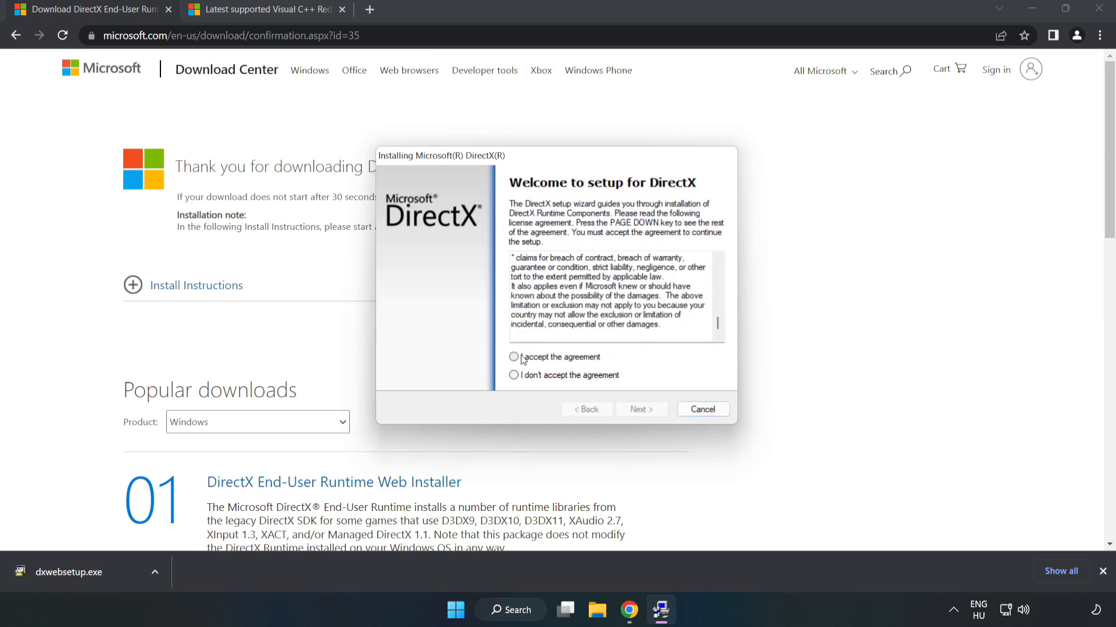
click(513, 357)
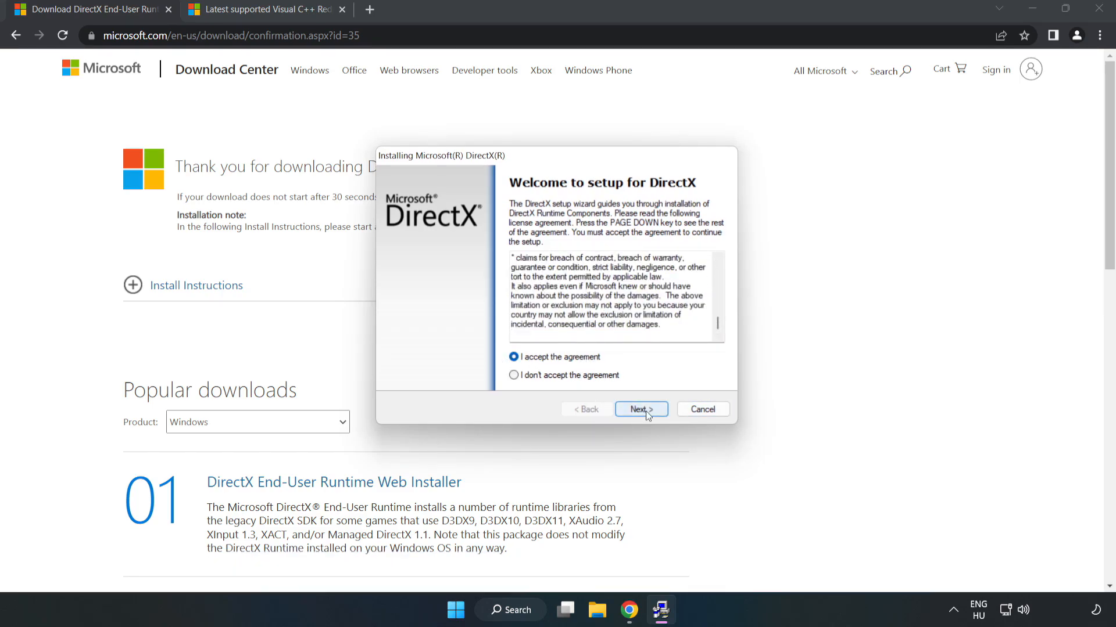
click(639, 409)
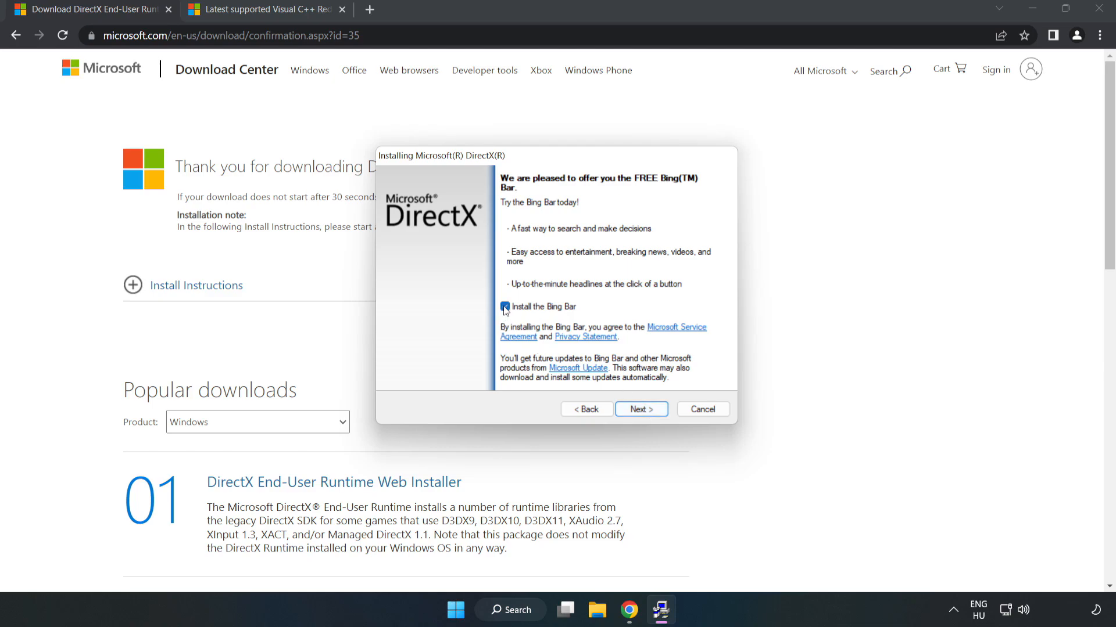
click(505, 306)
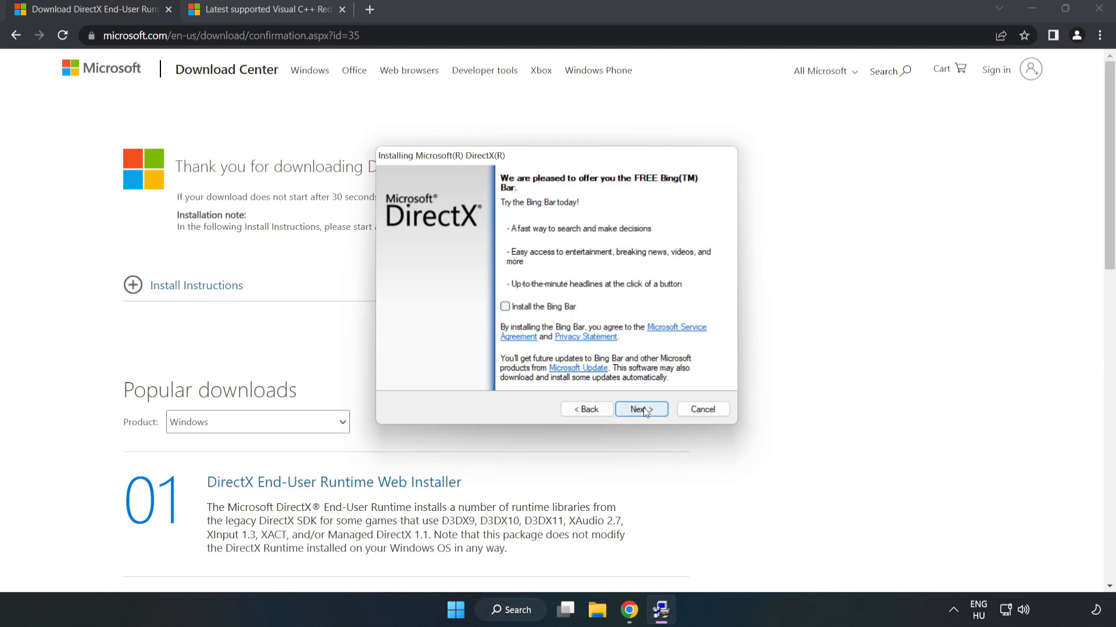
click(639, 409)
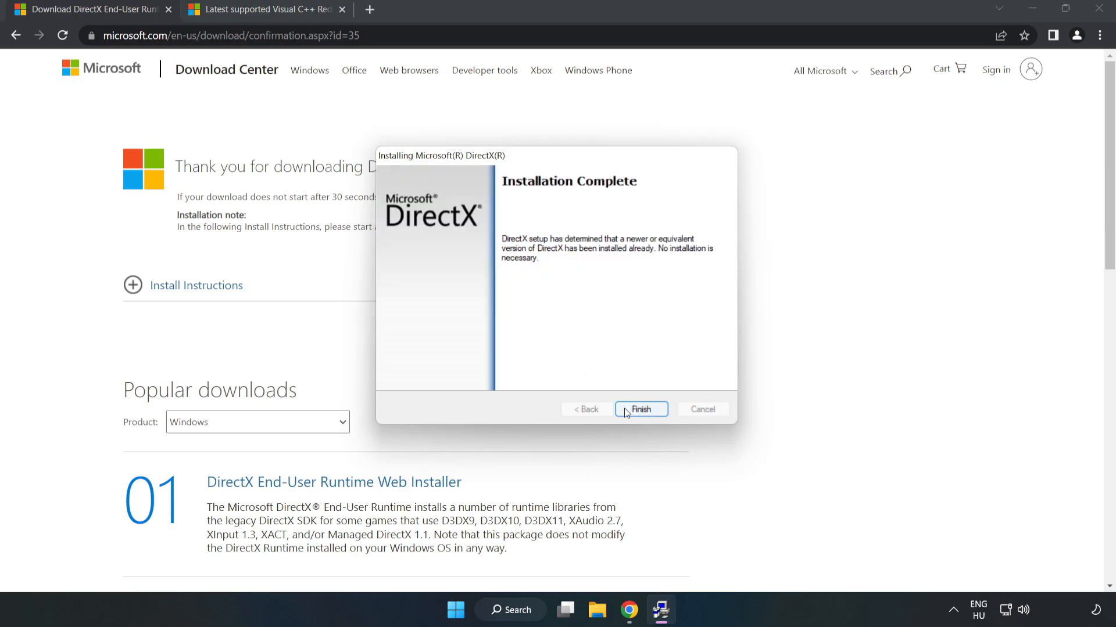
click(639, 409)
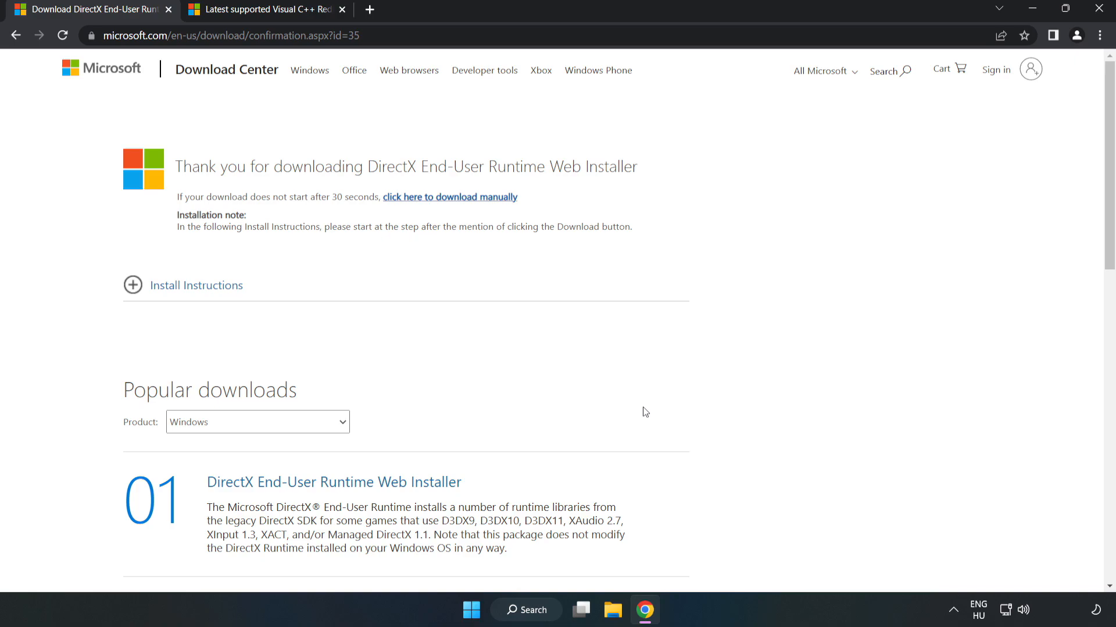
mouse_move(167, 9)
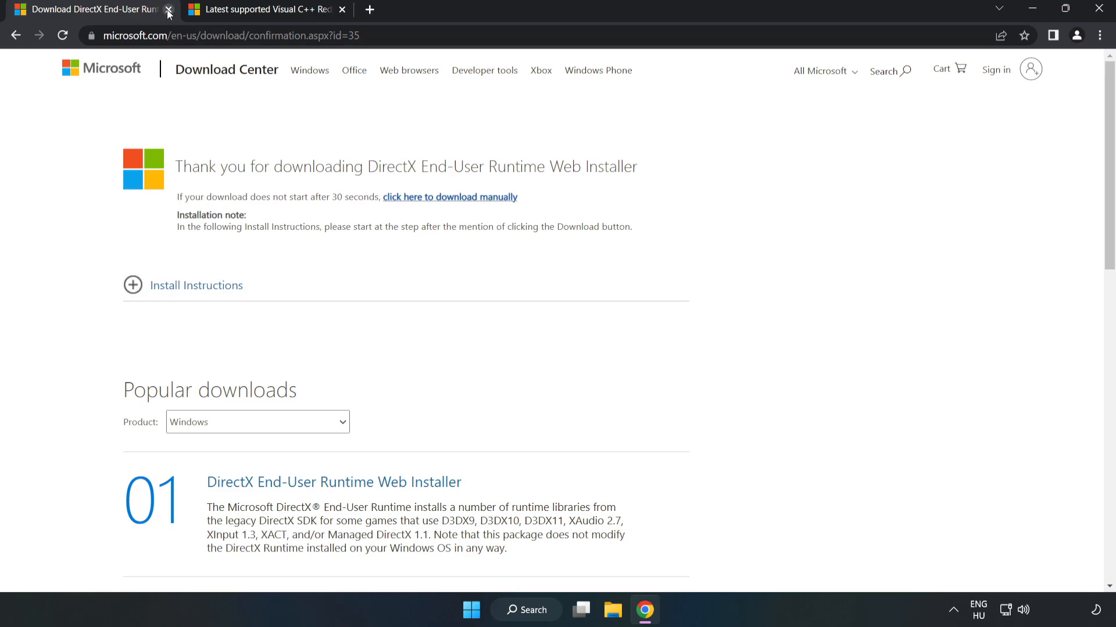
Download the ARM64 and other vc_redist packages from the 2015–2022 table and launch the ARM64 installer
click(167, 10)
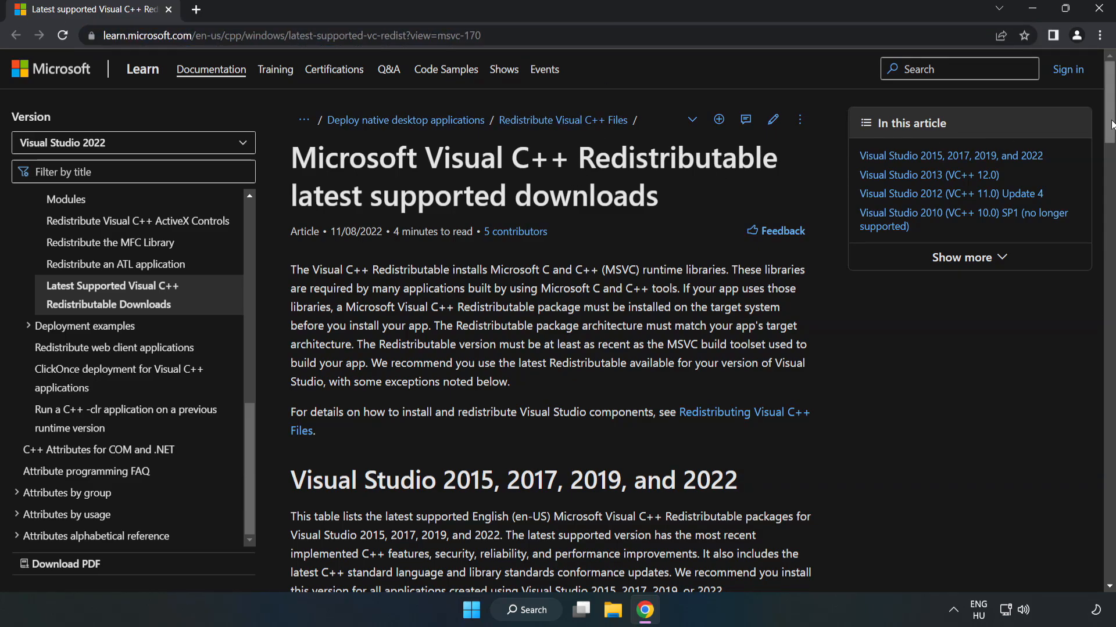
scroll(down, 3)
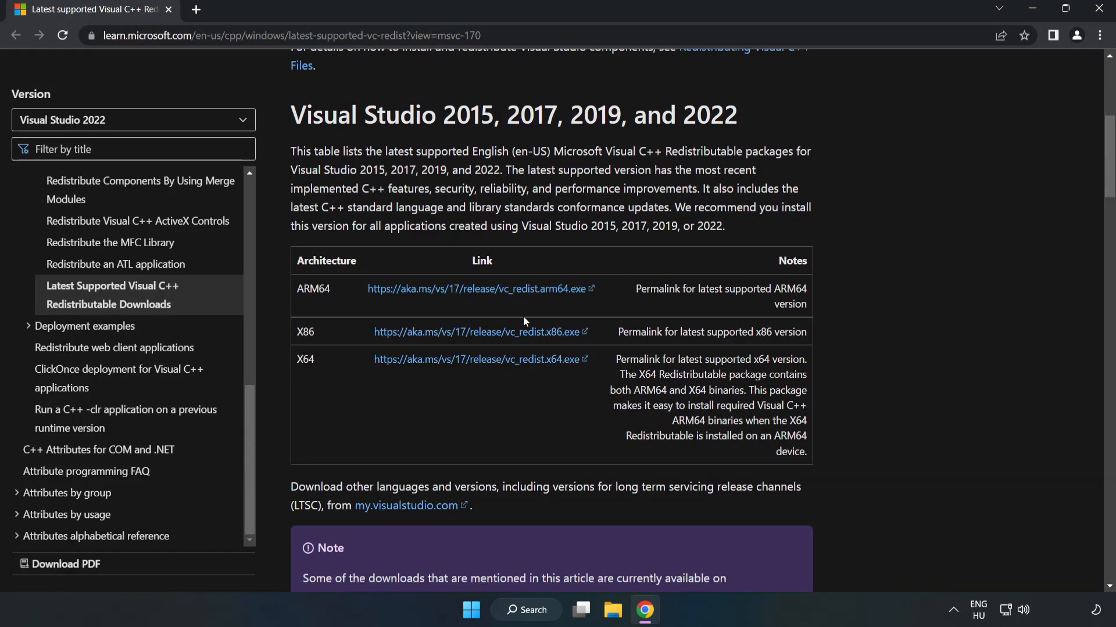
click(474, 331)
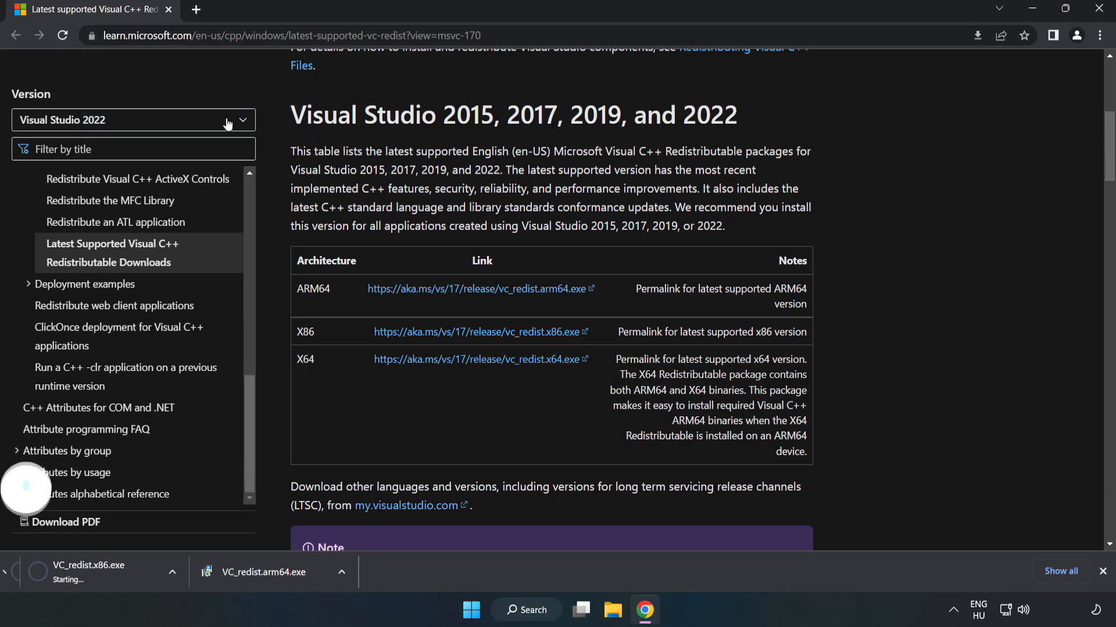
click(479, 359)
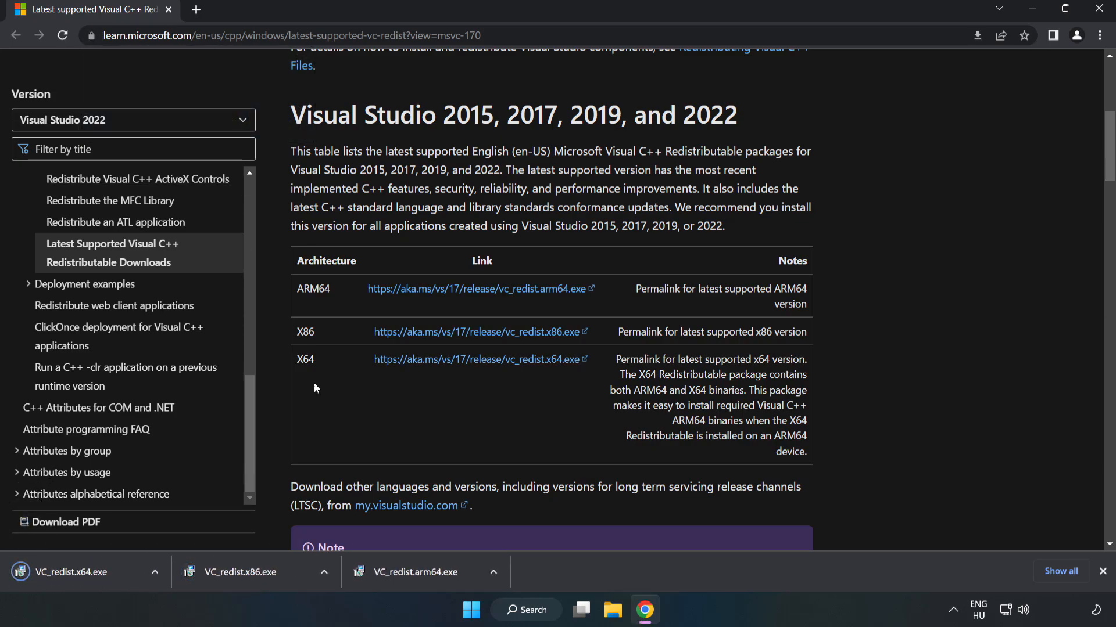
click(420, 572)
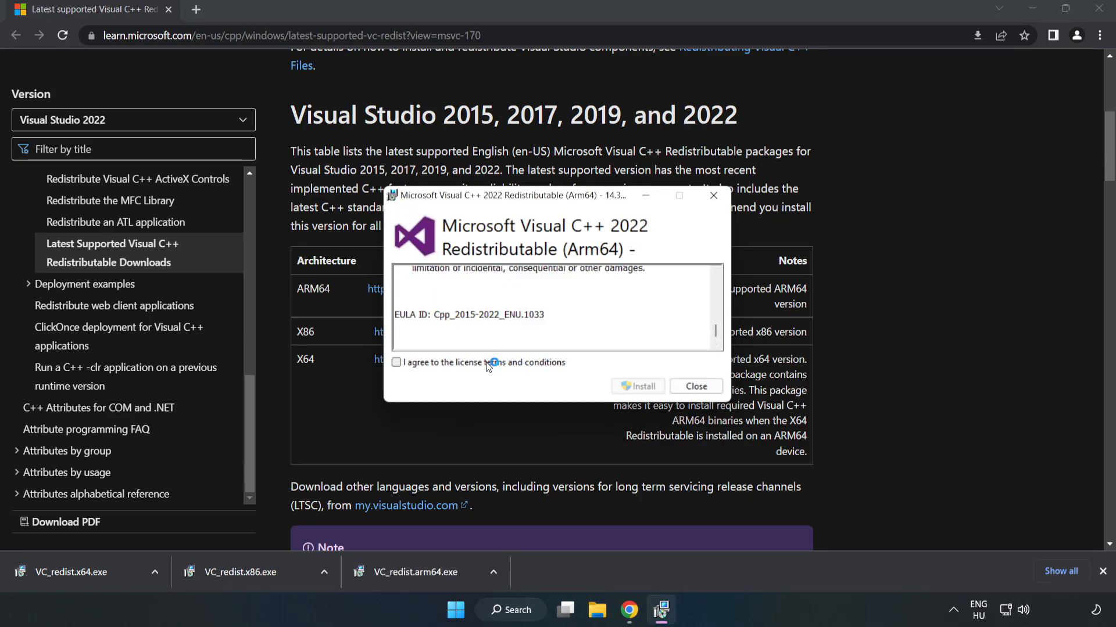
Agree to the license and install ARM64, then dismiss the Setup Failed (unsupported processor) screen
click(396, 362)
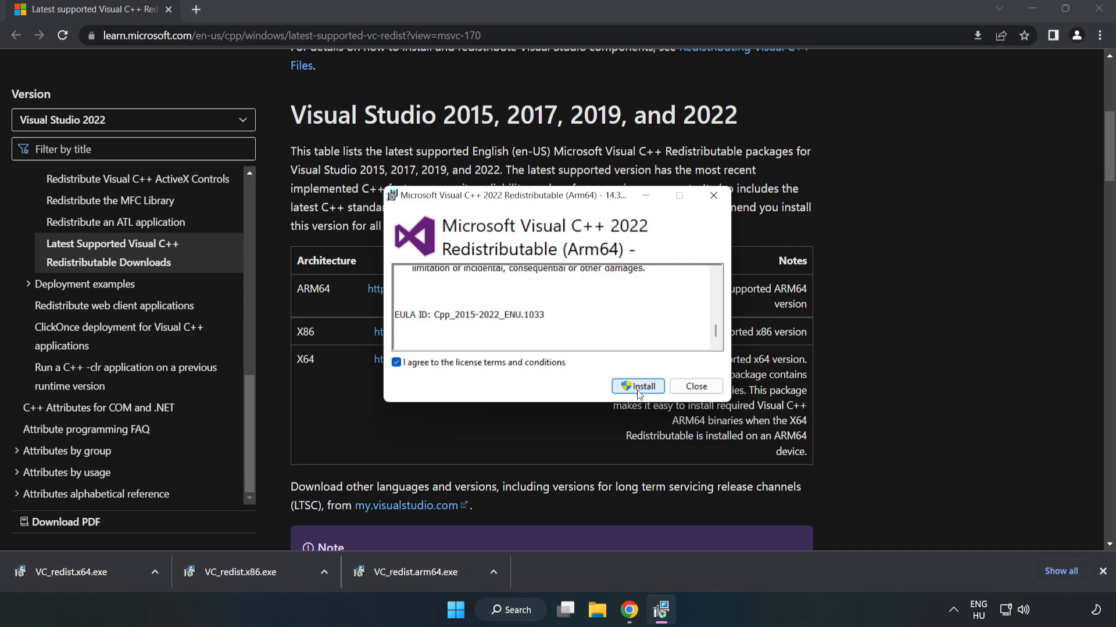
click(637, 385)
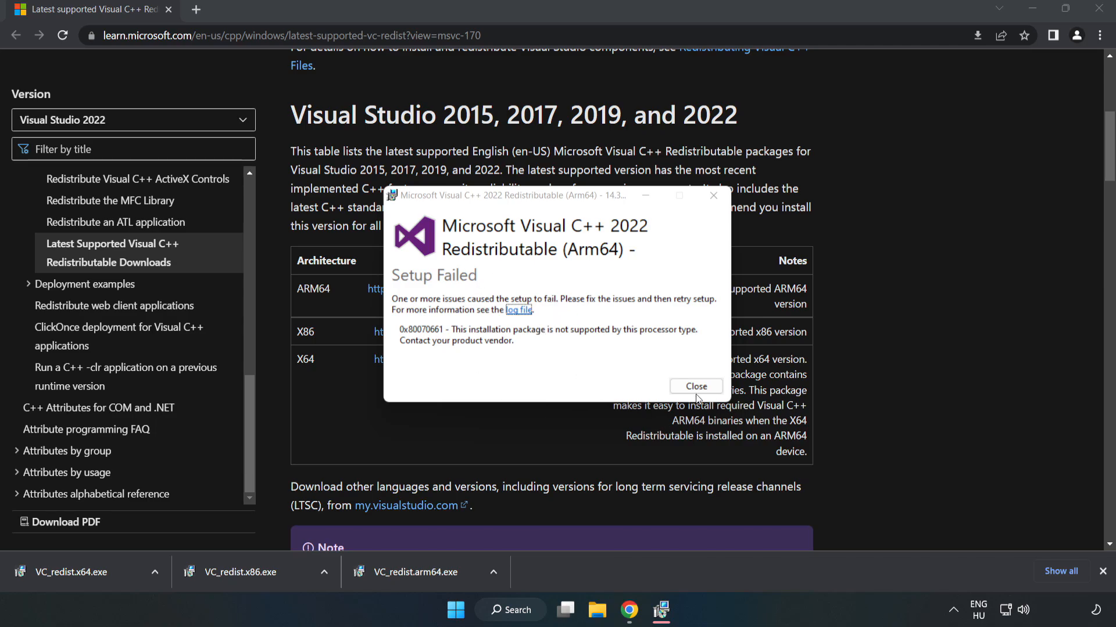
click(695, 386)
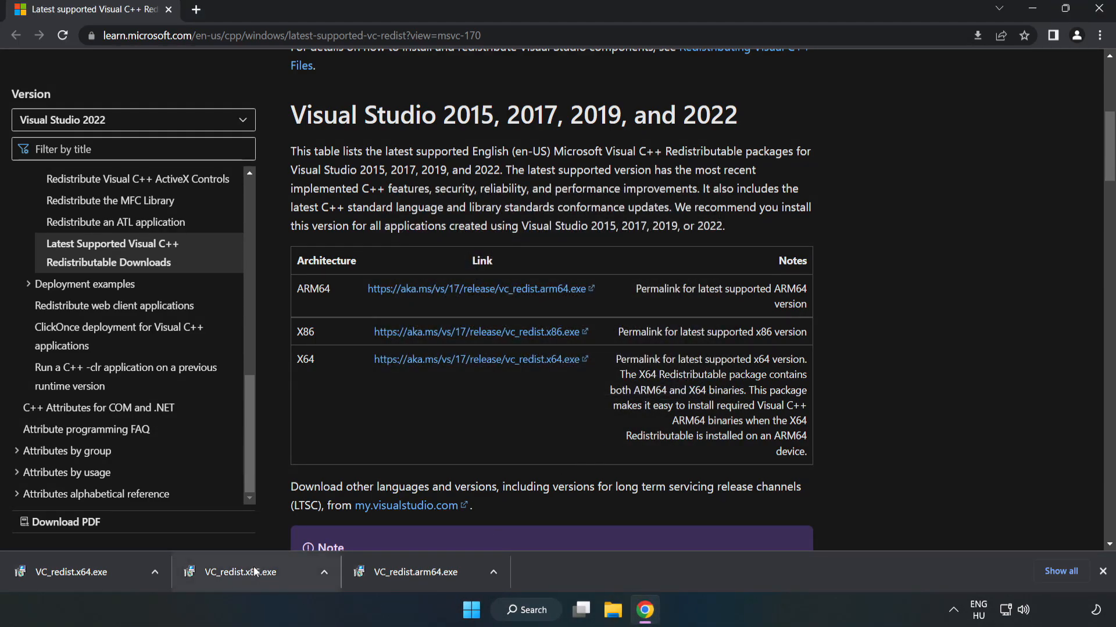
Install VC_redist.x86 and x64 successfully, closing each without restarting yet
click(243, 572)
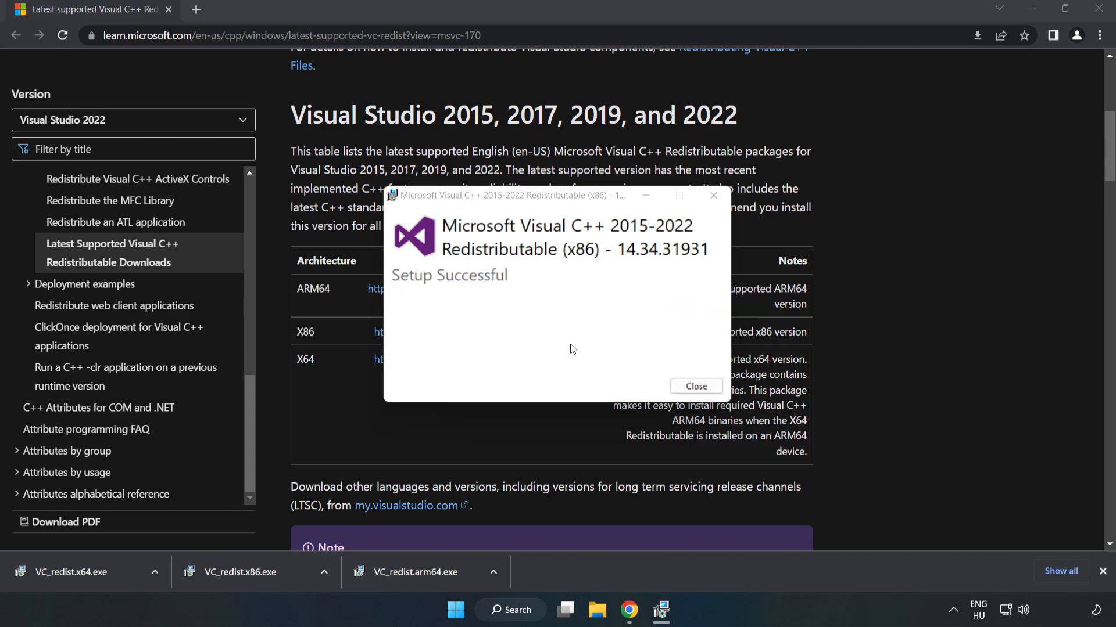
click(695, 385)
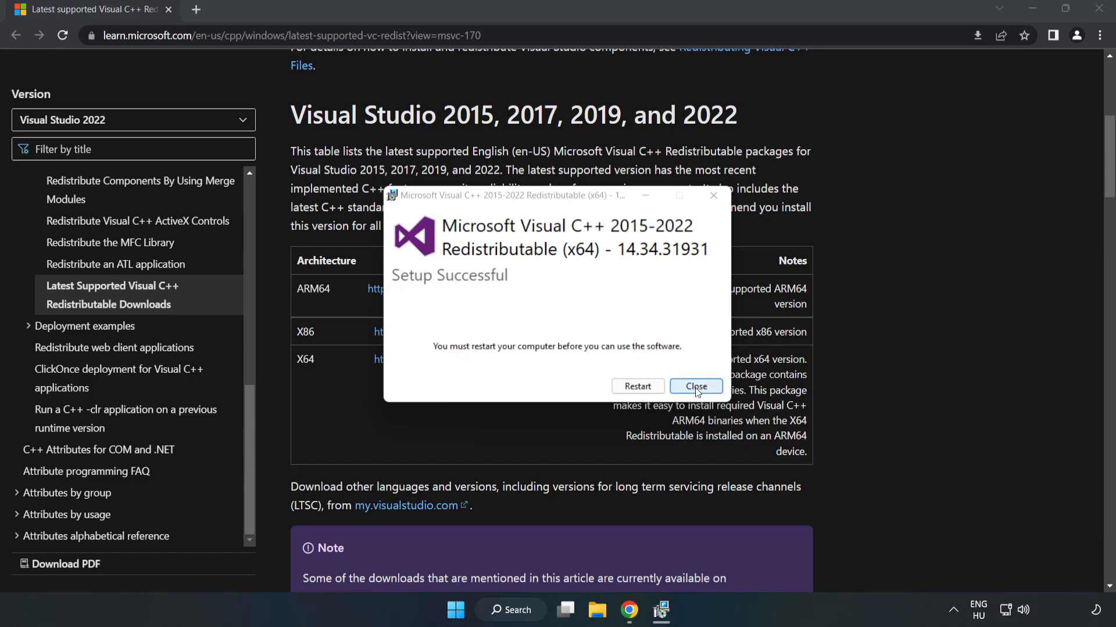
click(695, 385)
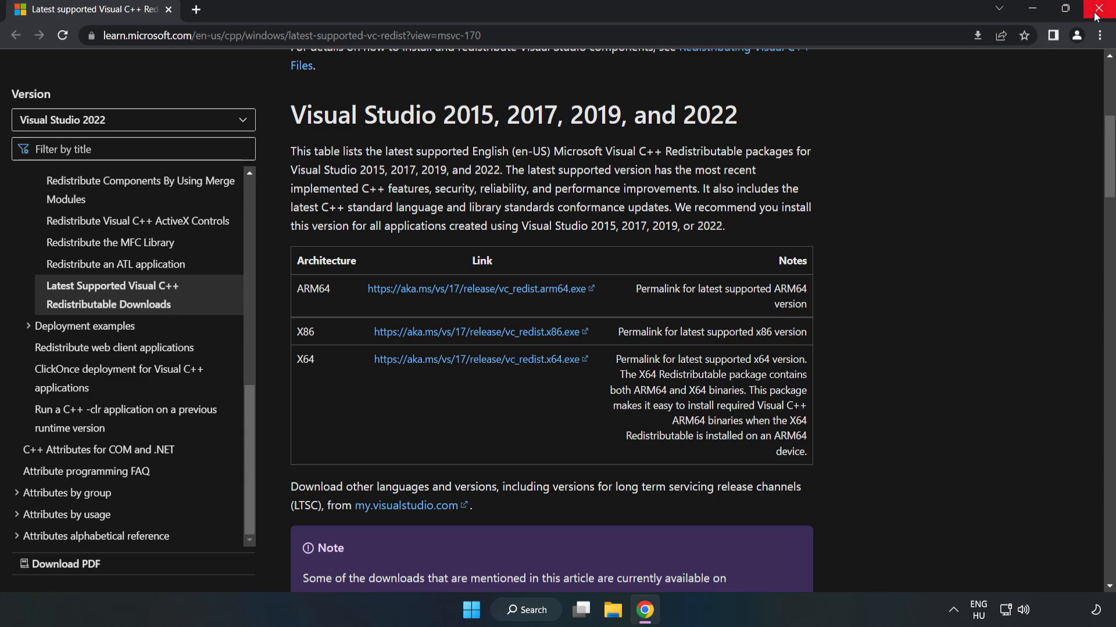
Close the Chrome window before restarting the computer from the Start menu
click(1101, 9)
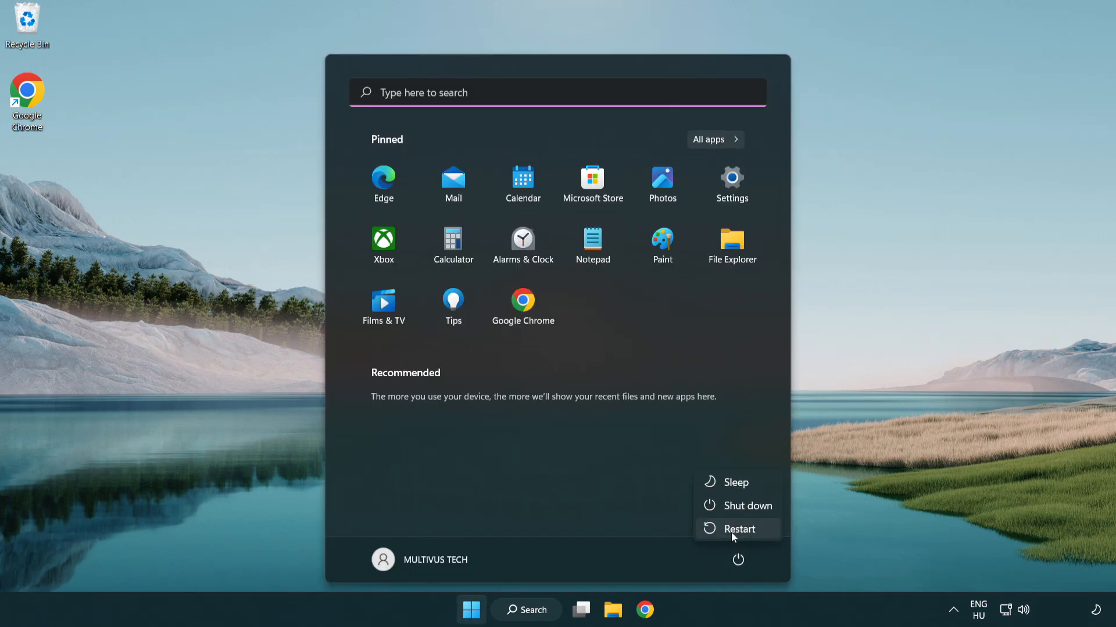
mouse_move(739, 529)
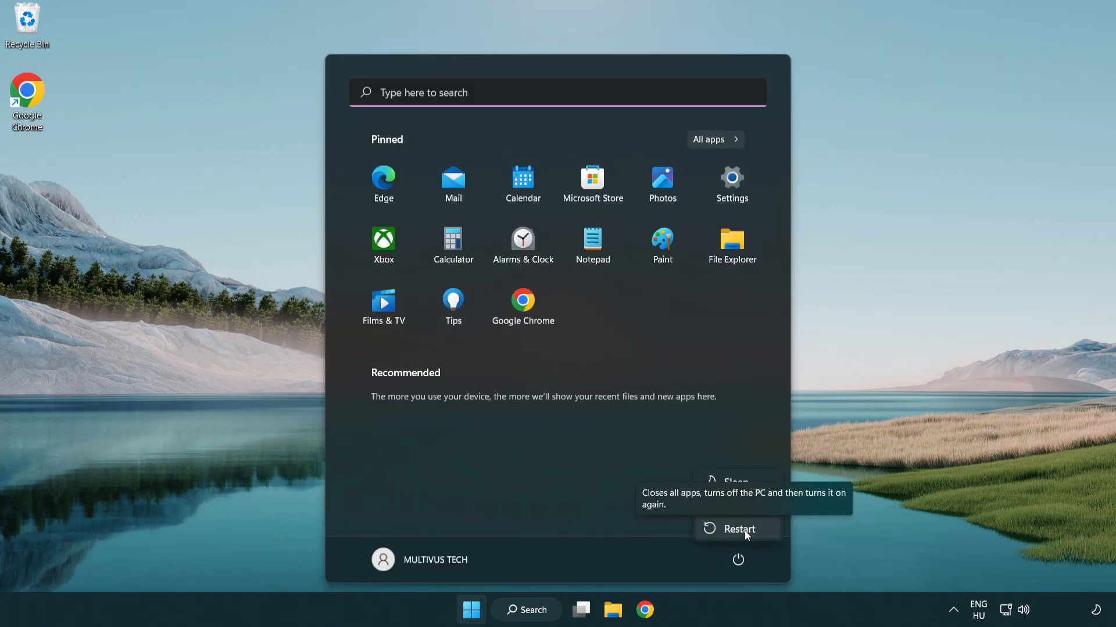